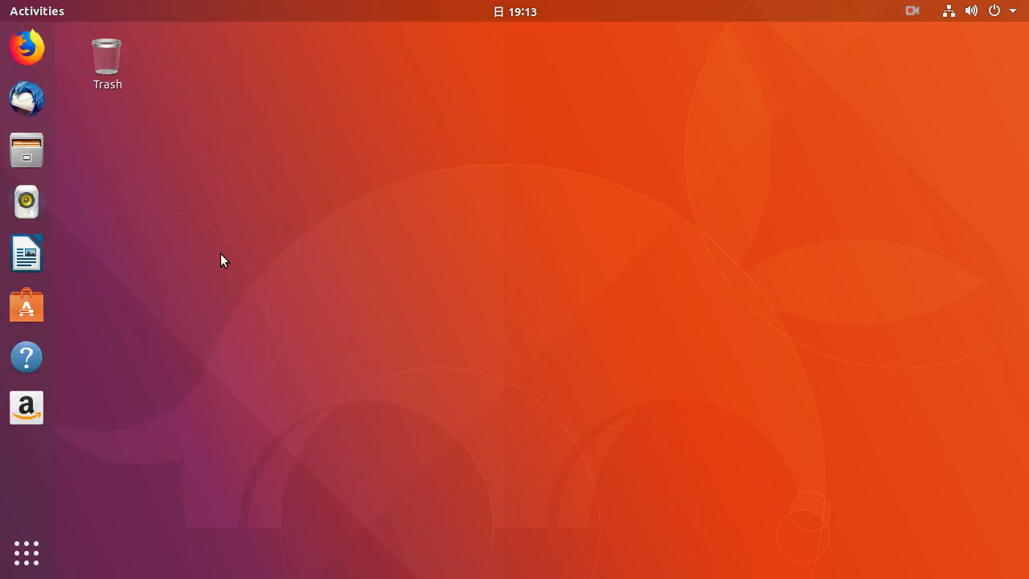
mouse_move(161, 234)
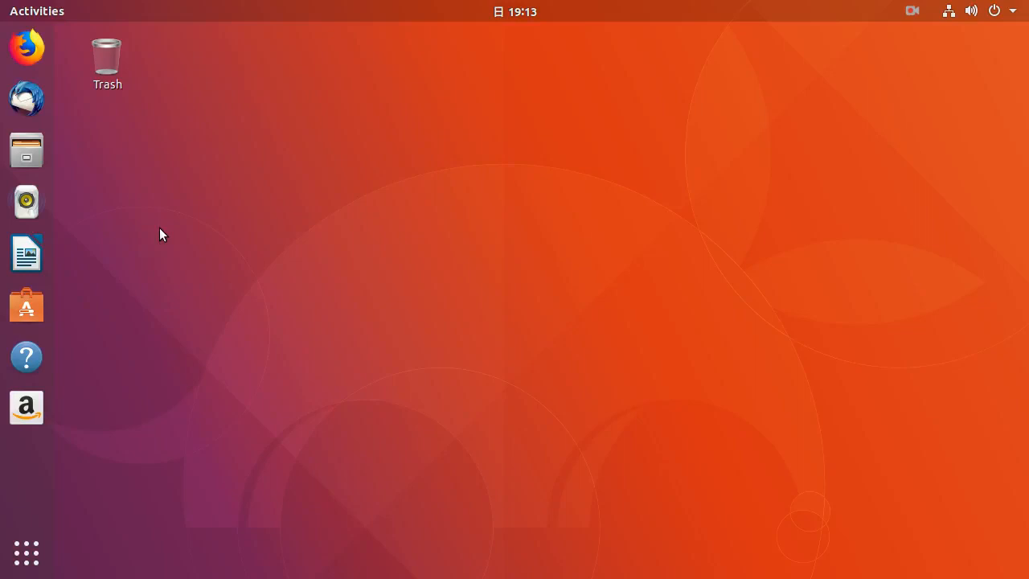
mouse_move(25, 50)
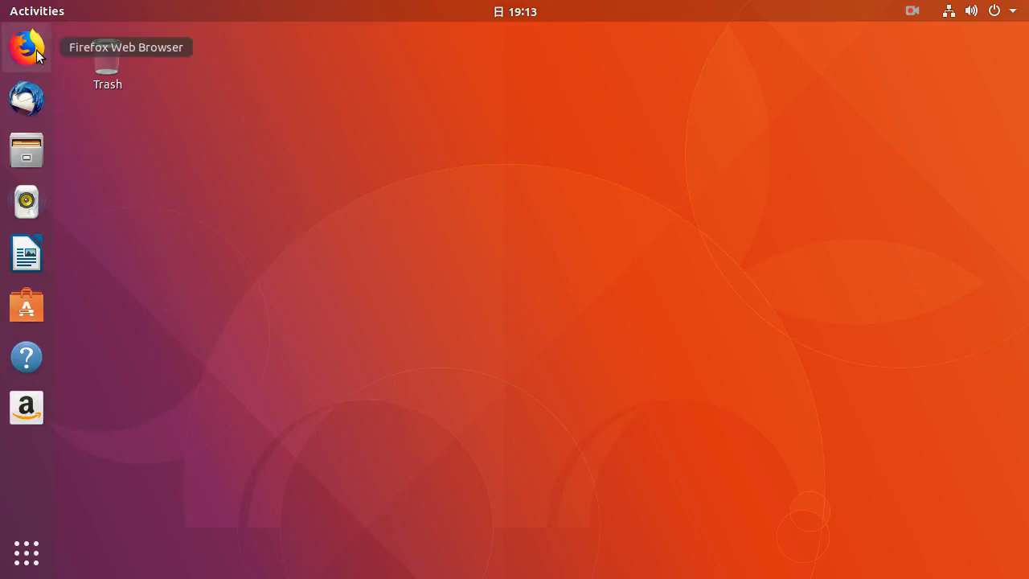
Launch Firefox and search Google for 'cuda', reaching NVIDIA's CUDA Toolkit 9.1 download page
click(26, 49)
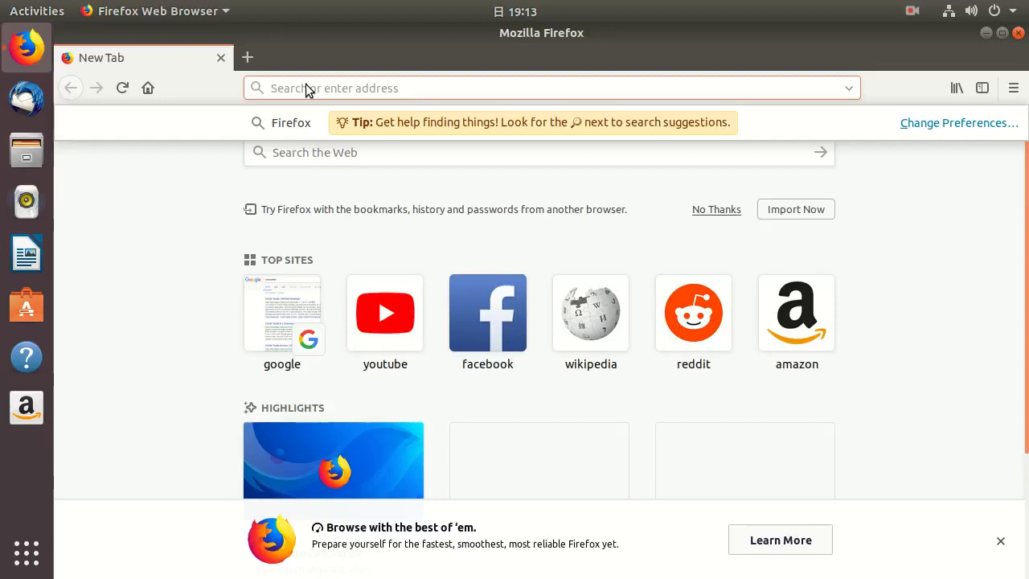
text(cuda)
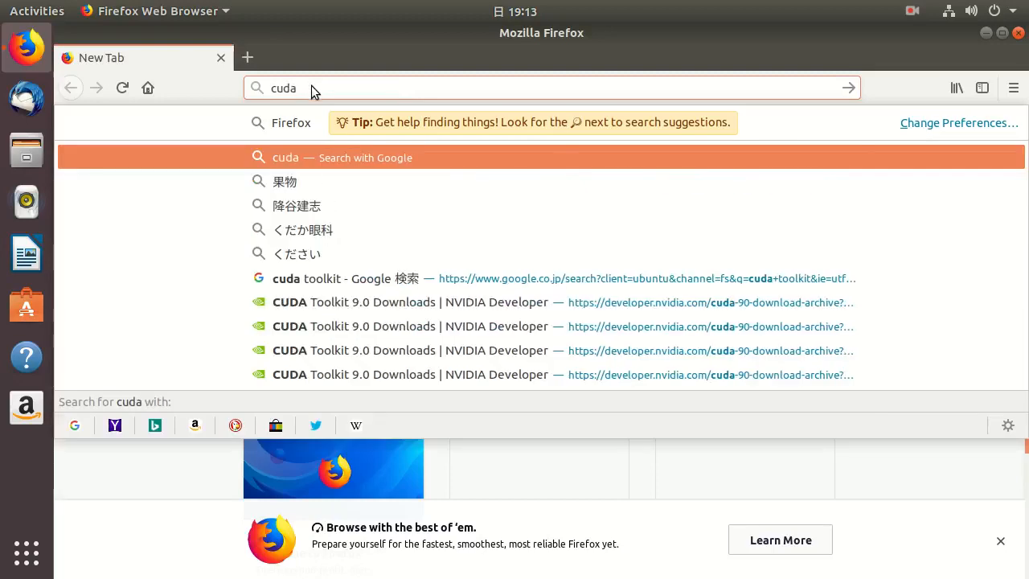
click(286, 157)
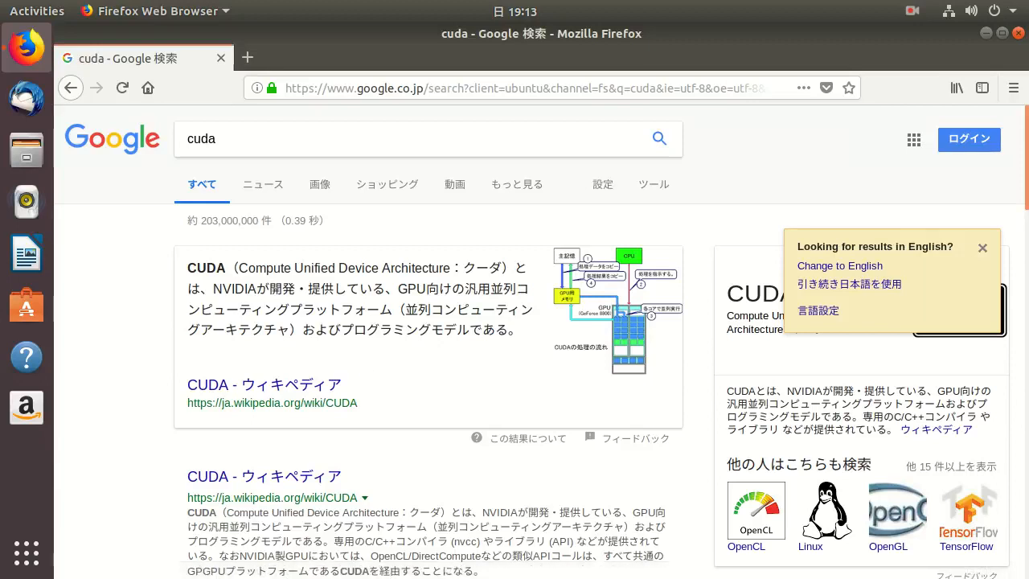
scroll(down, 3)
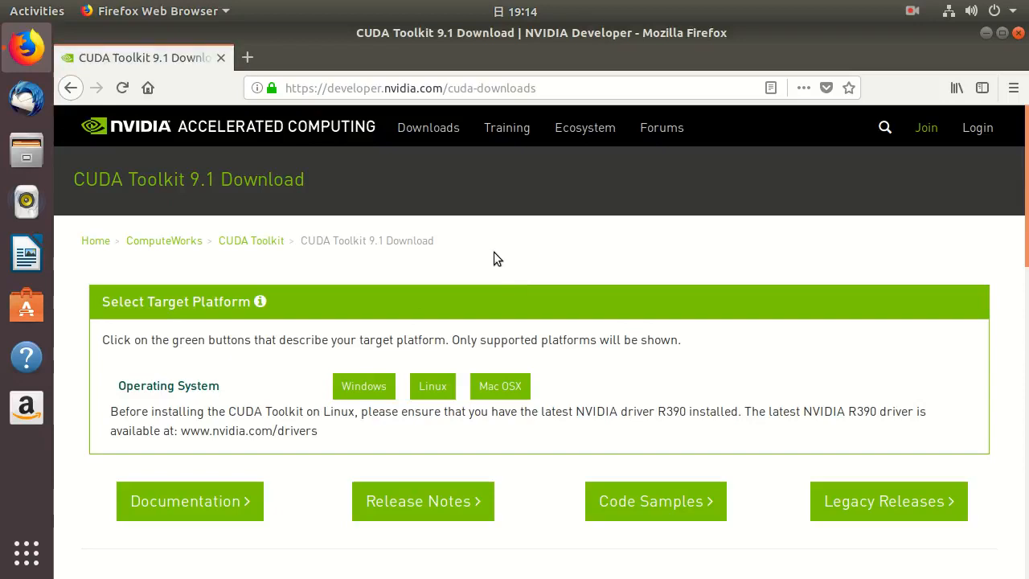
mouse_move(382, 241)
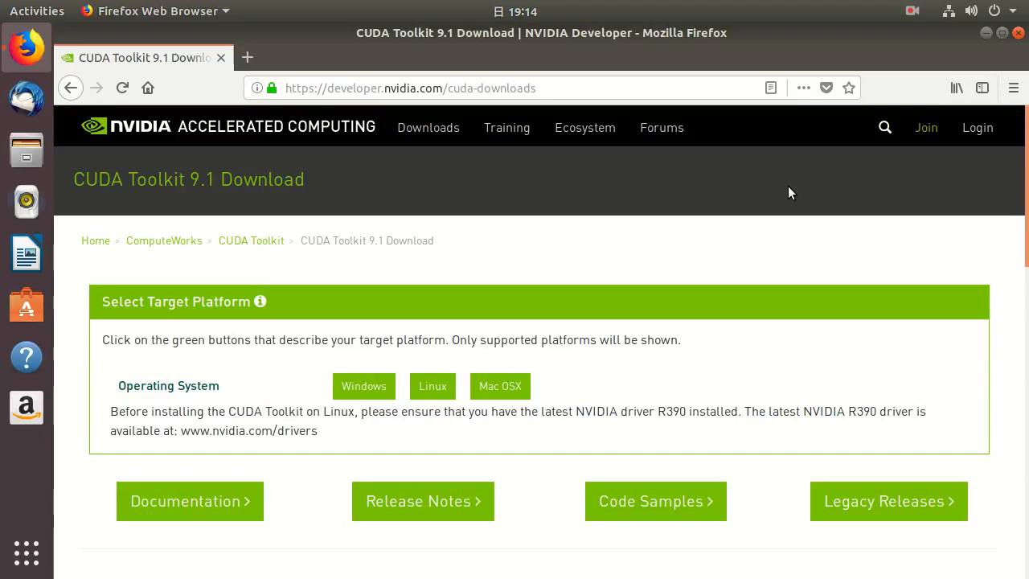
Scroll the CUDA 9.1 page to Legacy Releases and go to the CUDA Toolkit Archive of older releases
scroll(down, 3)
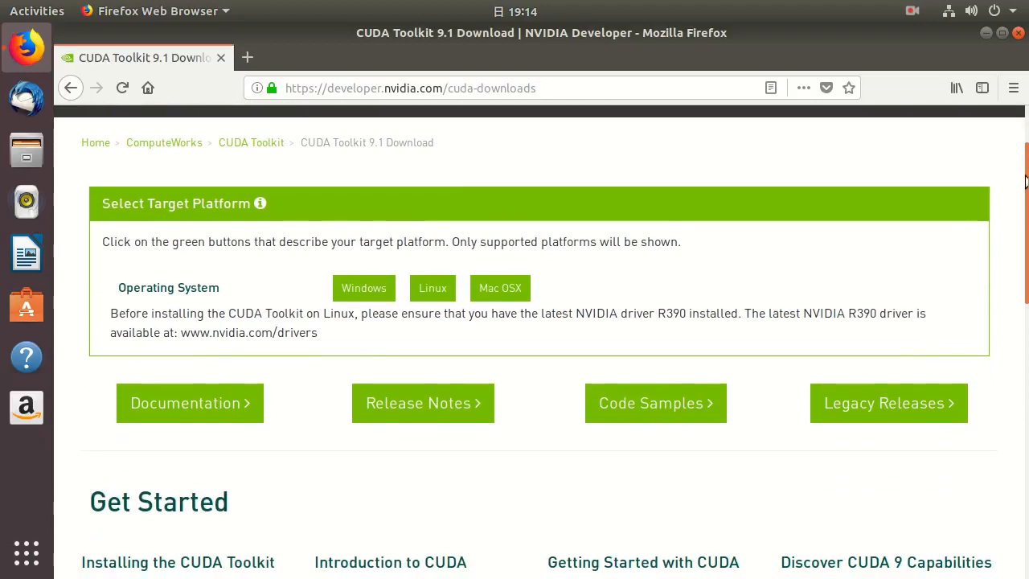
scroll(down, 3)
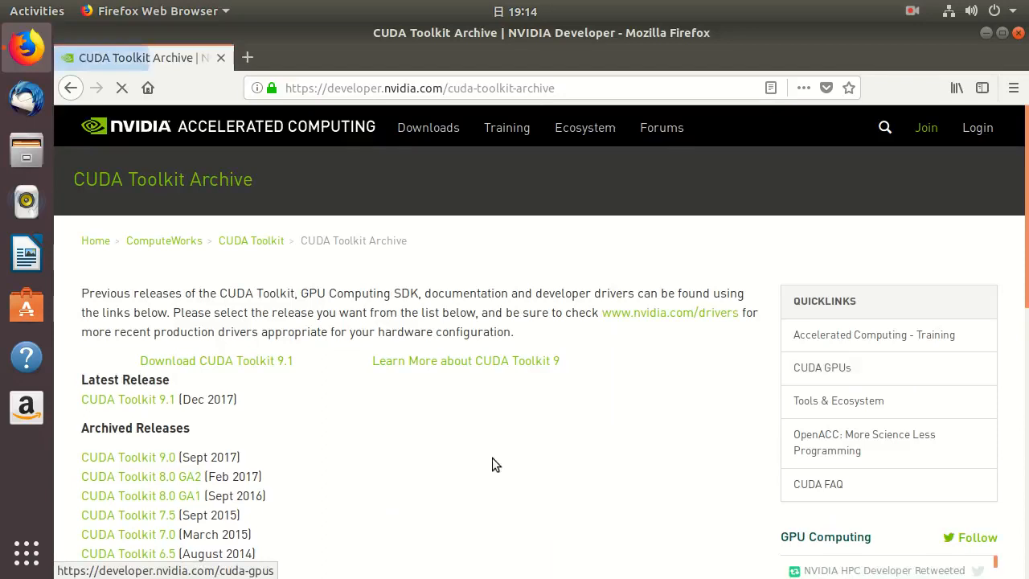
mouse_move(135, 457)
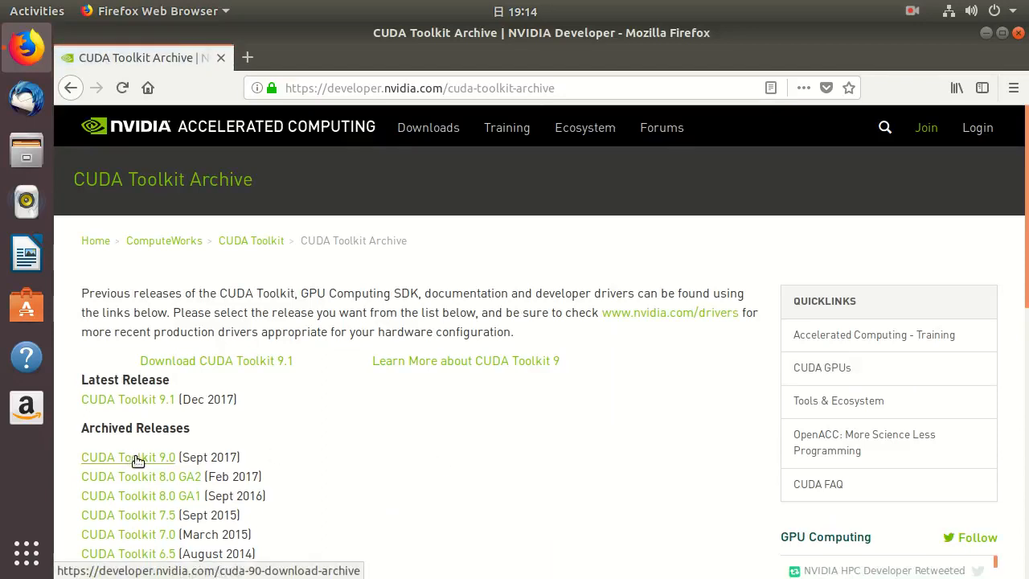
scroll(down, 3)
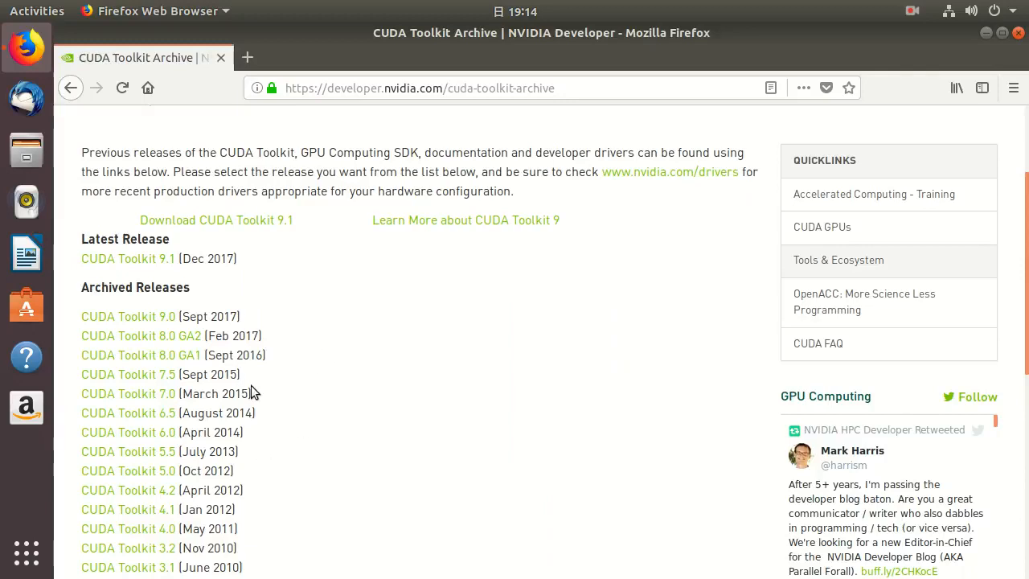
mouse_move(254, 355)
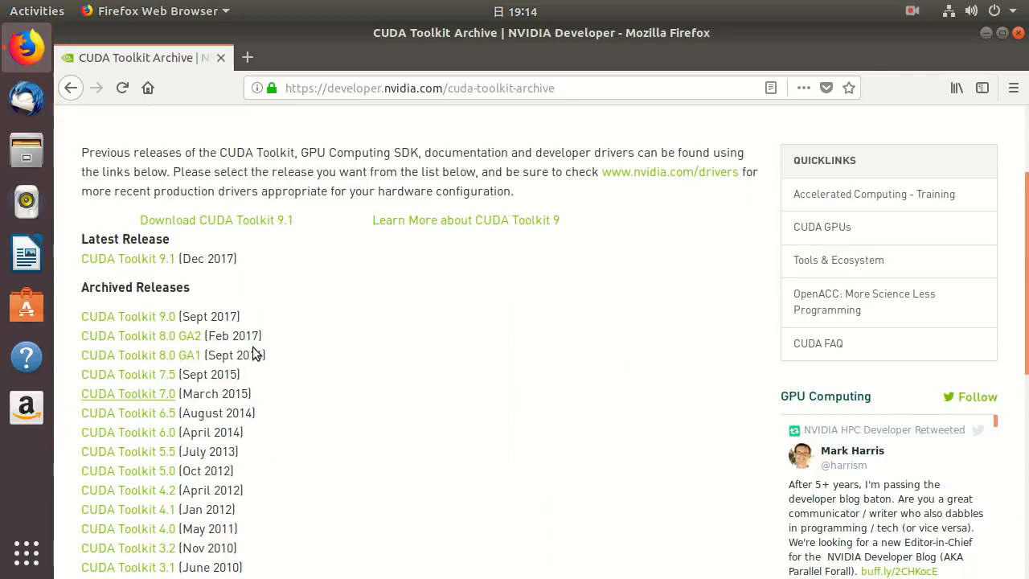
mouse_move(226, 292)
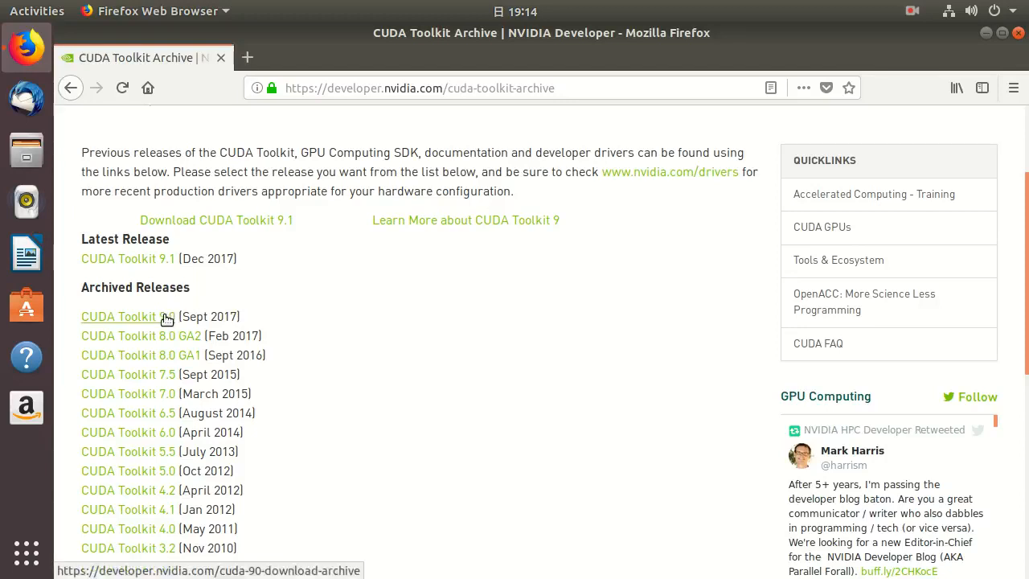
click(153, 316)
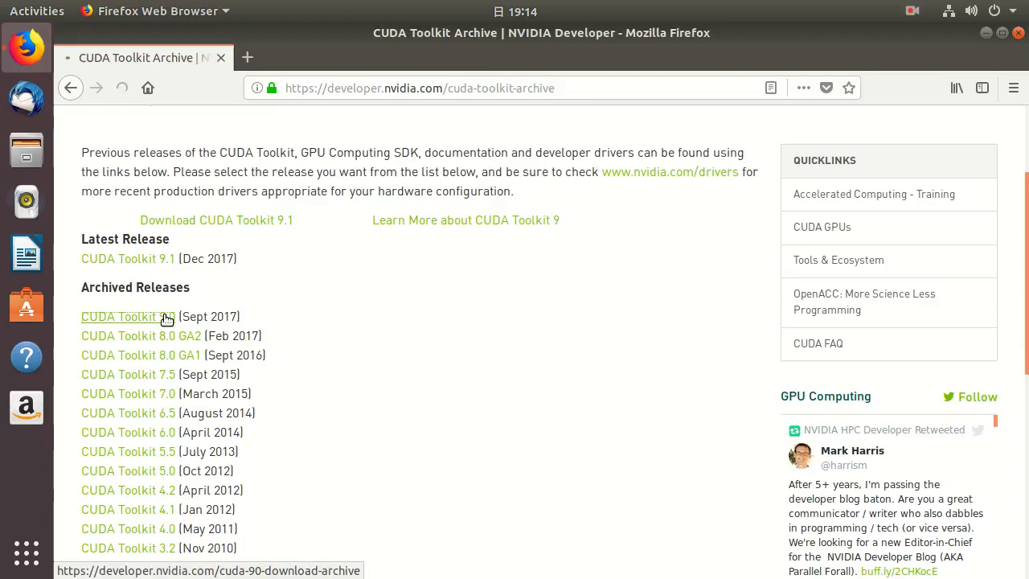
Select CUDA Toolkit 9.0 and choose Linux, x86_64, Ubuntu and version 17.04 as the target
click(127, 315)
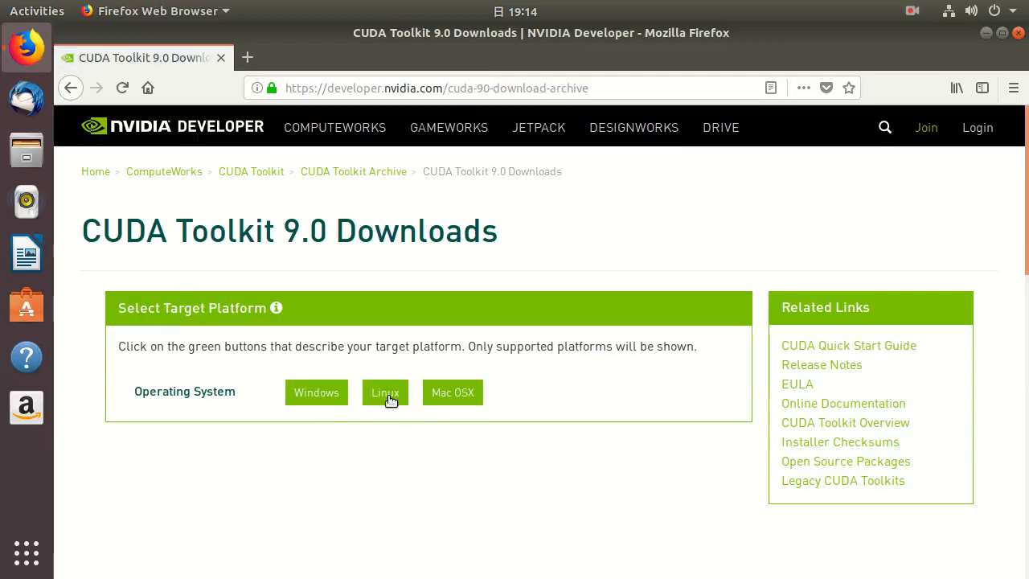
click(385, 392)
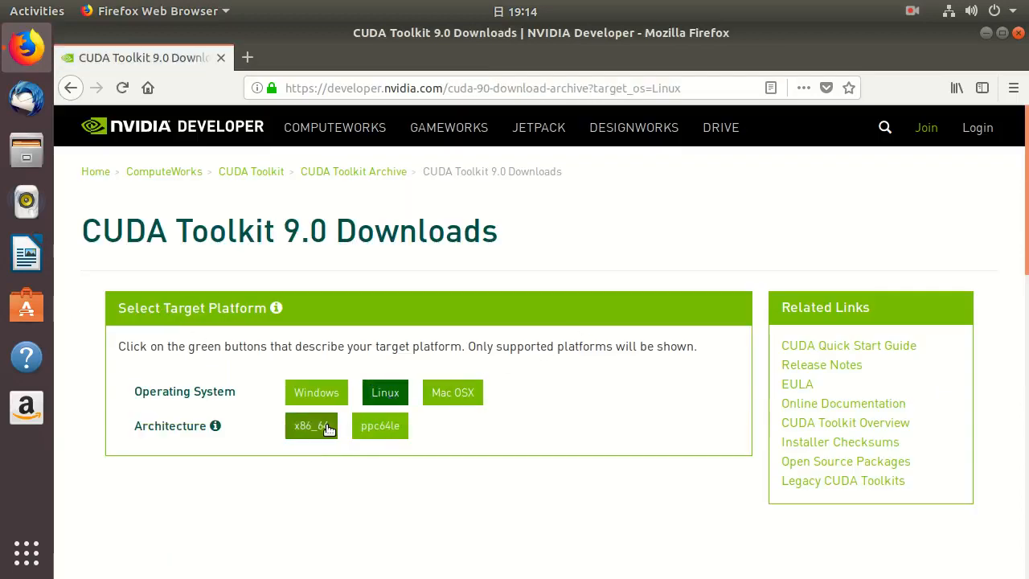
click(312, 424)
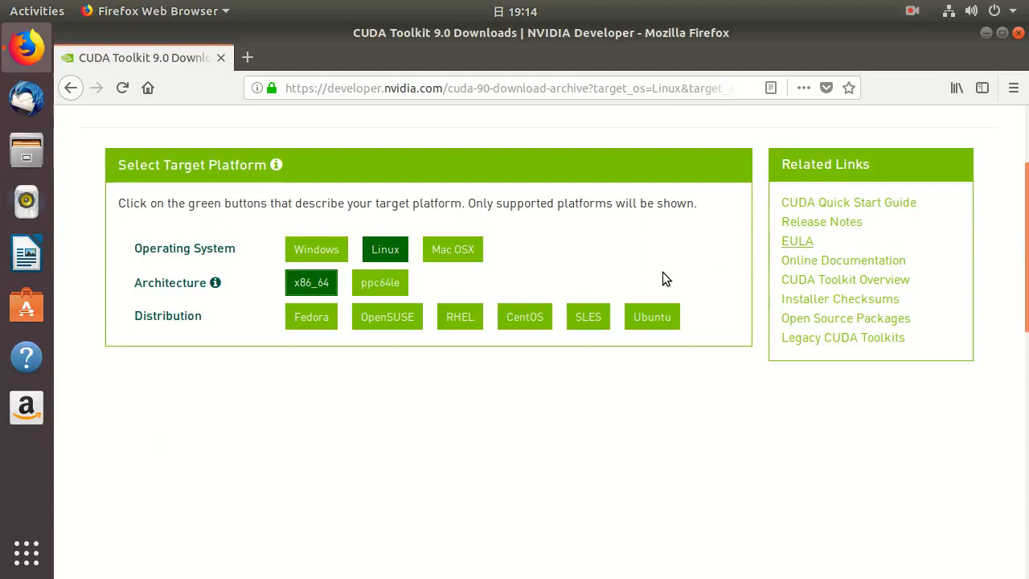
click(651, 315)
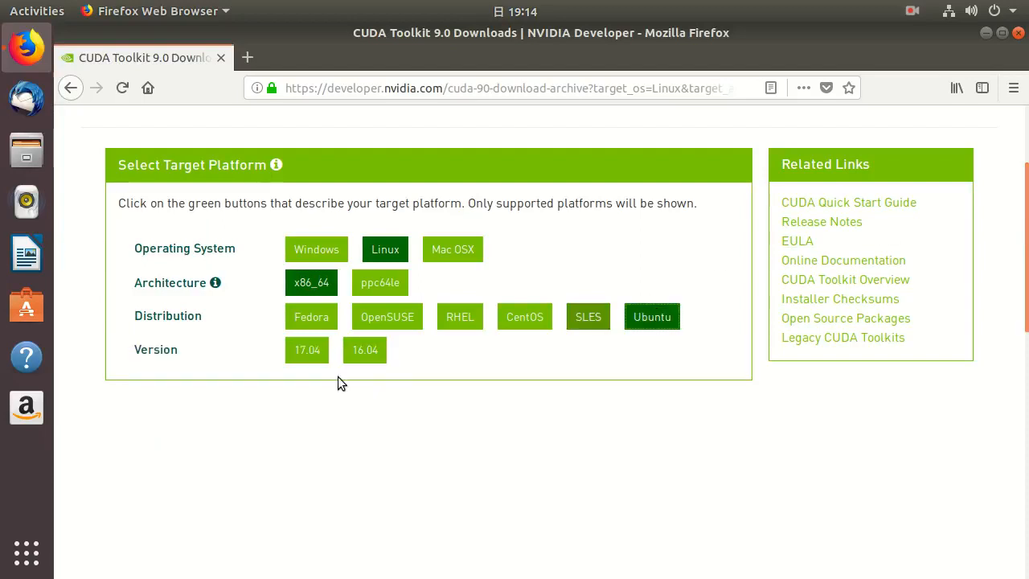
click(305, 351)
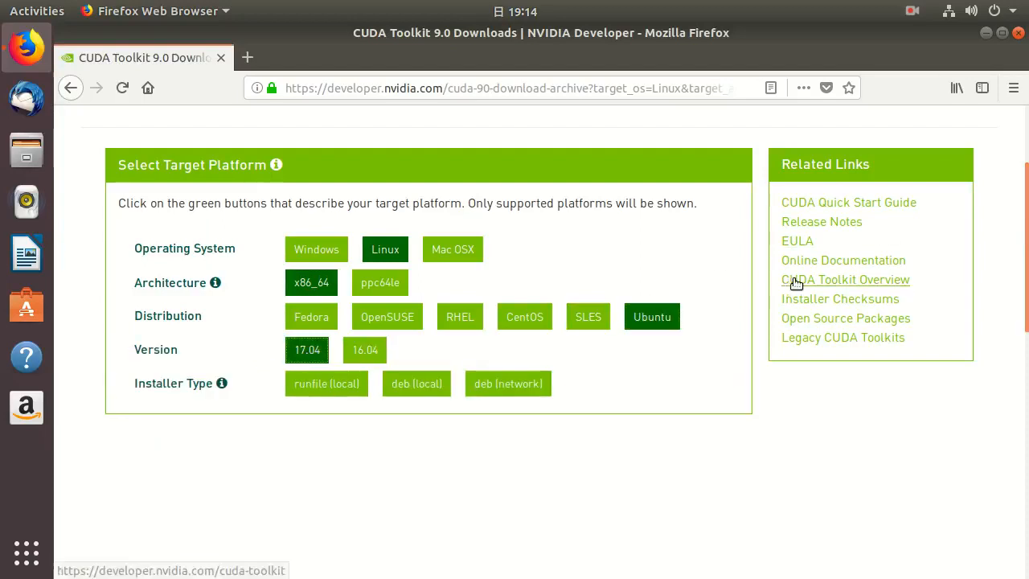
scroll(down, 3)
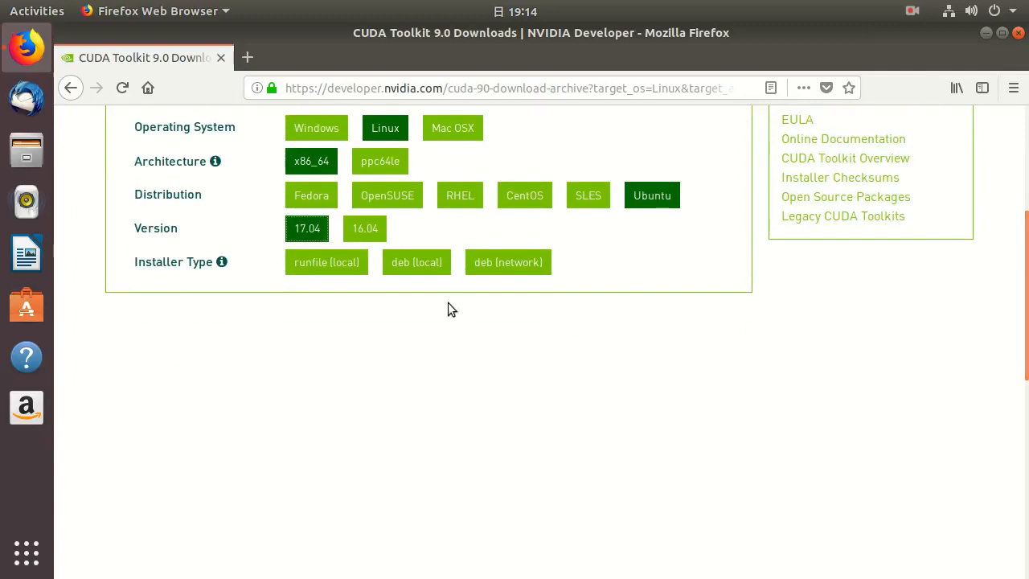
mouse_move(414, 271)
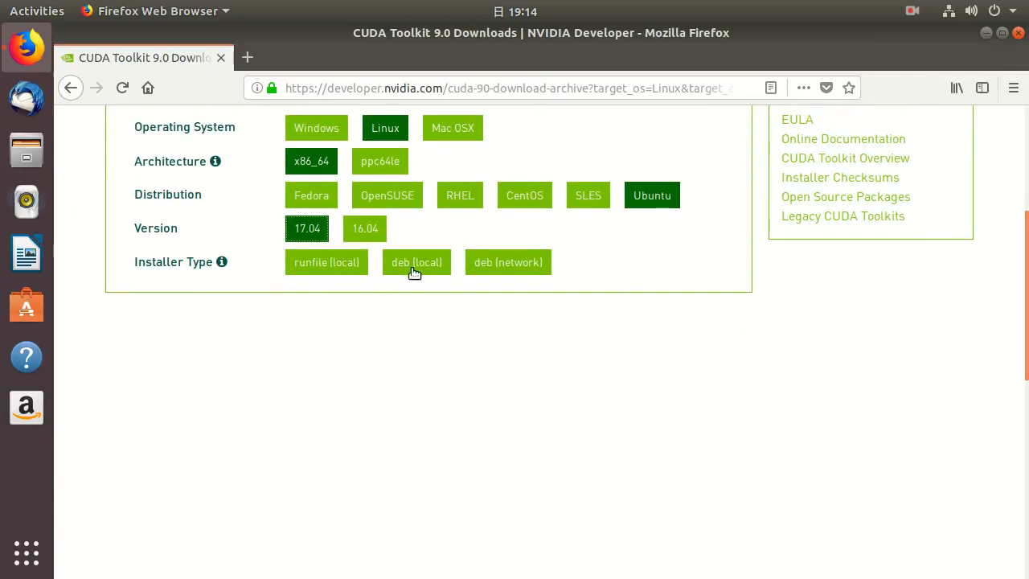
mouse_move(412, 297)
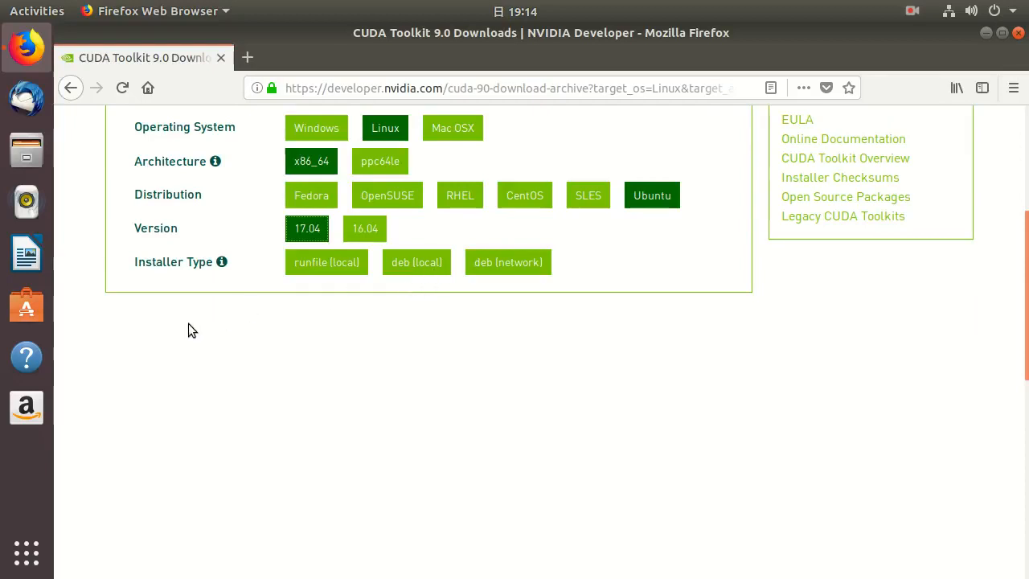
Compare the deb network and deb local installer types, settling on deb (local) with its 1.2 GB base installer
click(416, 262)
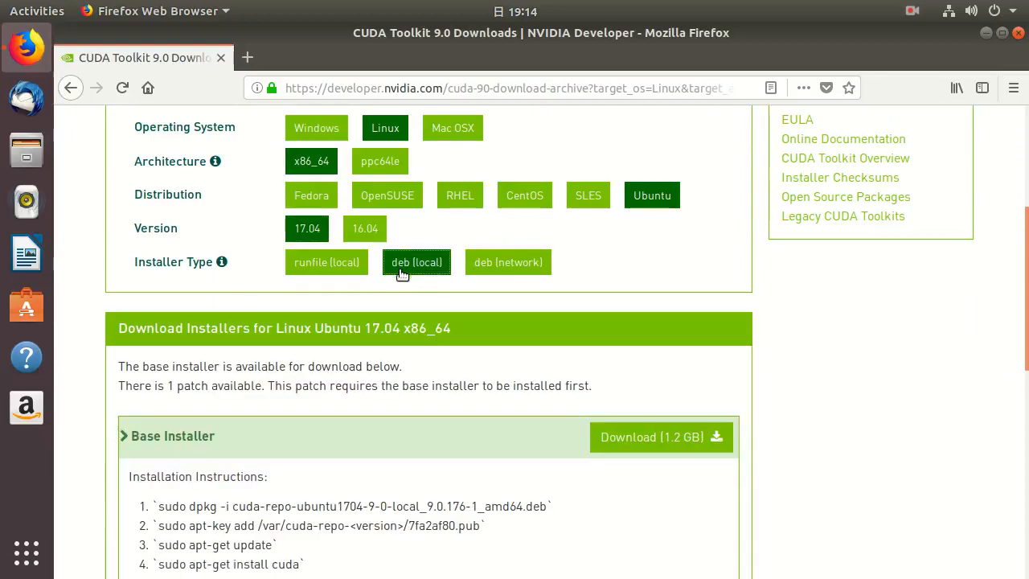
scroll(down, 3)
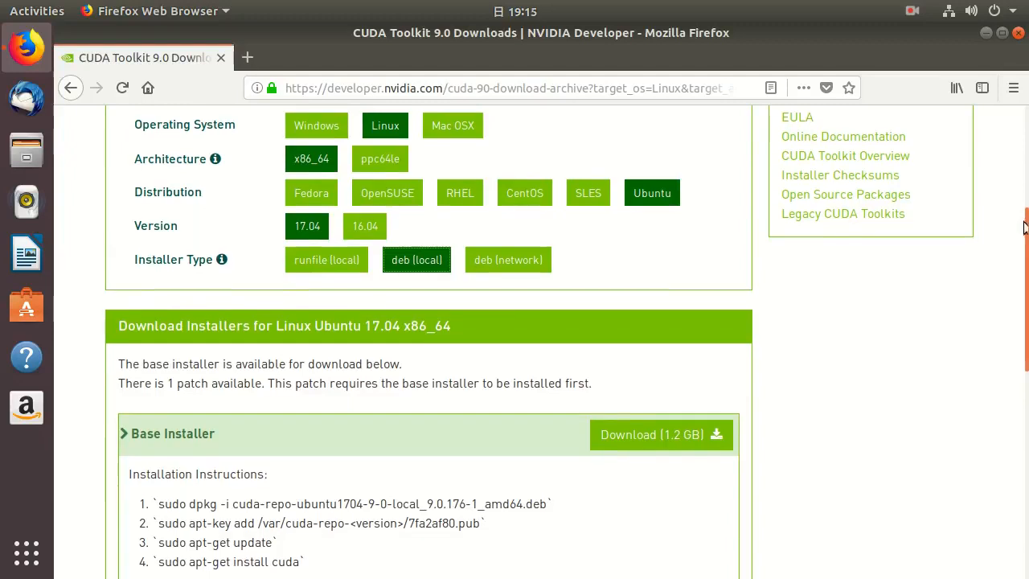
scroll(down, 3)
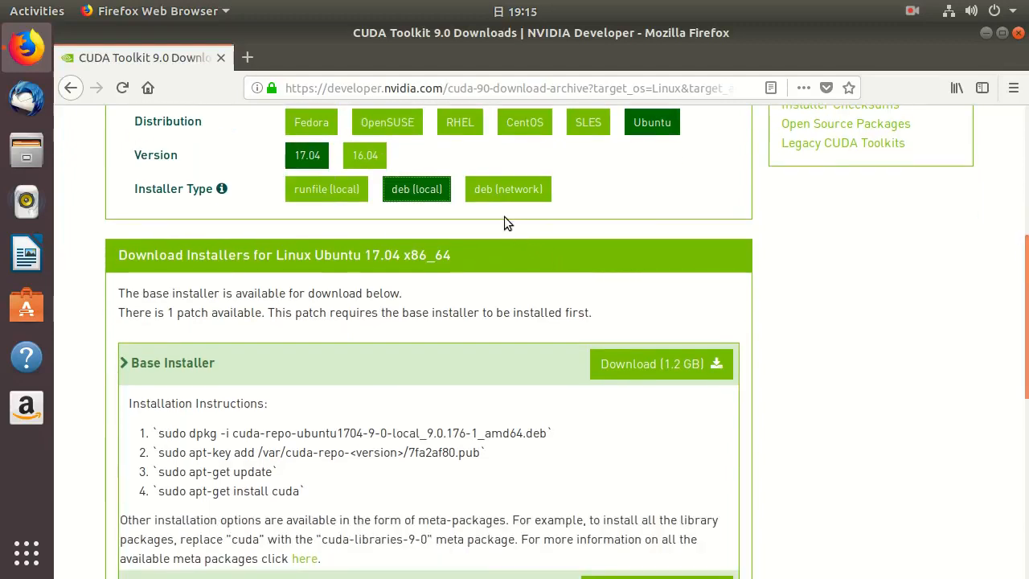
mouse_move(494, 193)
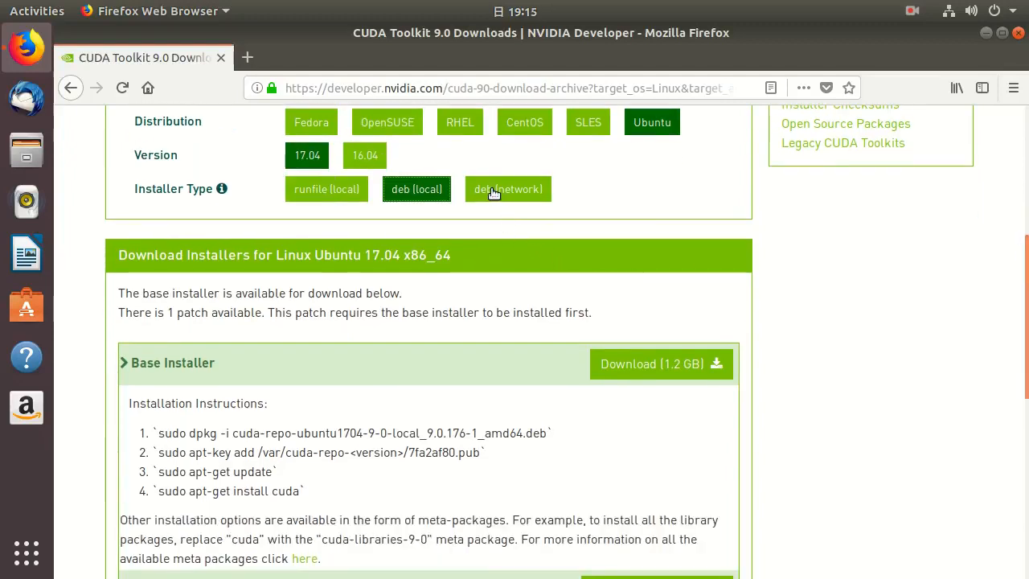
click(508, 190)
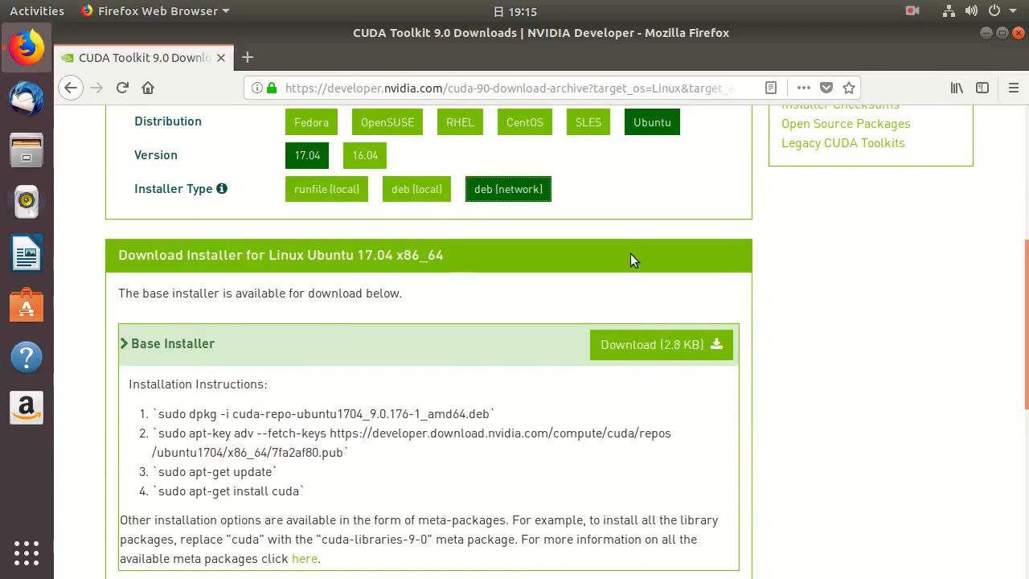
mouse_move(814, 283)
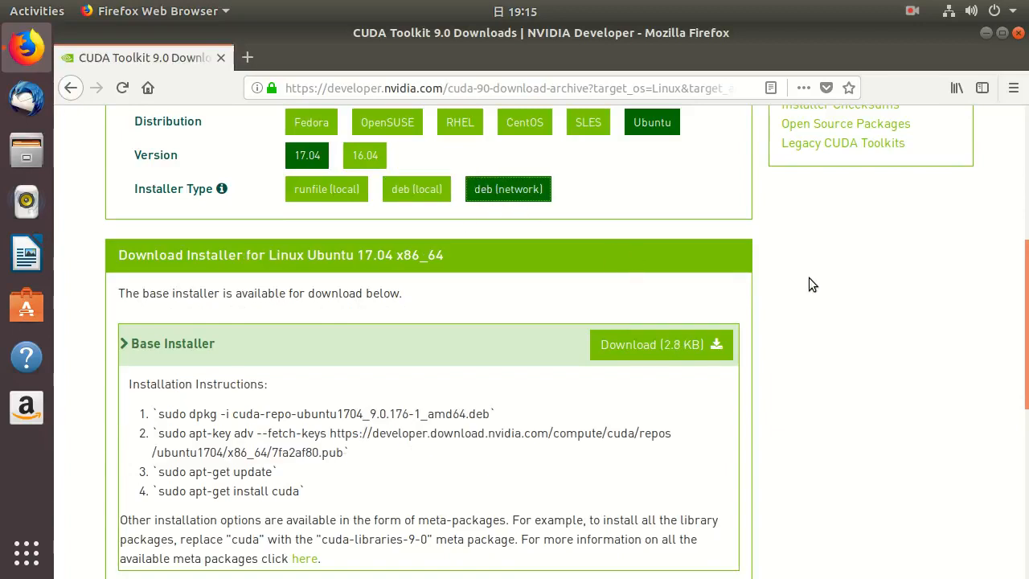
scroll(down, 3)
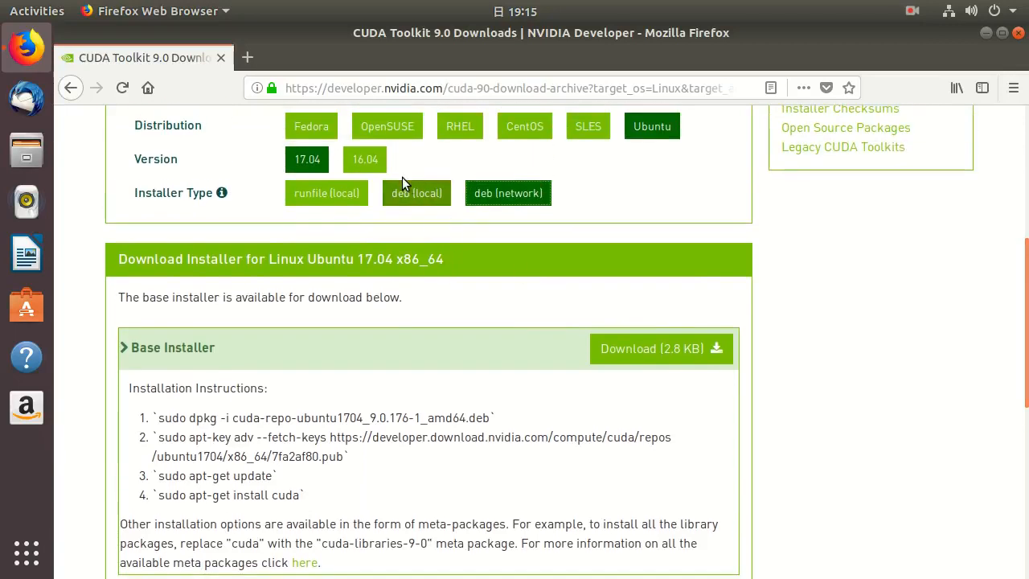
click(415, 193)
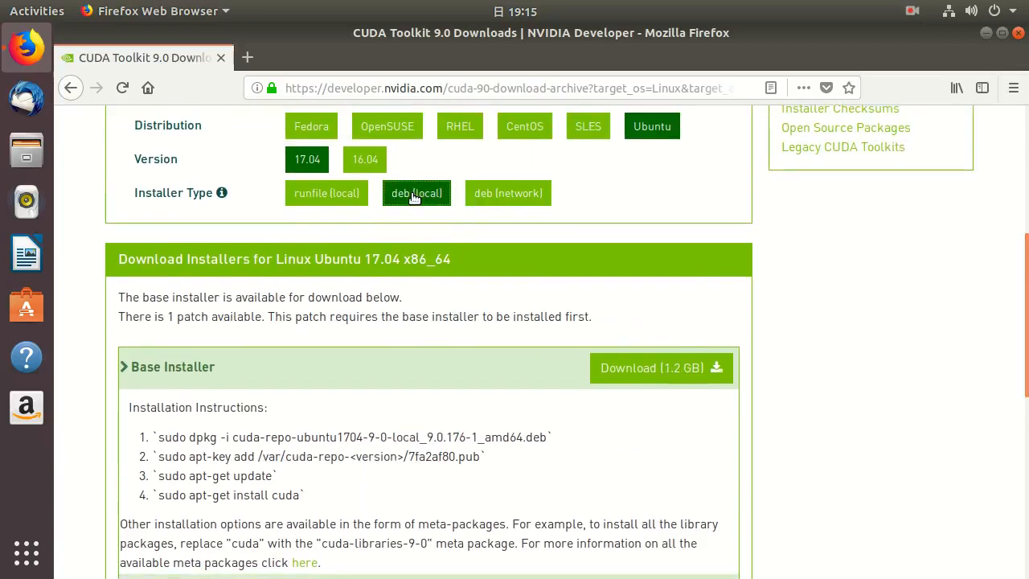
mouse_move(512, 313)
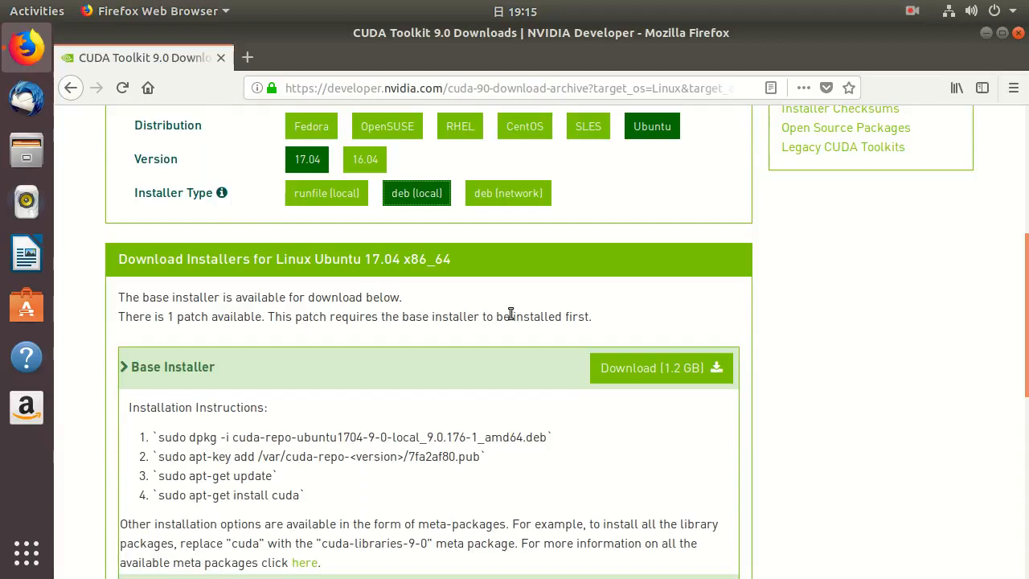
mouse_move(26, 151)
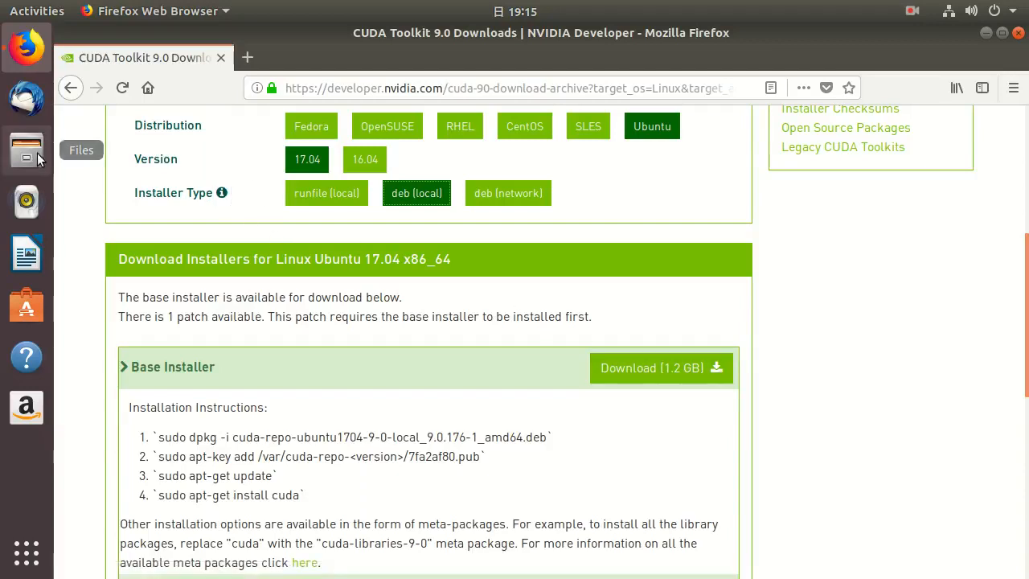
click(25, 151)
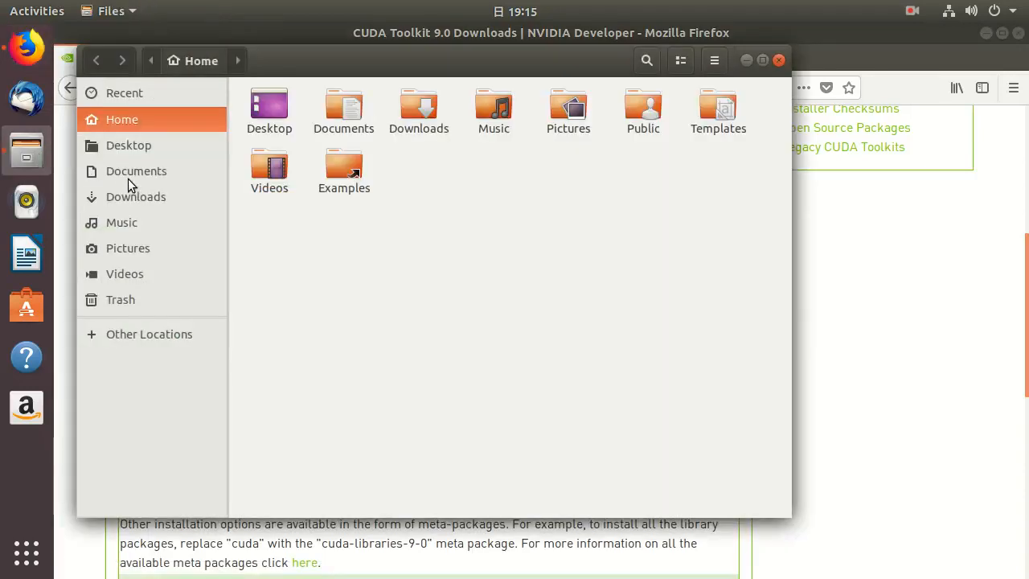
click(135, 196)
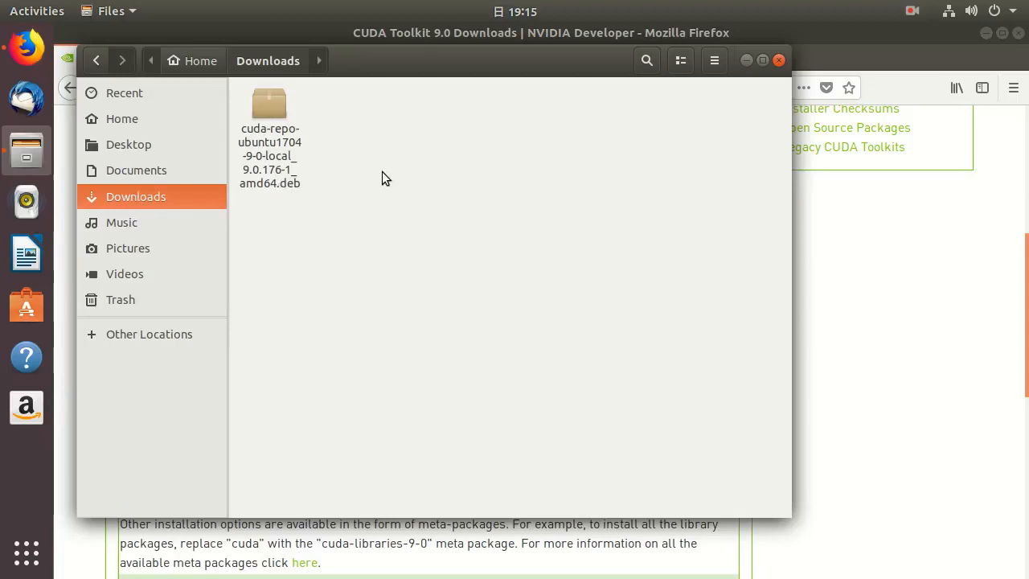
click(25, 460)
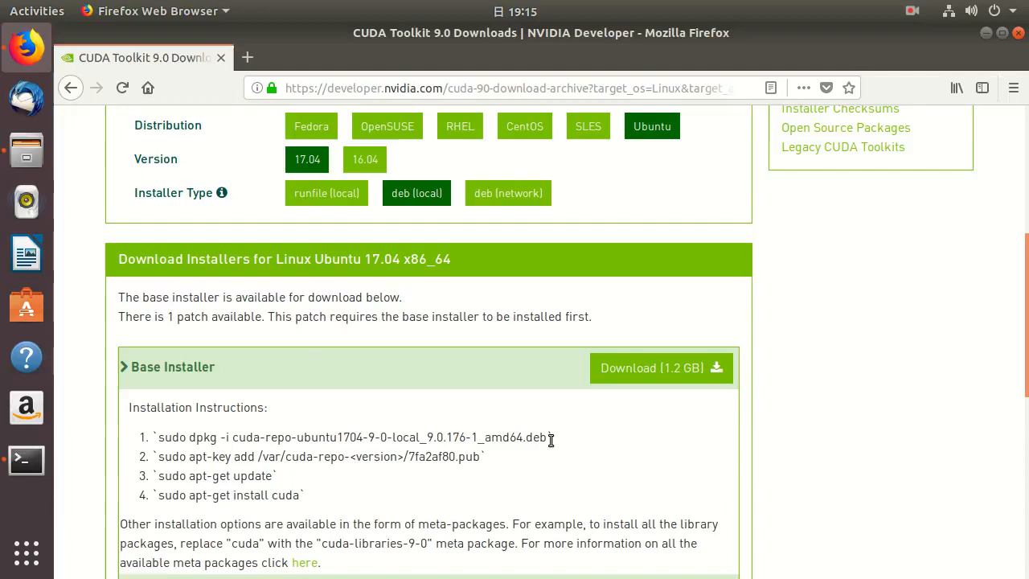
mouse_move(54, 453)
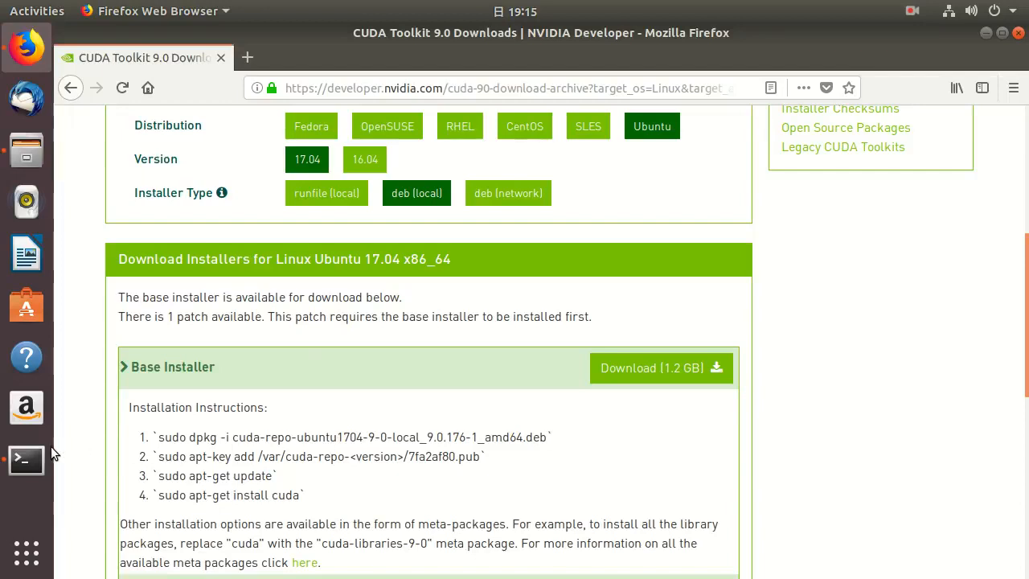
In a terminal, run sudo dpkg -i cuda-repo-ubuntu1704-9-0-local_9.0.176-1_amd64.deb to install the repository package
click(25, 459)
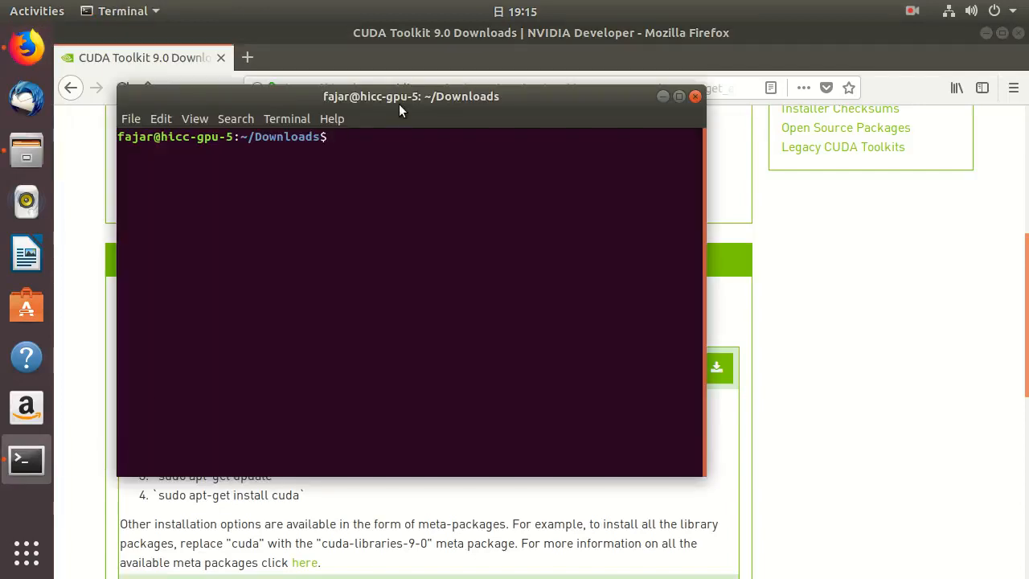
drag(402, 96, 505, 52)
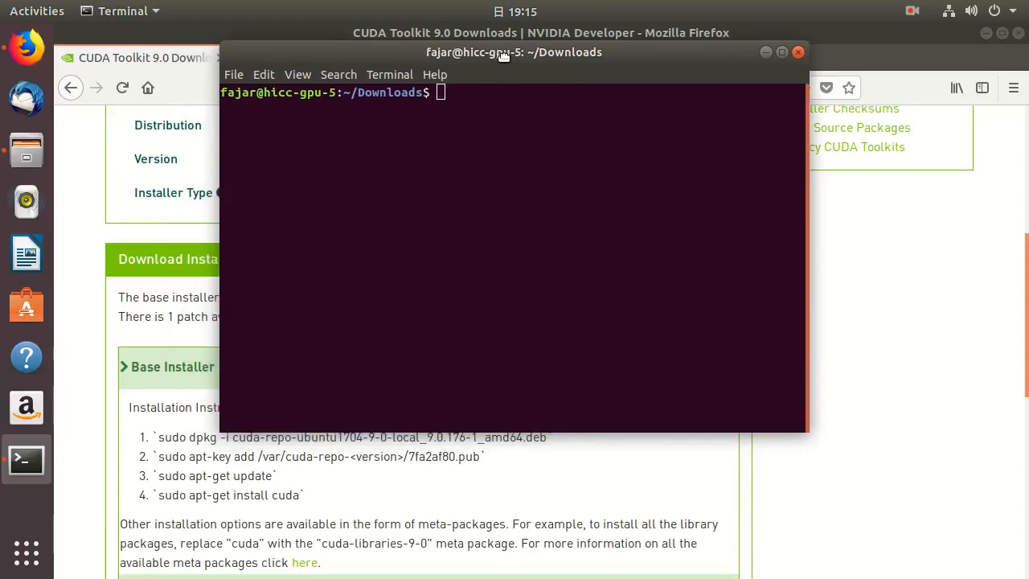
text(sudo)
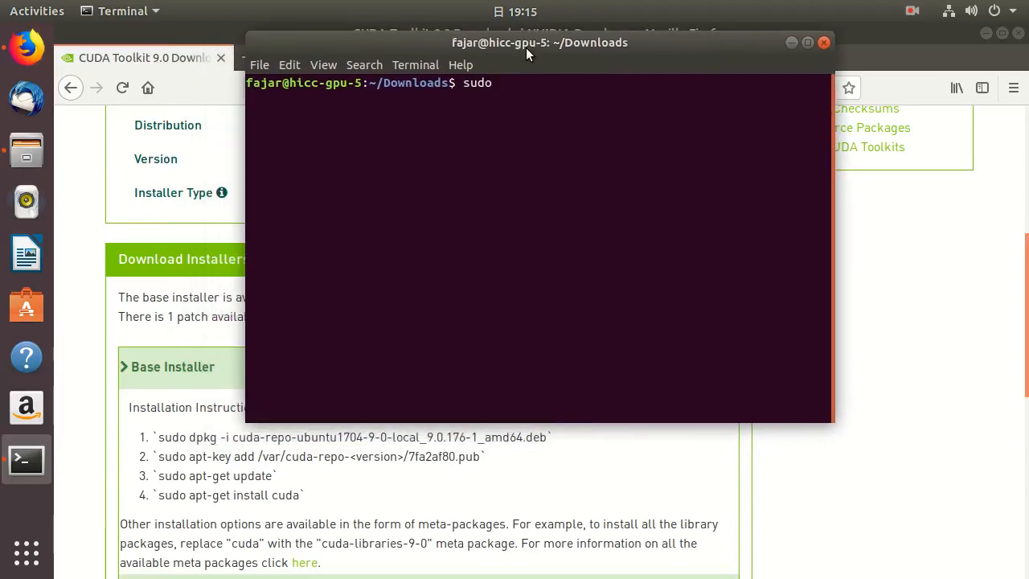
text(dpkg -i)
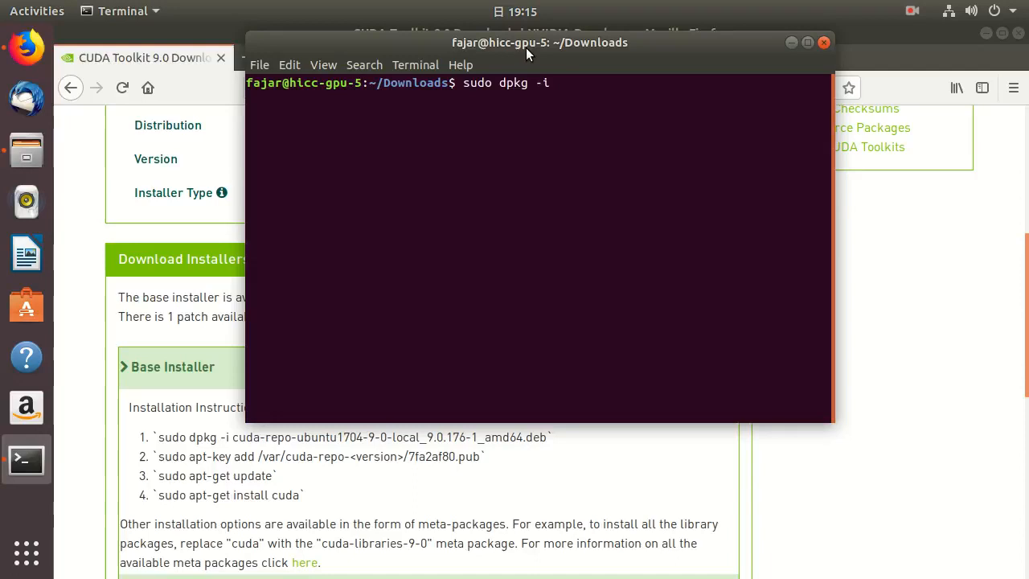
text(c)
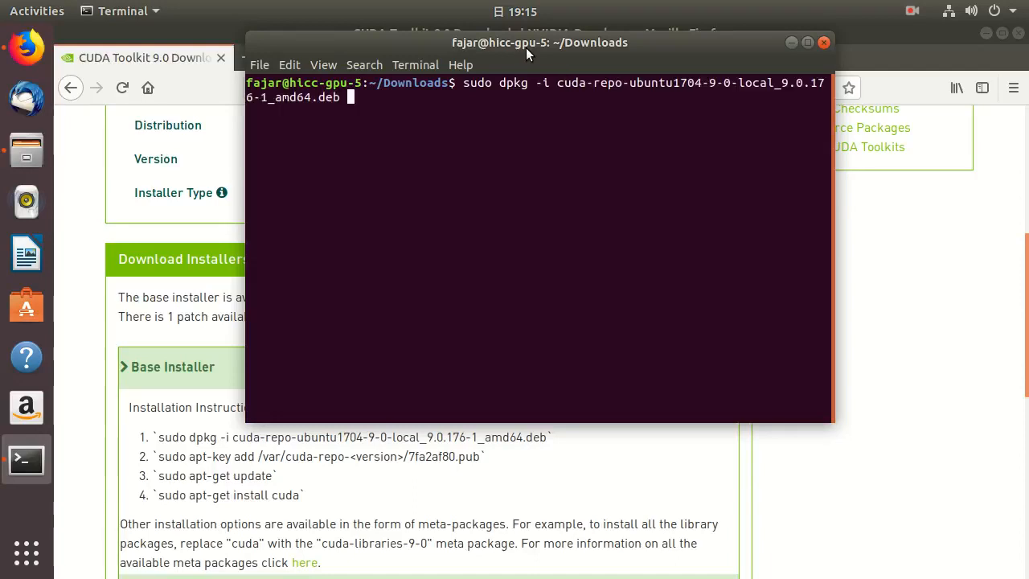
key(Return)
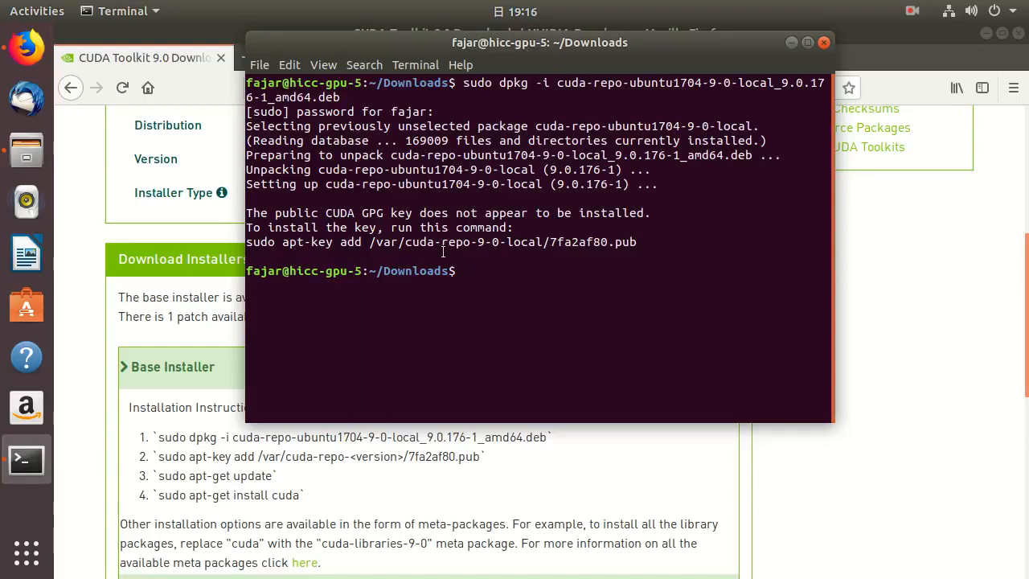
mouse_move(591, 257)
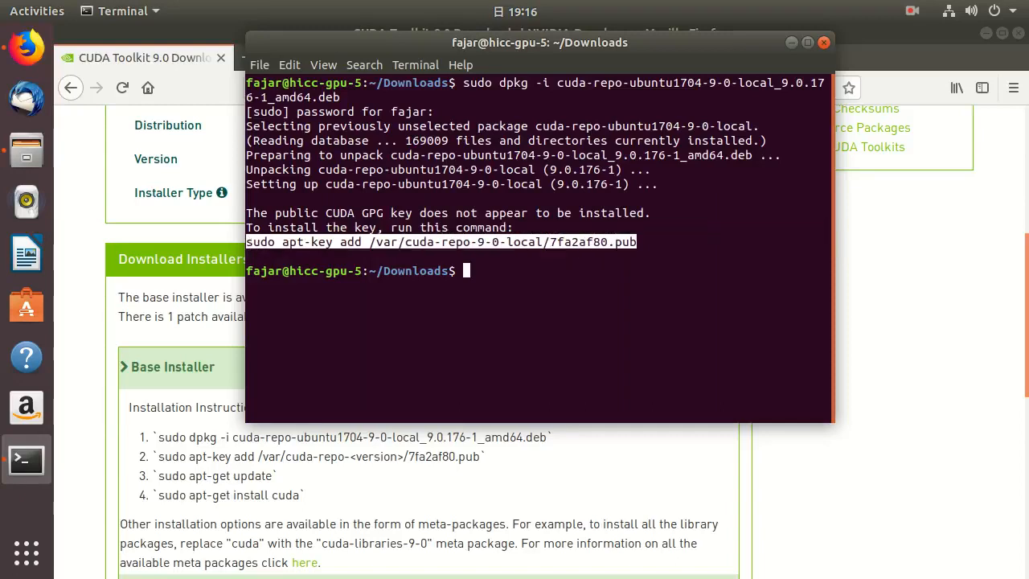
Add the CUDA key with sudo apt-key add /var/cuda-repo-9-0-local/7fa2af80.pub, then run sudo apt update
key(ctrl+c)
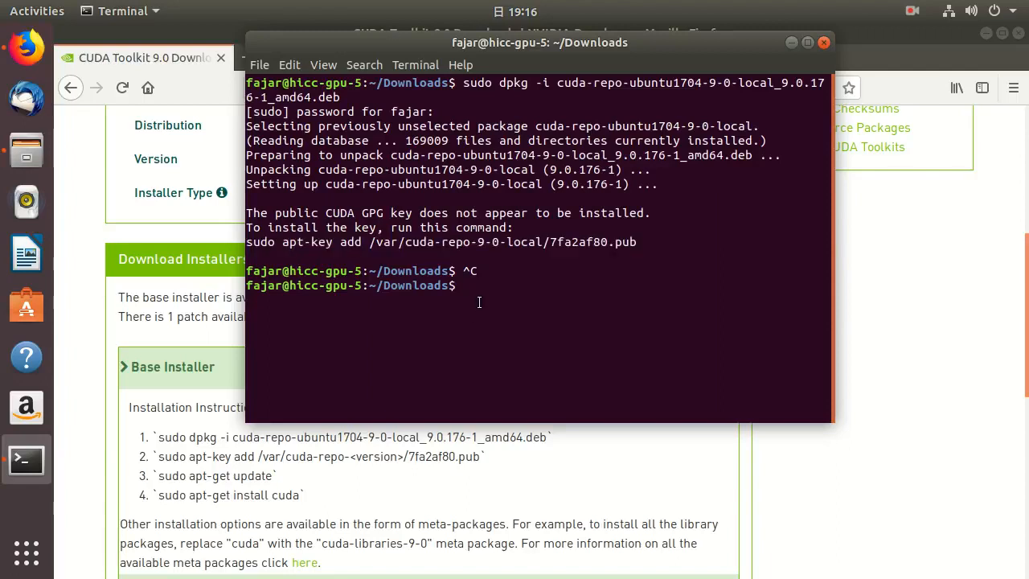
text(sudo apt-key add /var/cuda-repo-9-0-local/7fa2af80.pub)
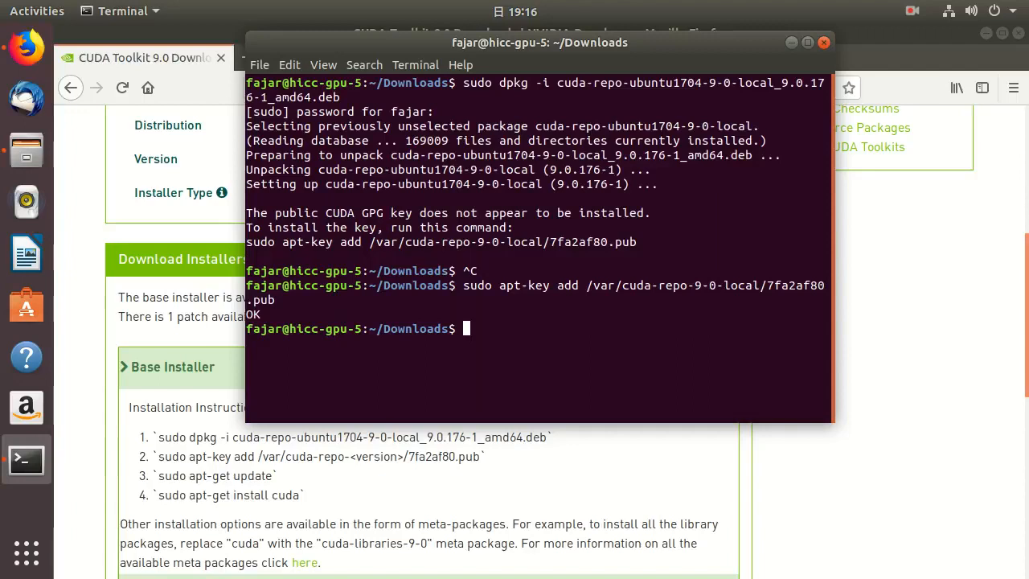
text(sudo)
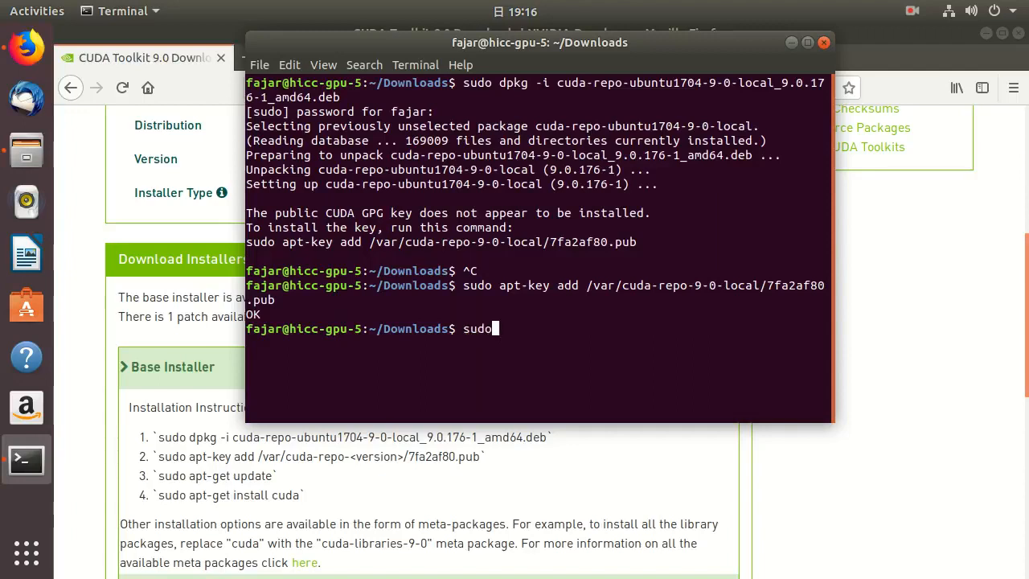
text(apt)
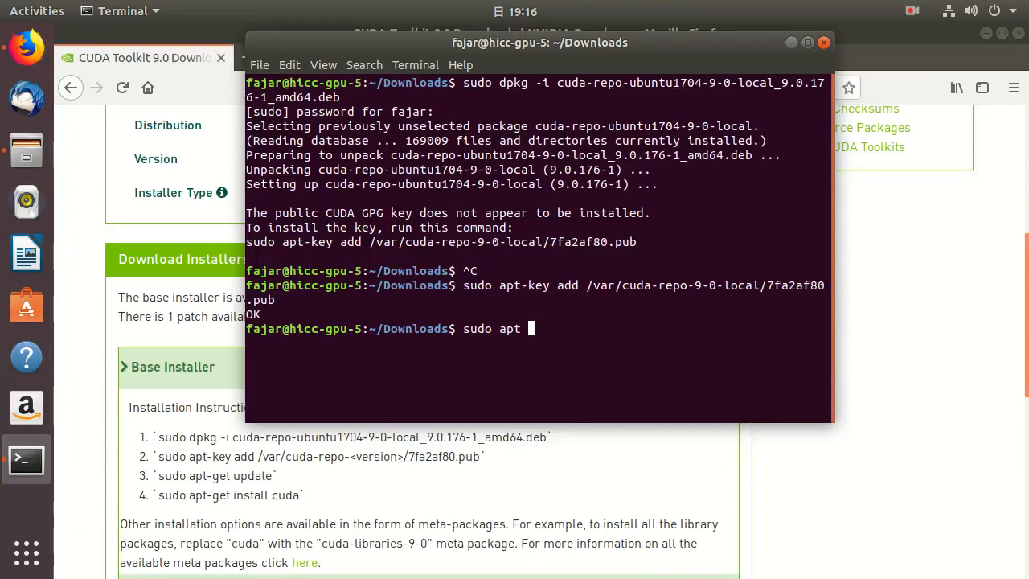
text(update)
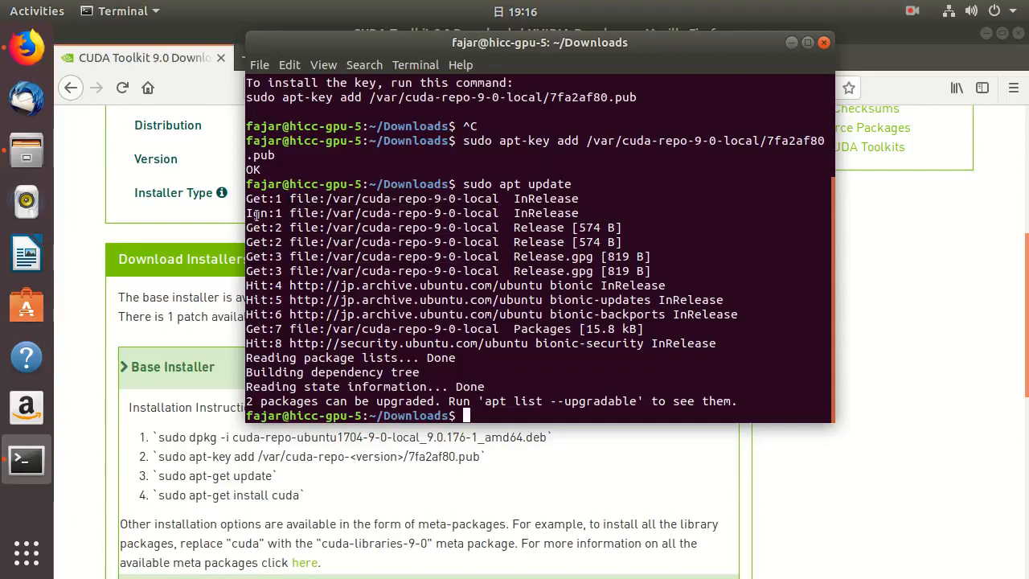
mouse_move(26, 151)
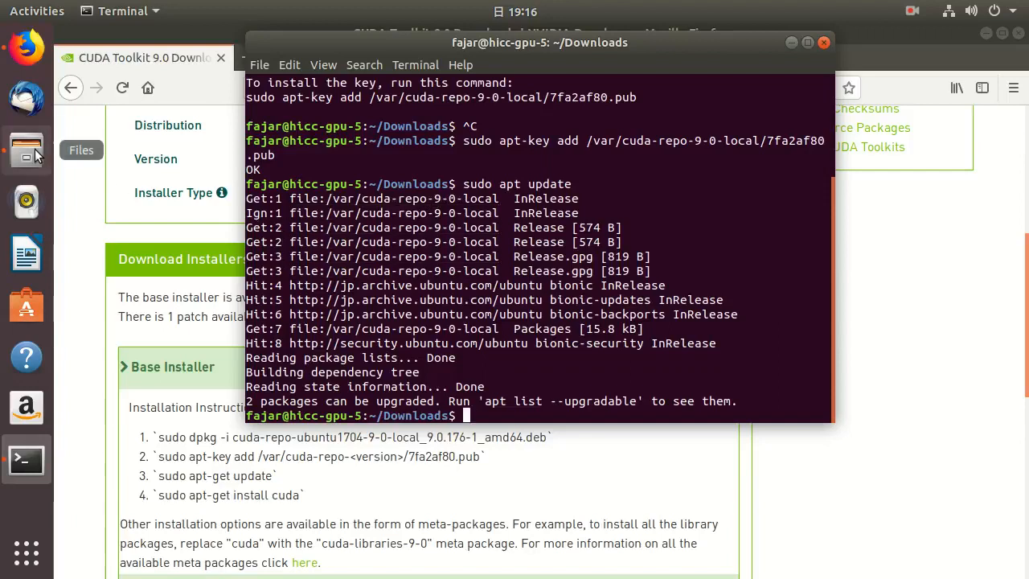
click(26, 151)
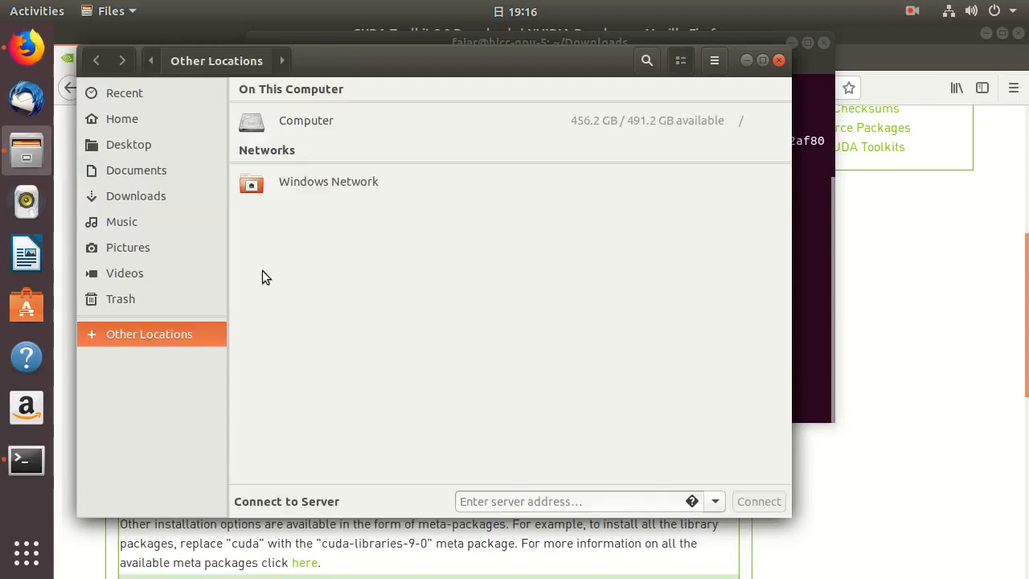
double_click(305, 119)
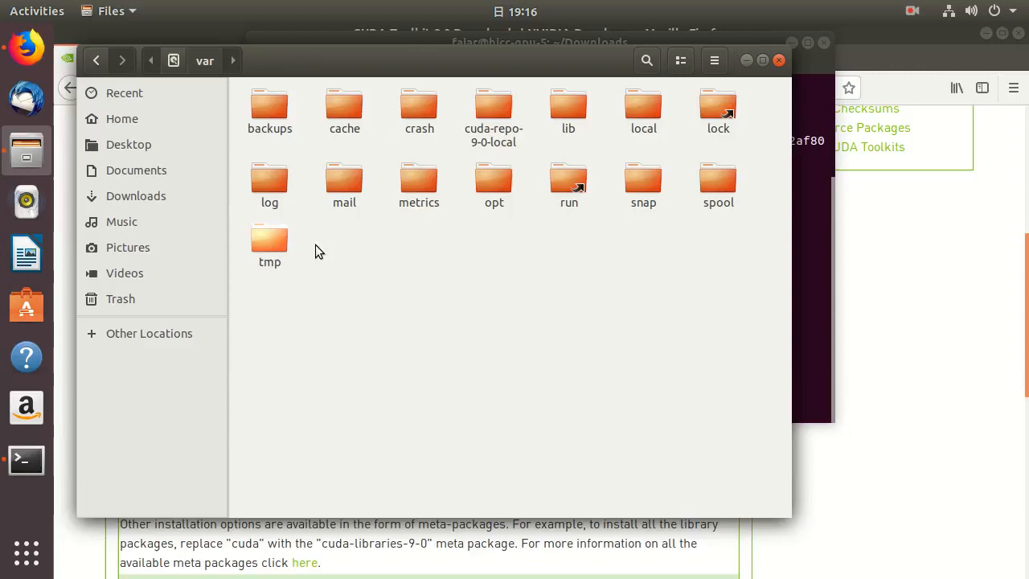
double_click(494, 104)
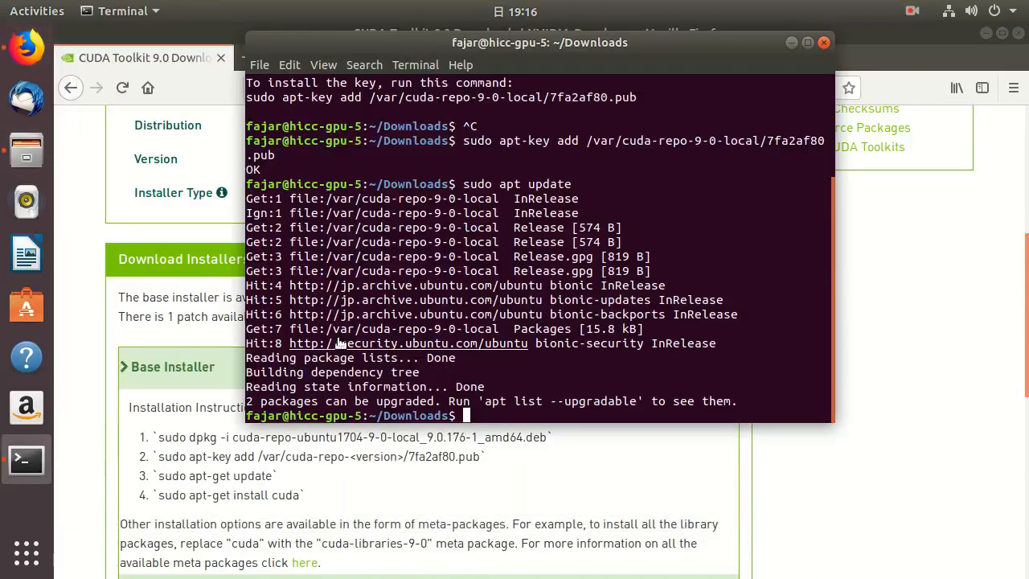
Run sudo aptitude search cuda and review the listed CUDA and NVIDIA packages
text(sudo ap)
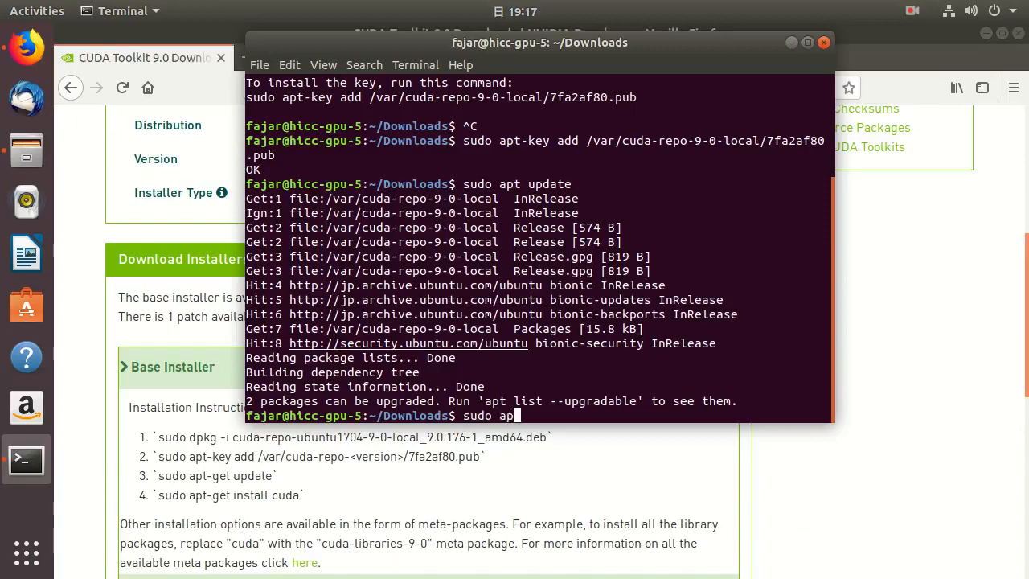
text(ti)
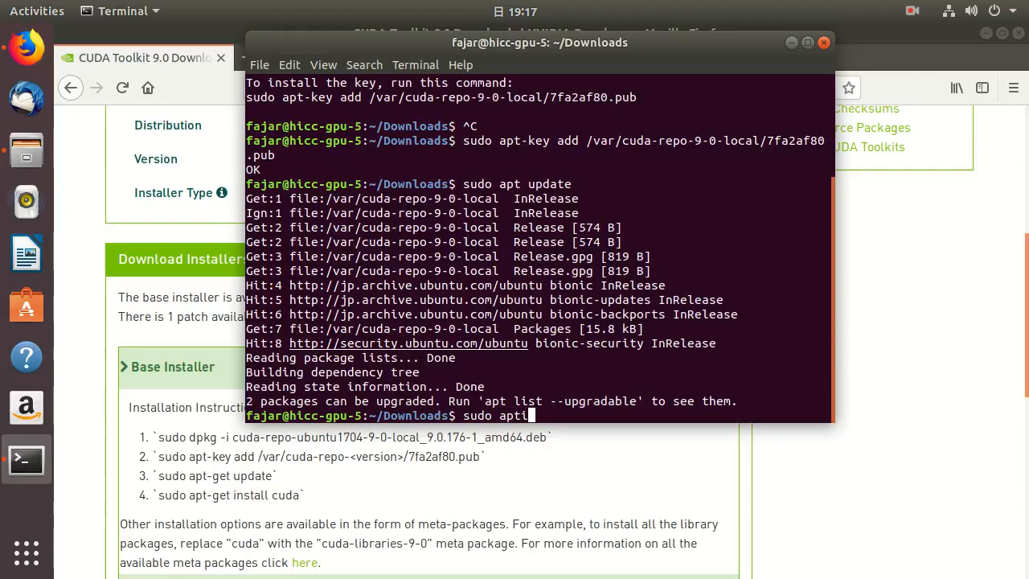
text(tude)
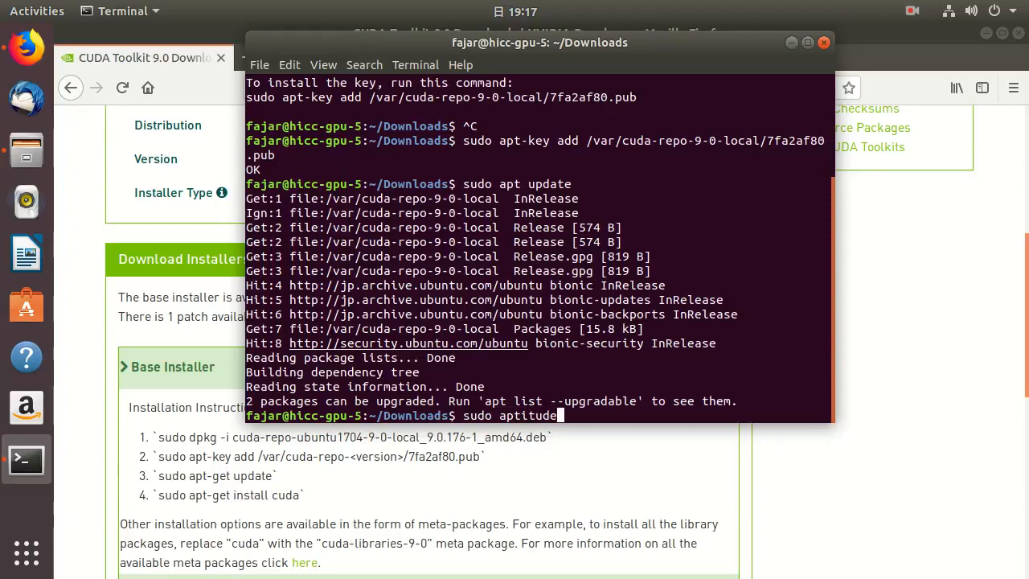
text(sea)
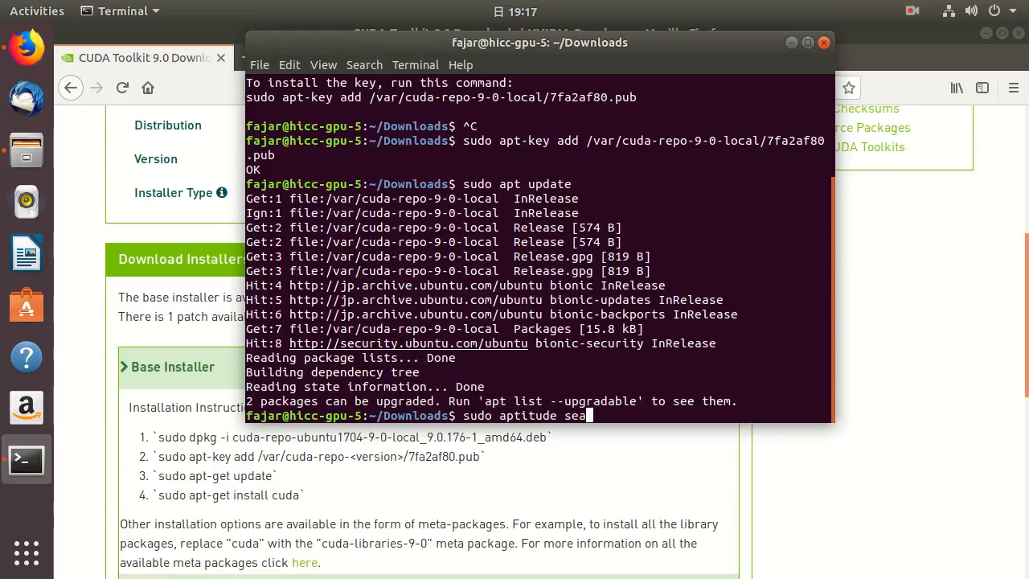
text(rch cuda)
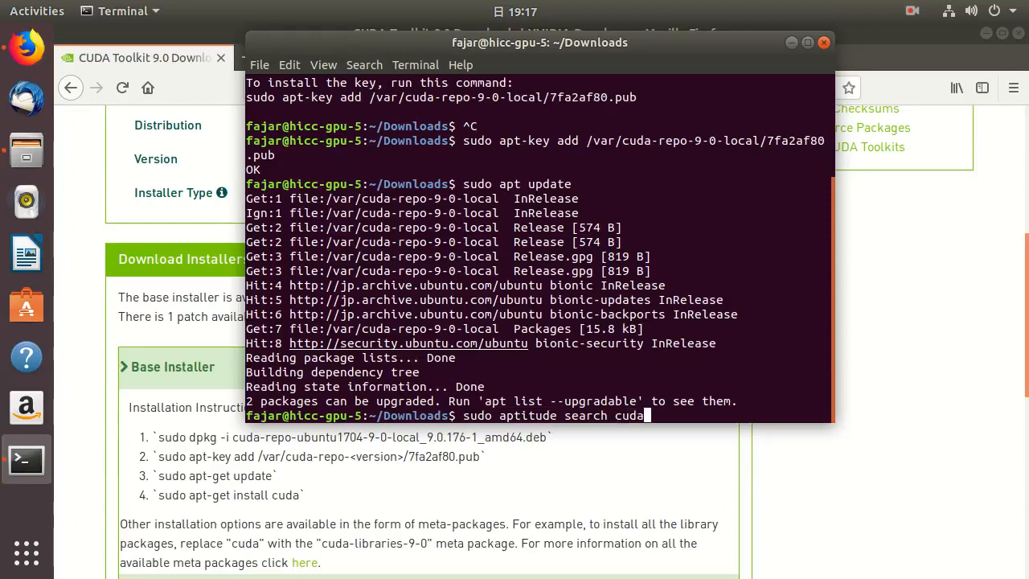
key(Return)
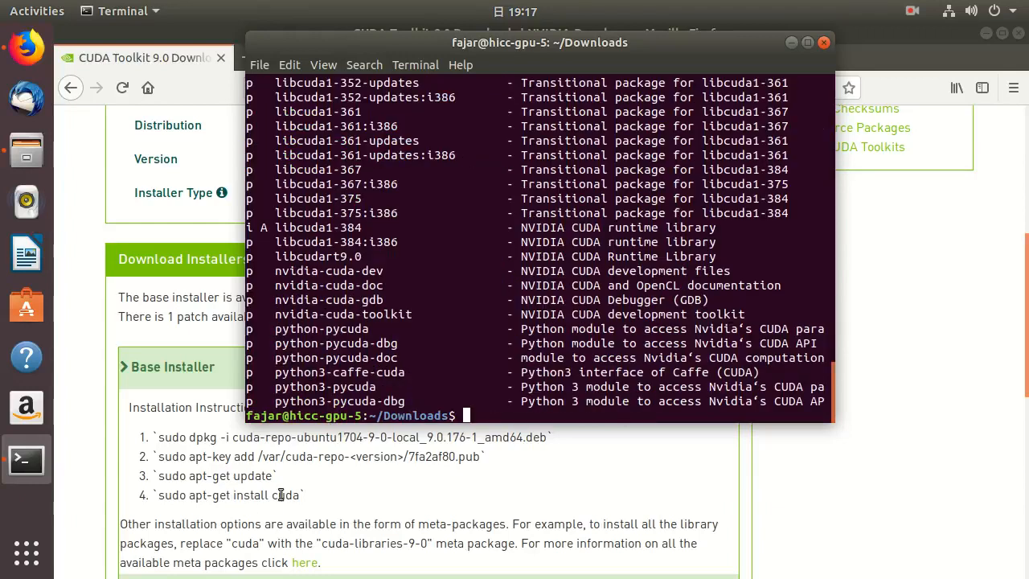
mouse_move(830, 386)
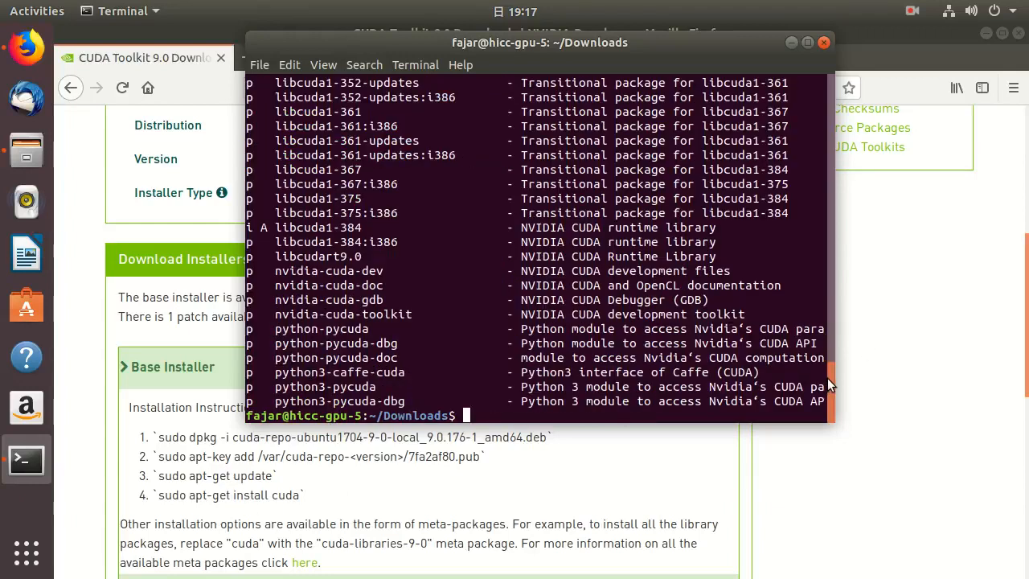
scroll(up, 3)
text(sudo)
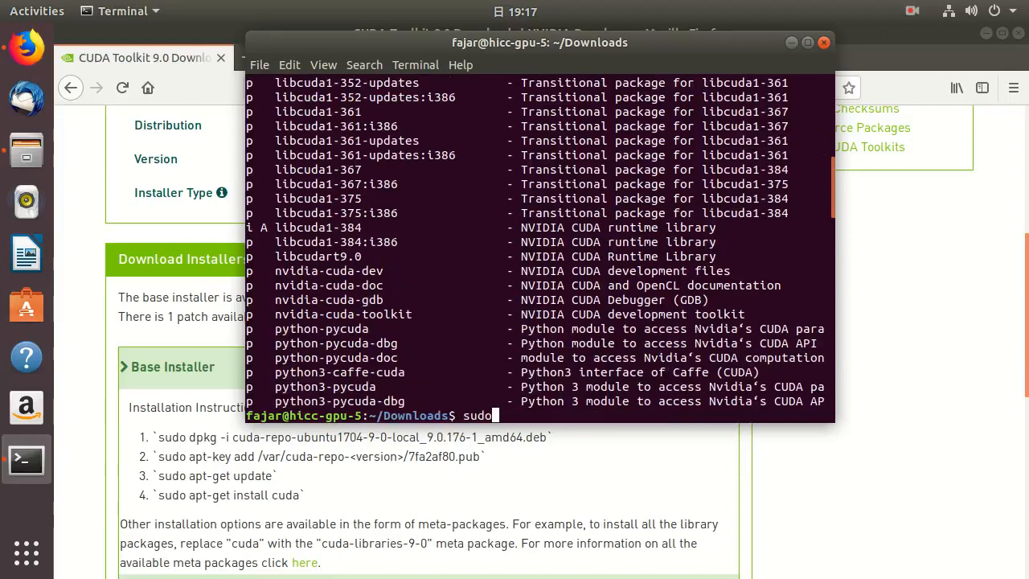
Run sudo apt install cuda, review the dependency list and confirm with y to start the installation
text(apt i)
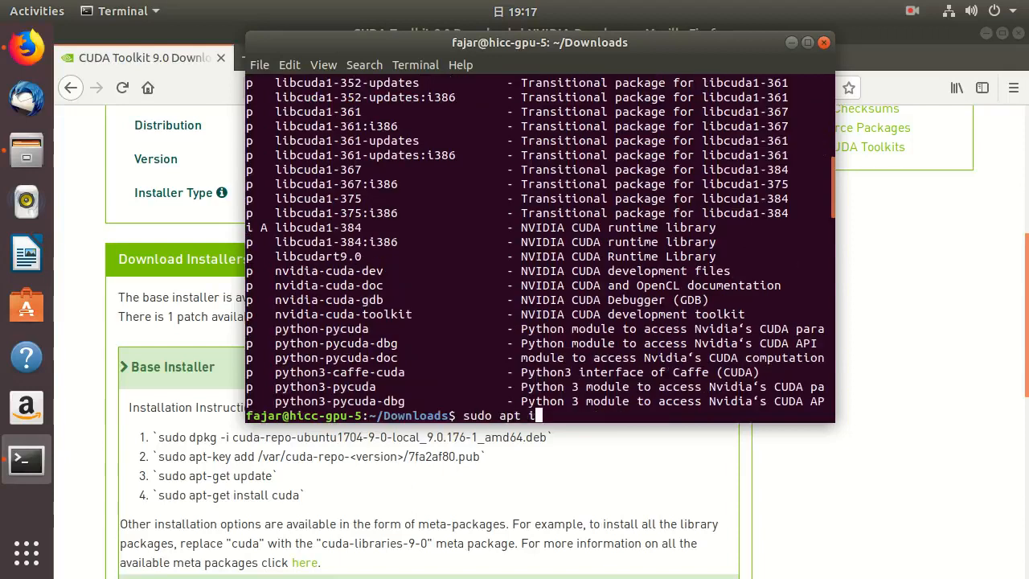
text(nstall cuda)
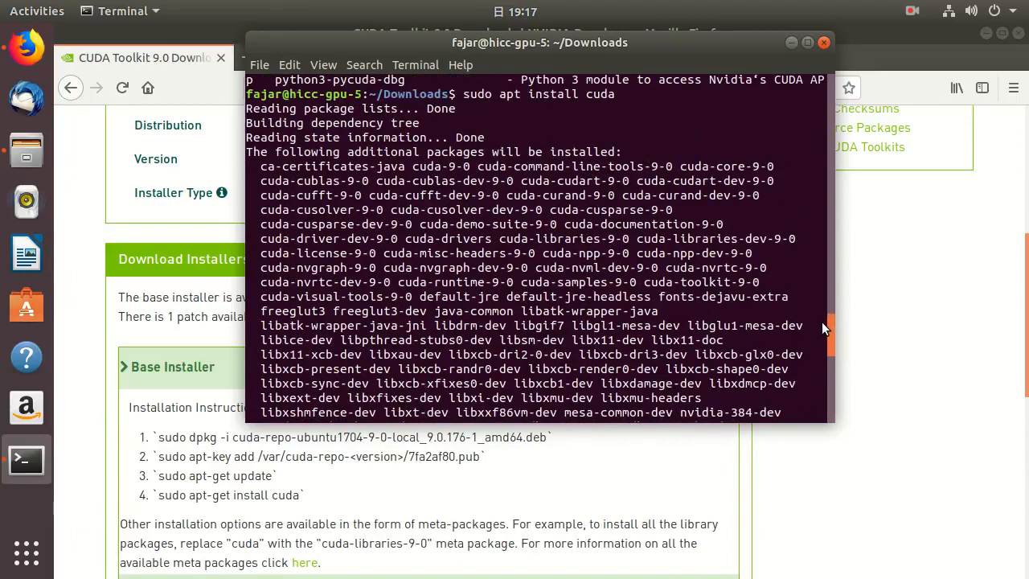
scroll(down, 3)
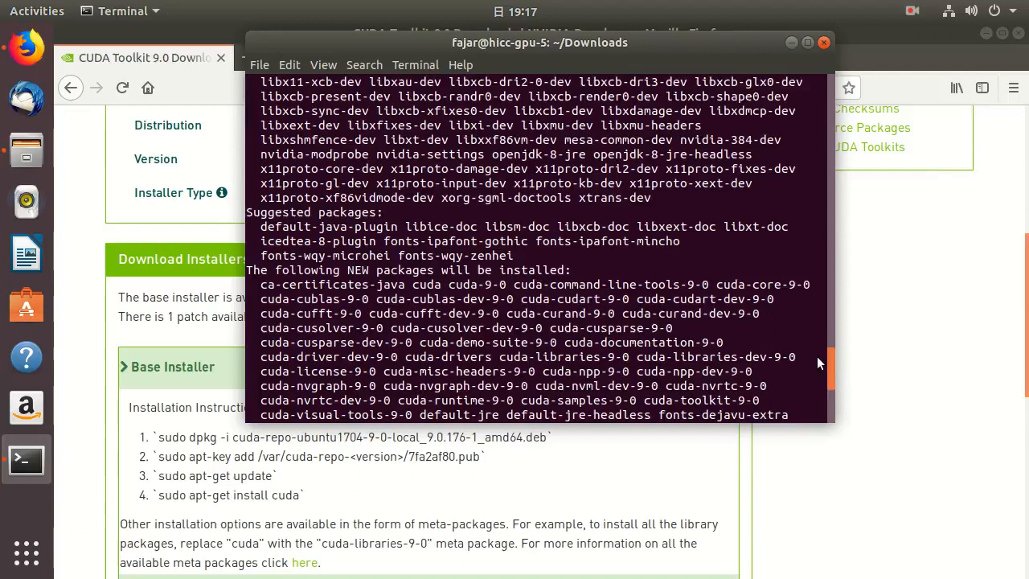
scroll(down, 3)
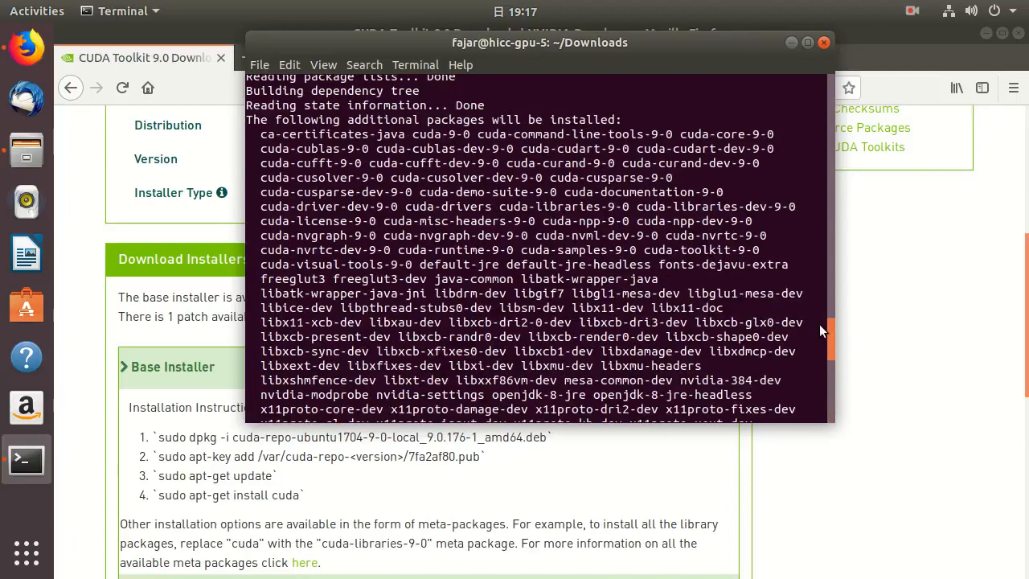
scroll(down, 3)
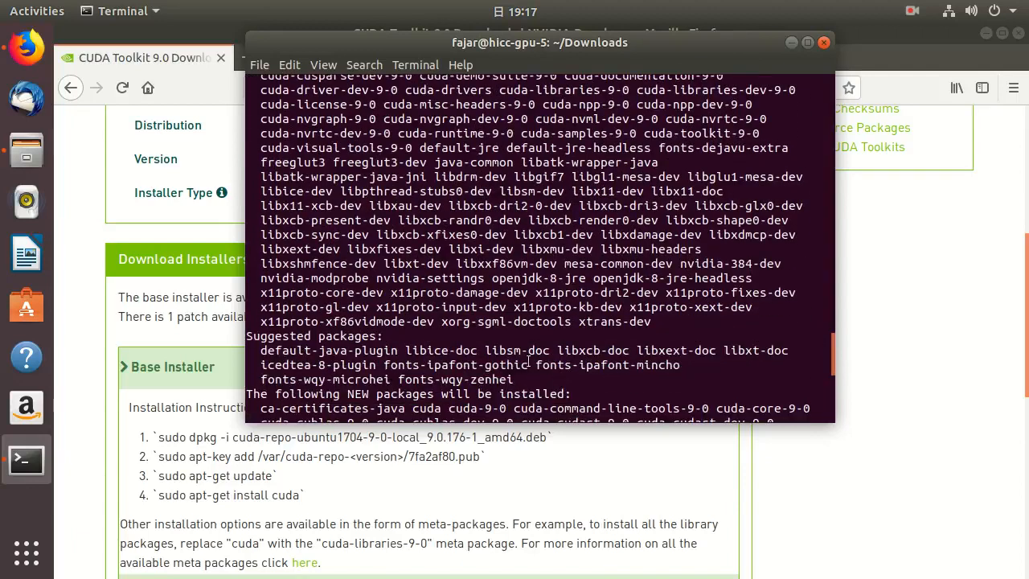
mouse_move(544, 379)
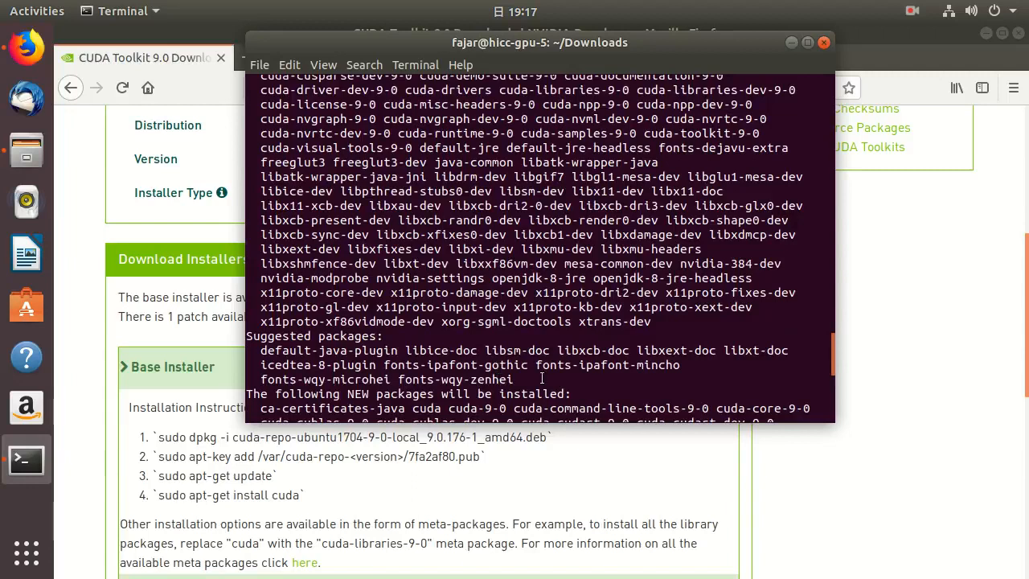
text(y)
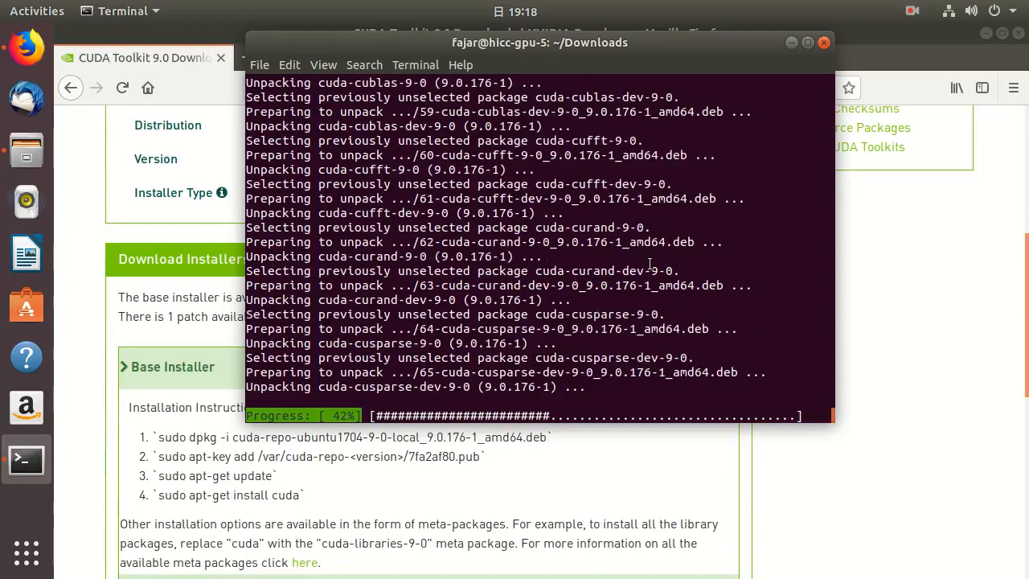
Wait for apt to finish setting up cuda-9-0 and the toolkit until the shell prompt returns
click(913, 9)
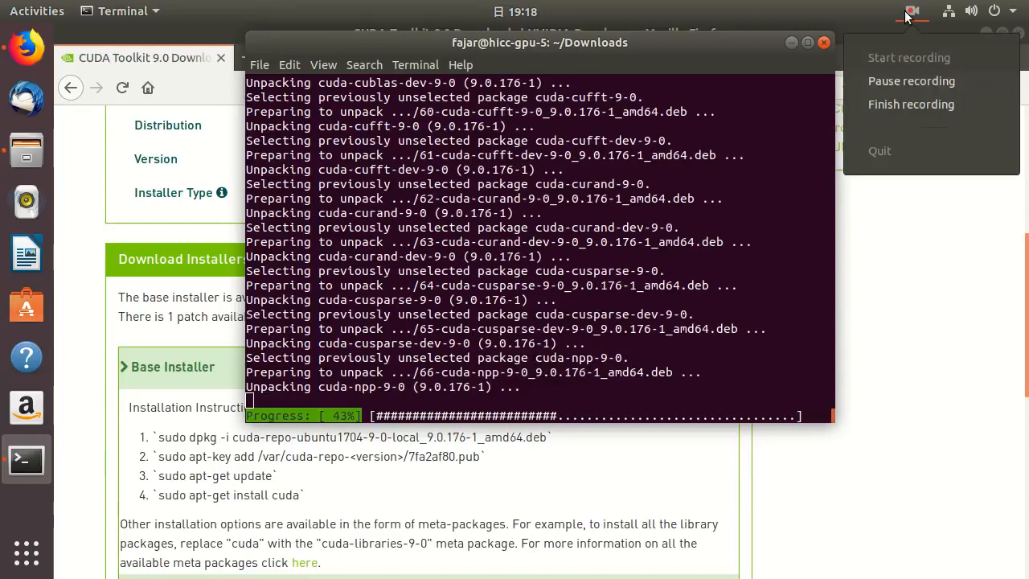
mouse_move(887, 81)
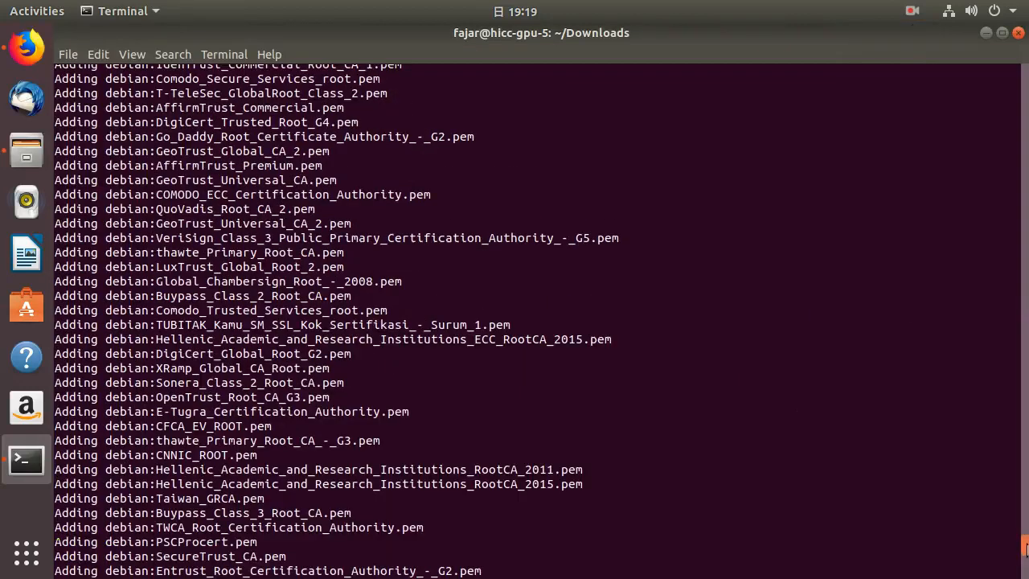
scroll(down, 3)
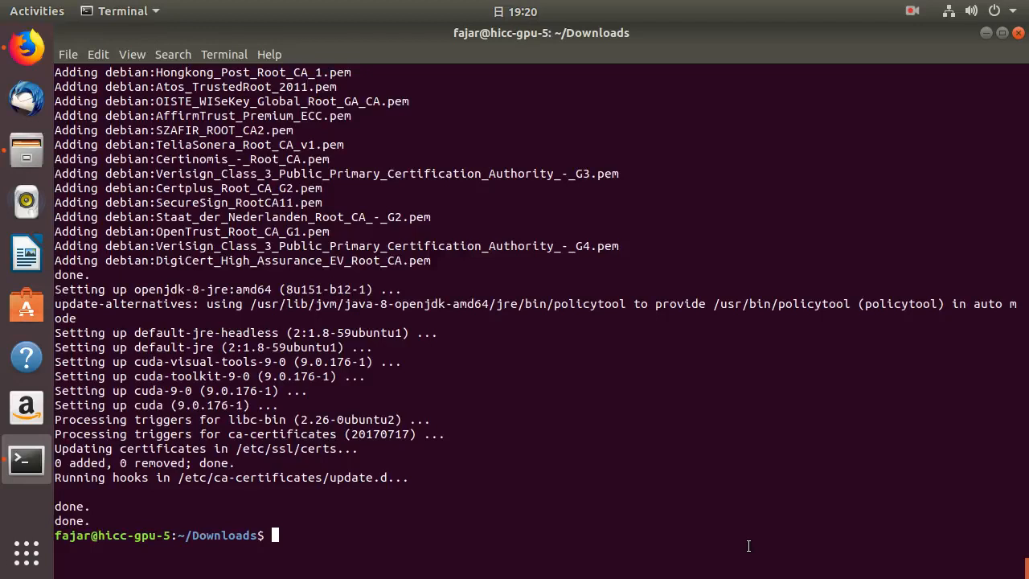
Tab-complete nvidia- to see available commands, then discard the partly typed line
text(nvidia-)
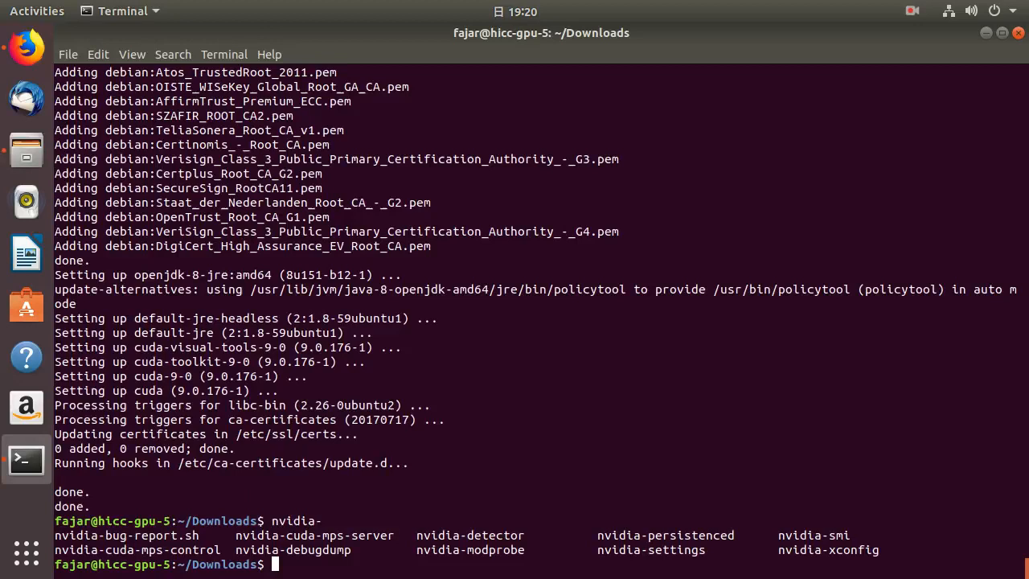
text(sudo)
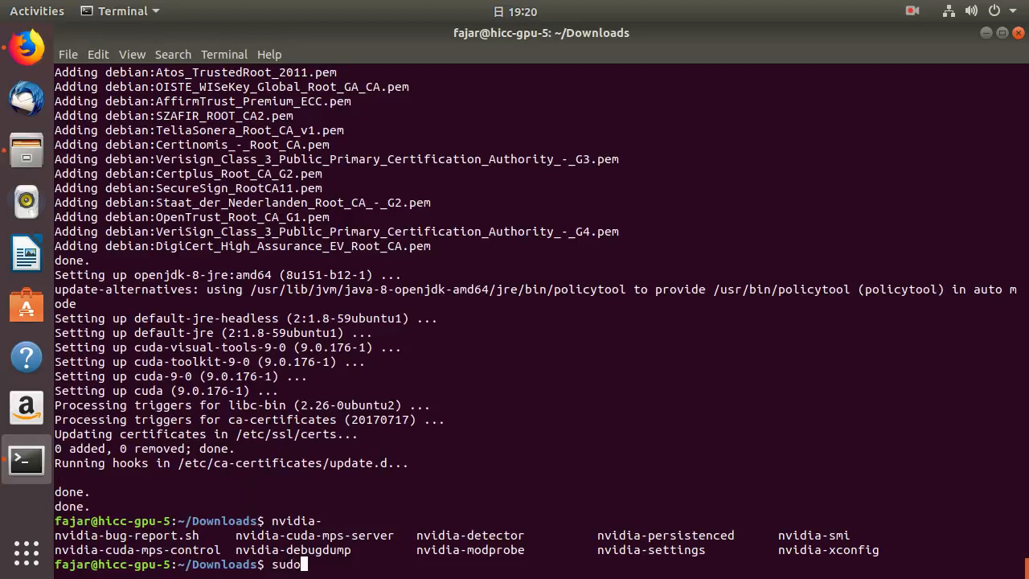
key(ctrl+u)
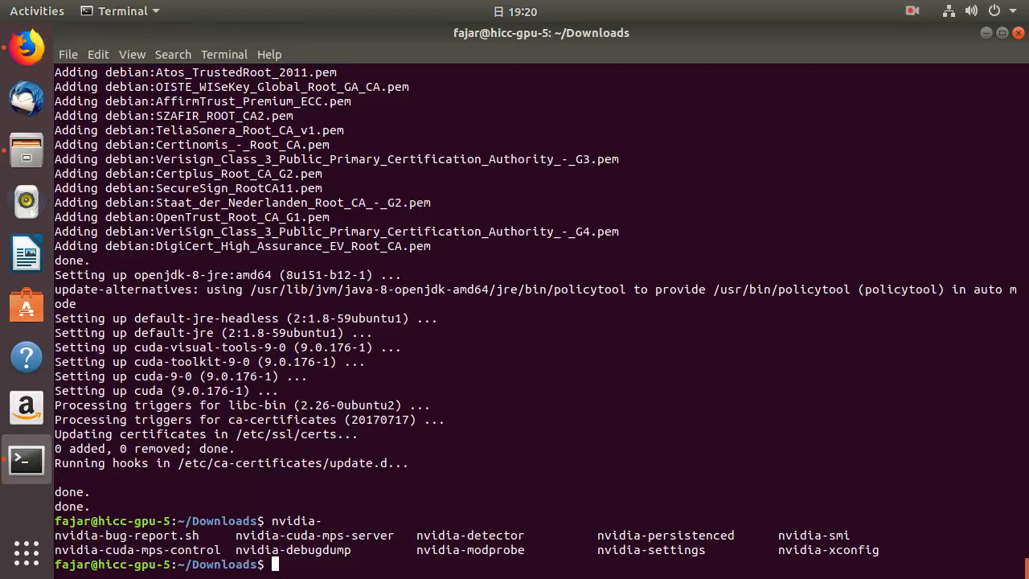
Change into /usr/local/cuda and list its contents, showing bin, lib64, nvvm, libnvvp and targets
text(cd)
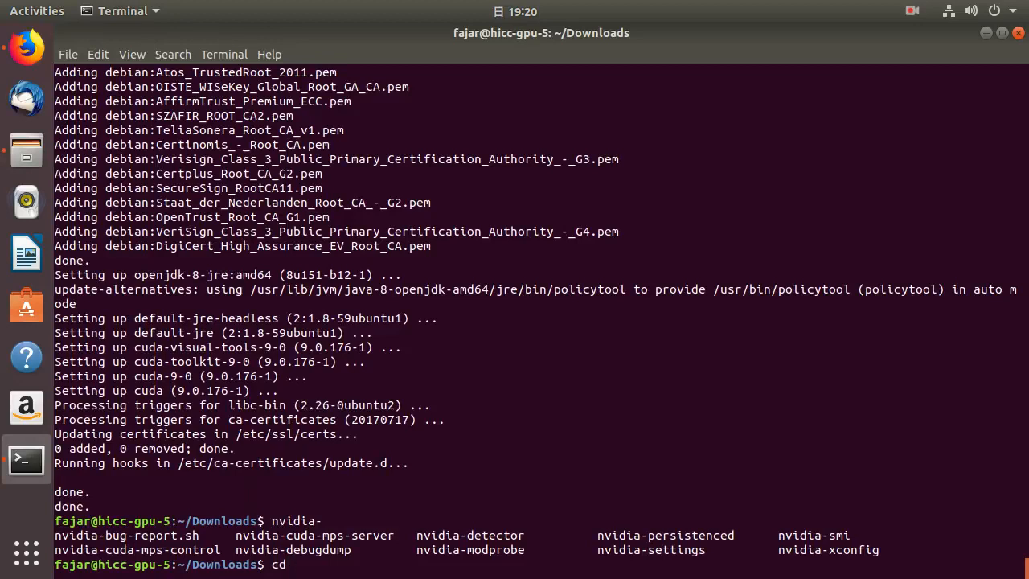
text(/)
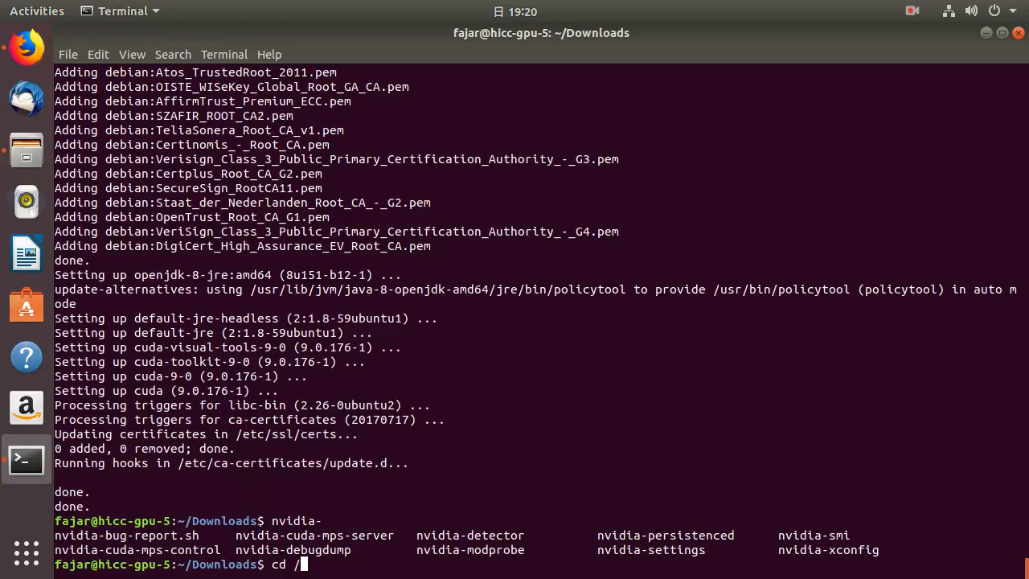
text(usr/)
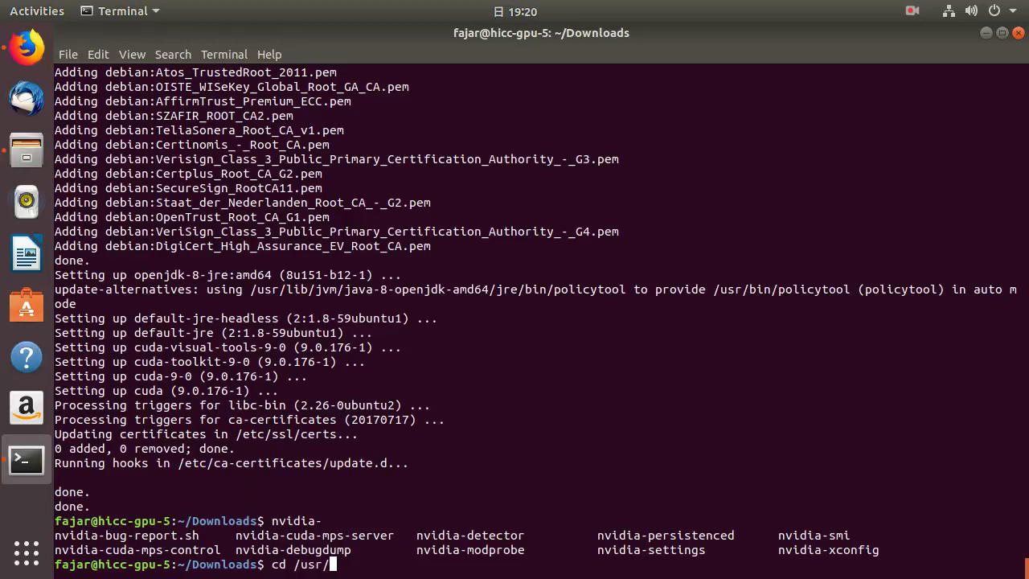
text(local/cuda)
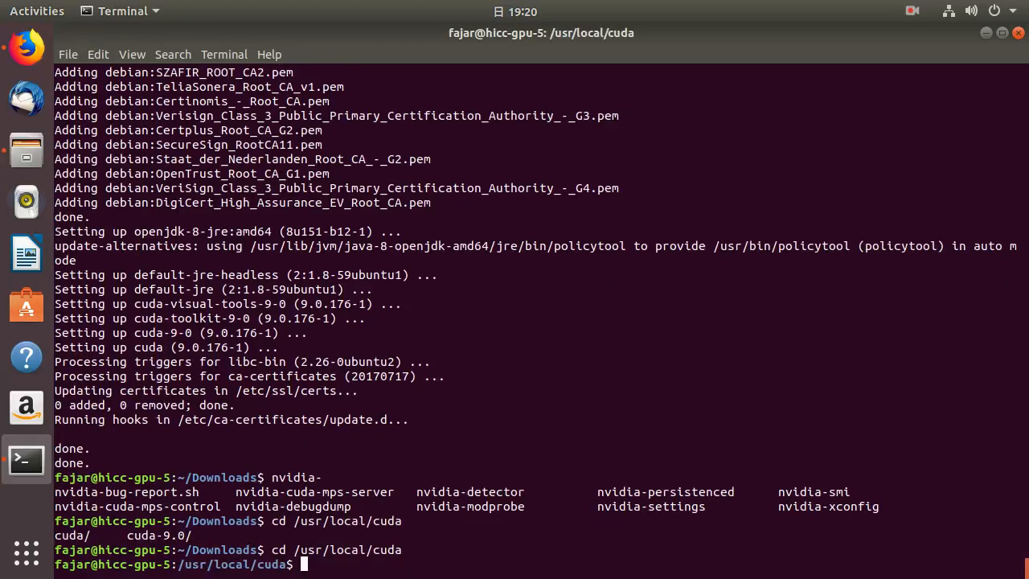
text(ld)
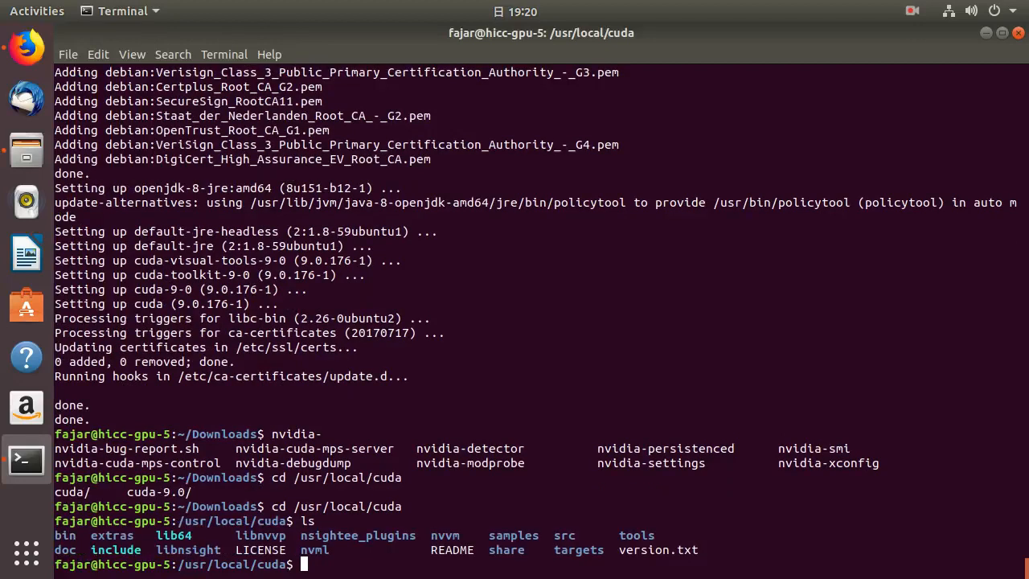
mouse_move(756, 556)
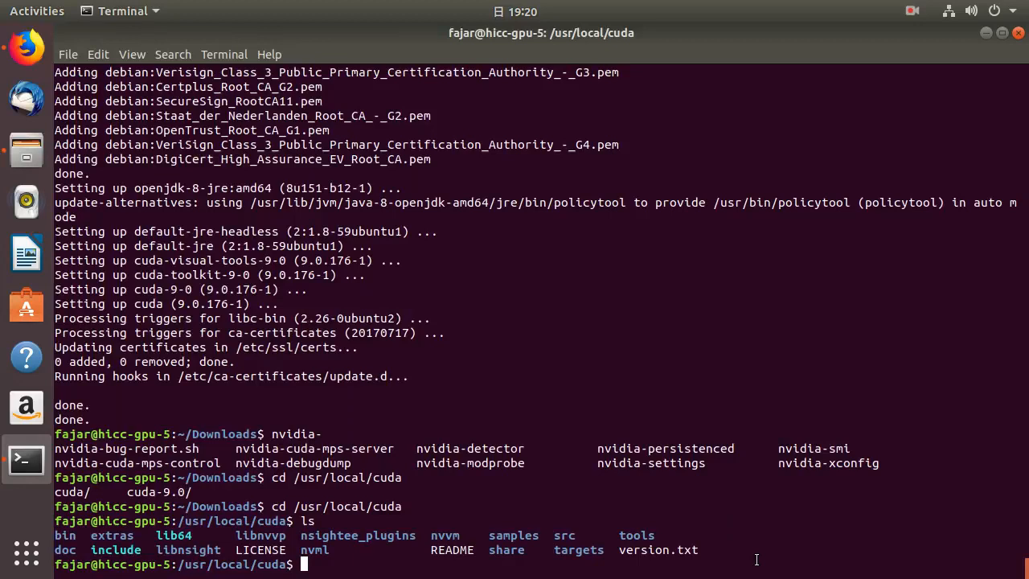
text(bin/nv)
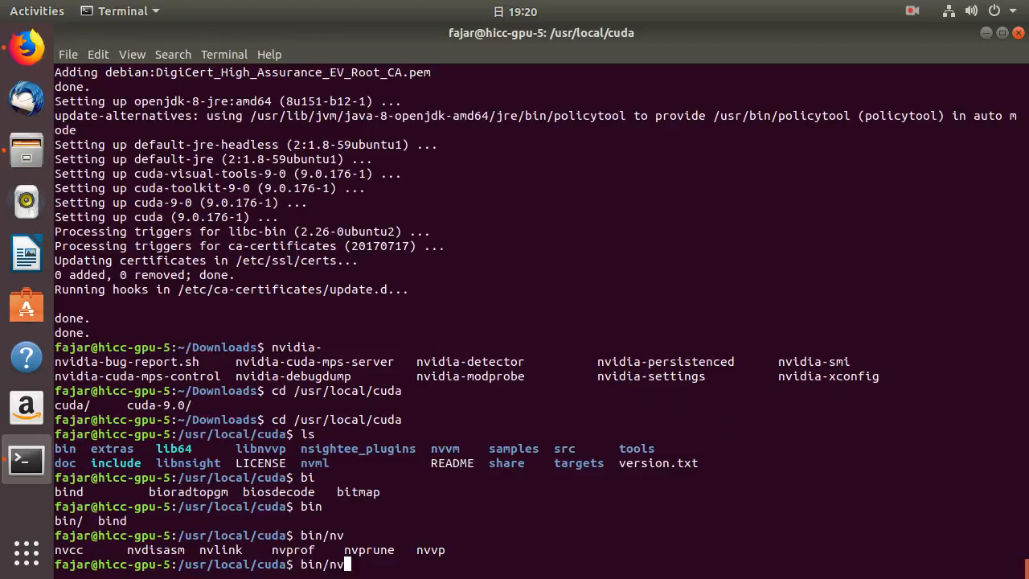
Change directory into the home folder /home/fajar
text(cc)
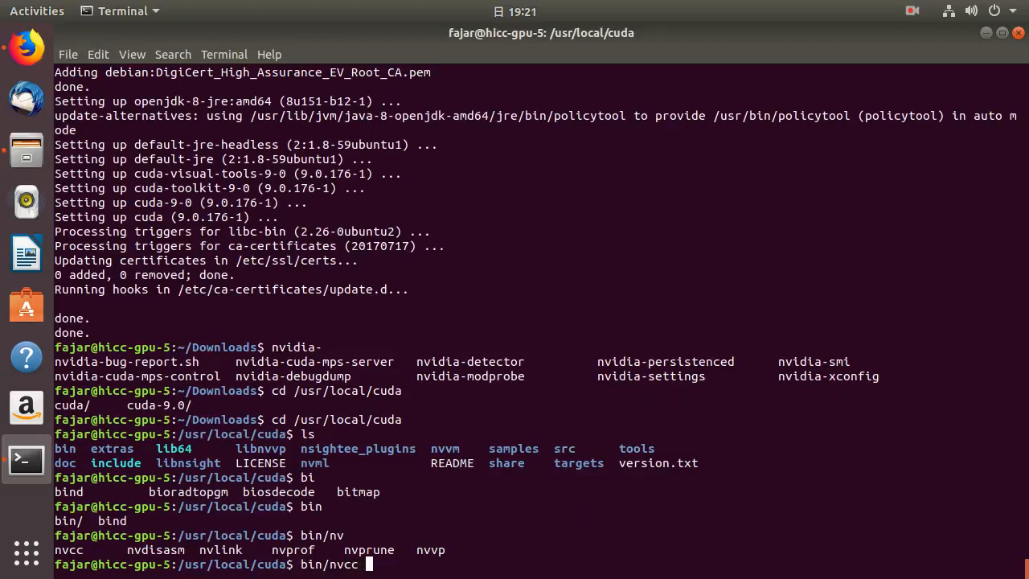
text(=)
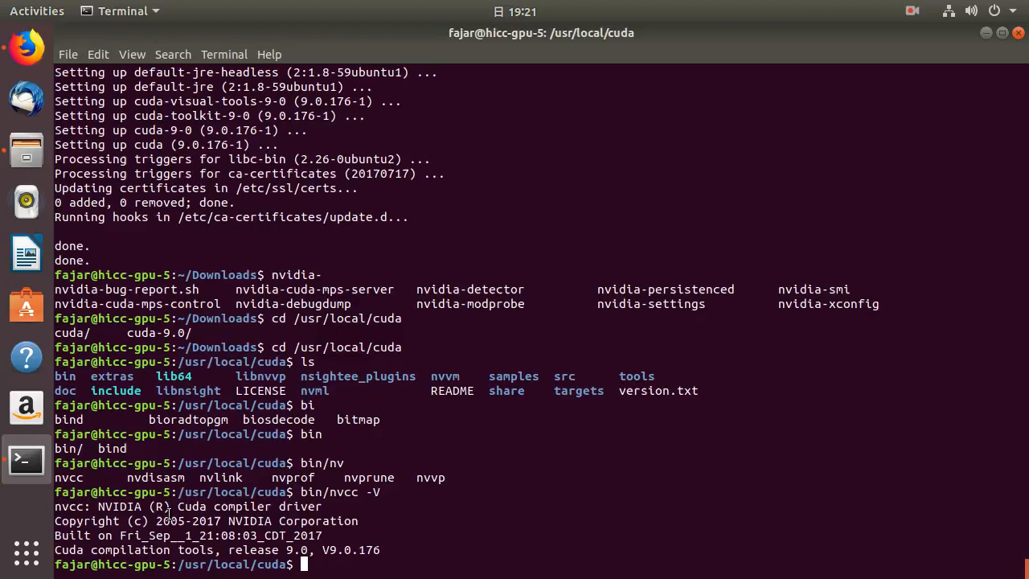
mouse_move(128, 505)
text(cd/)
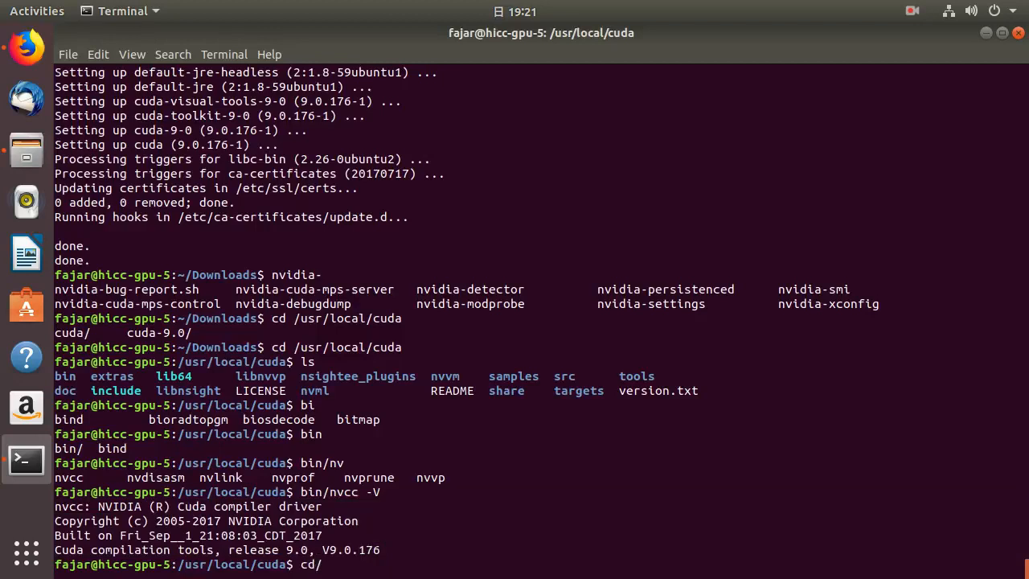
text(home/)
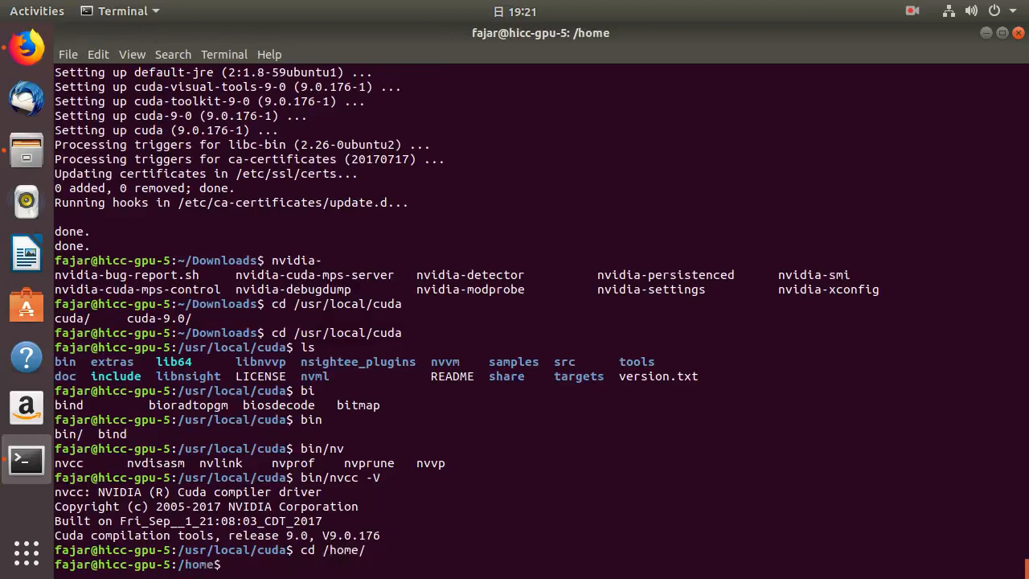
text(cd)
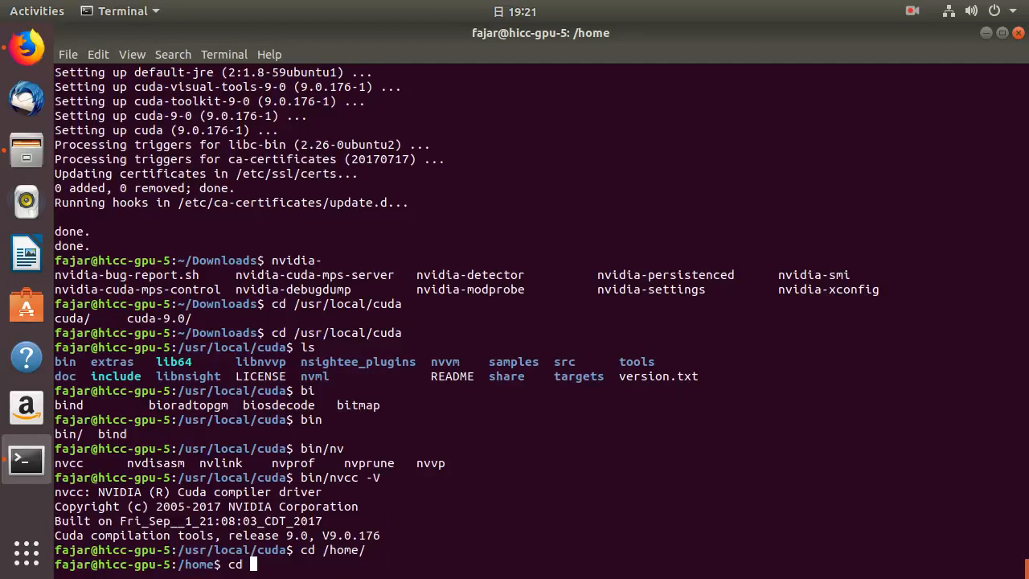
text(fajar/)
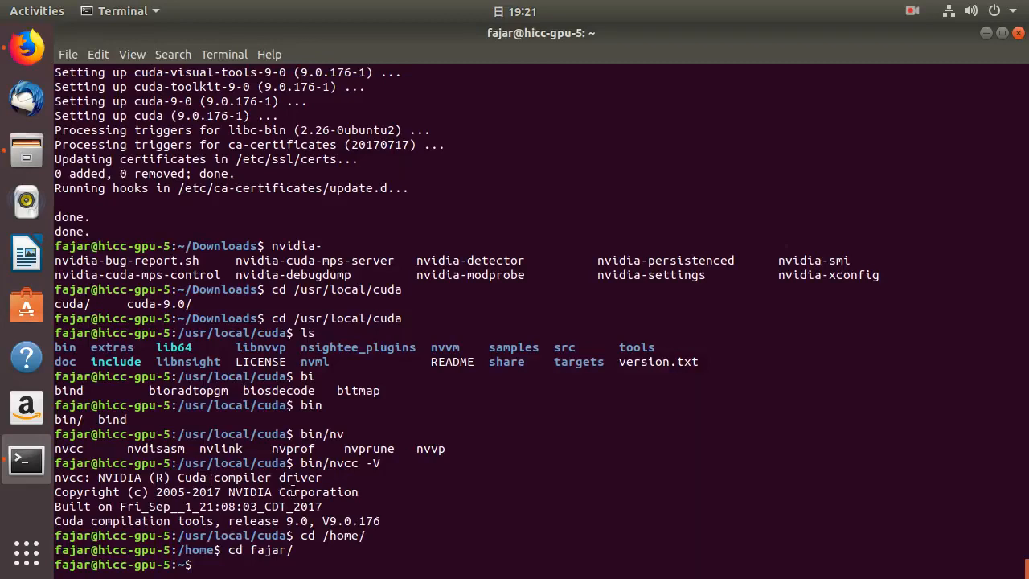
Run /usr/local/cuda/bin/nvcc -V, which reports CUDA release 9.0 (V9.0.176)
text(/)
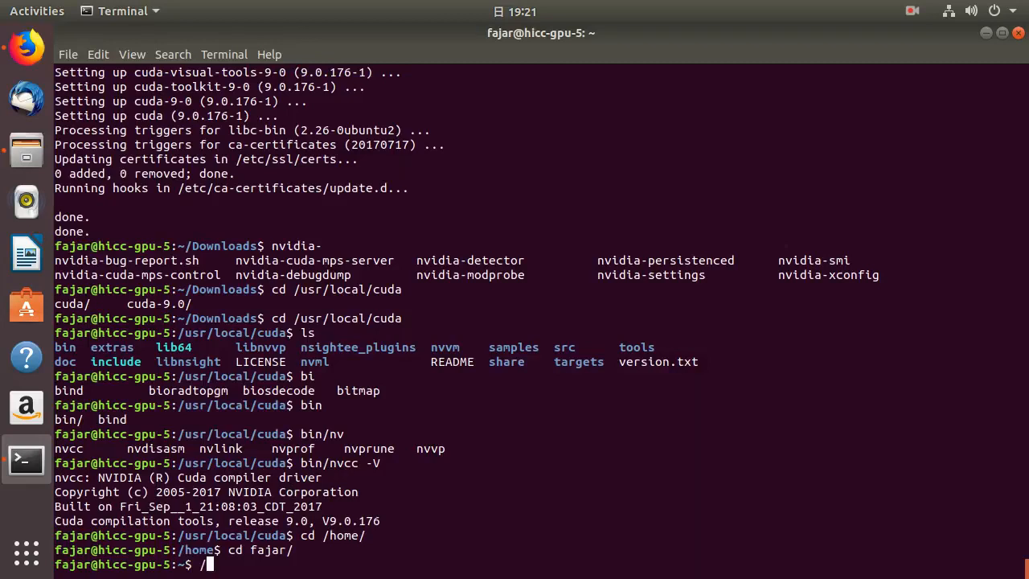
text(usr/local/cuda/)
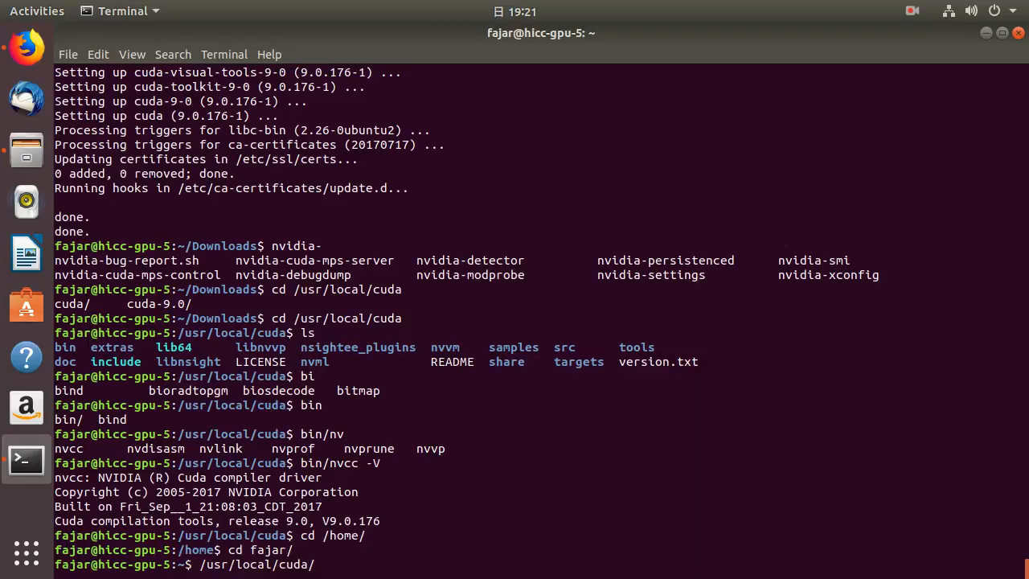
text(bin/)
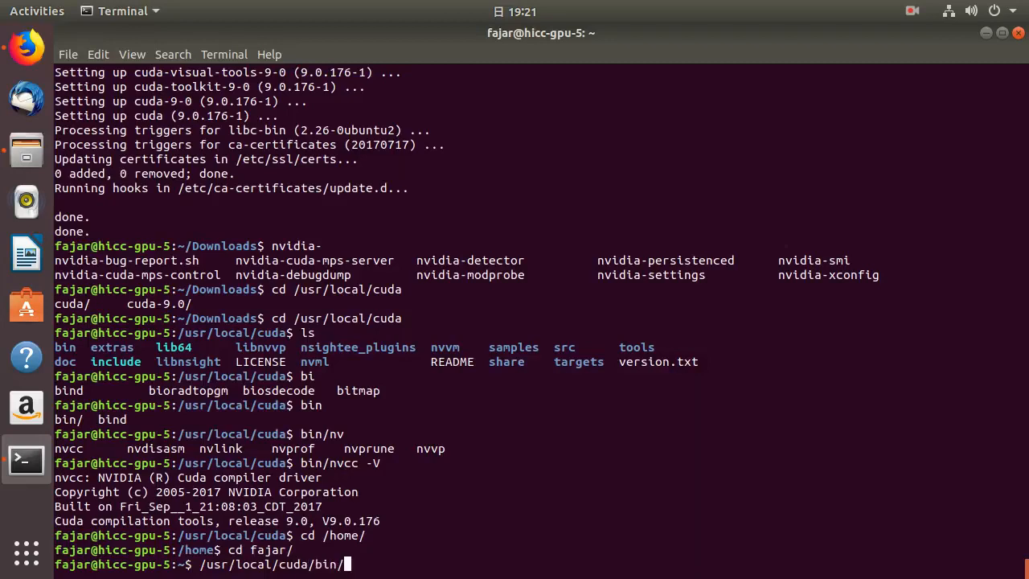
text(nv)
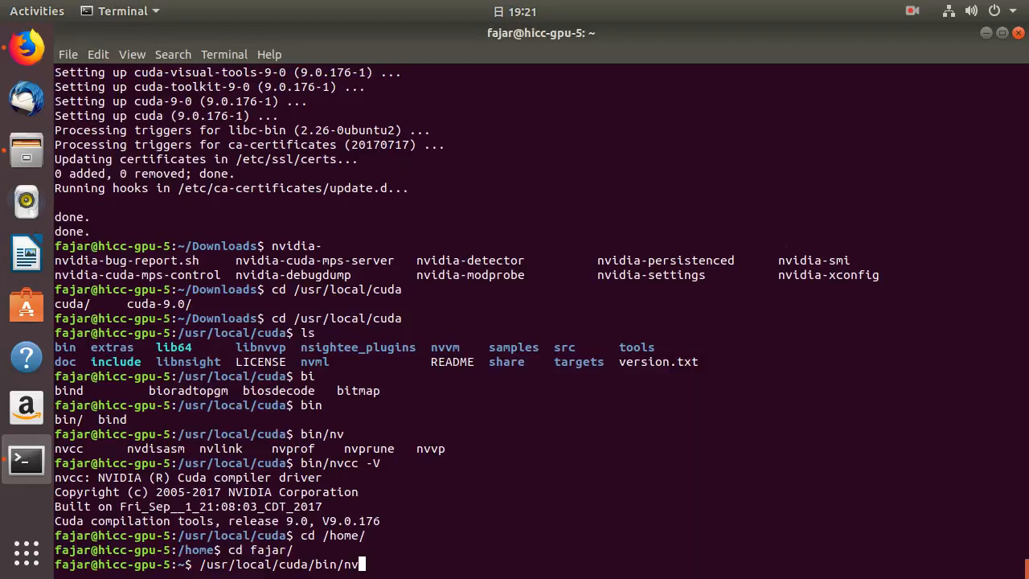
text(cc)
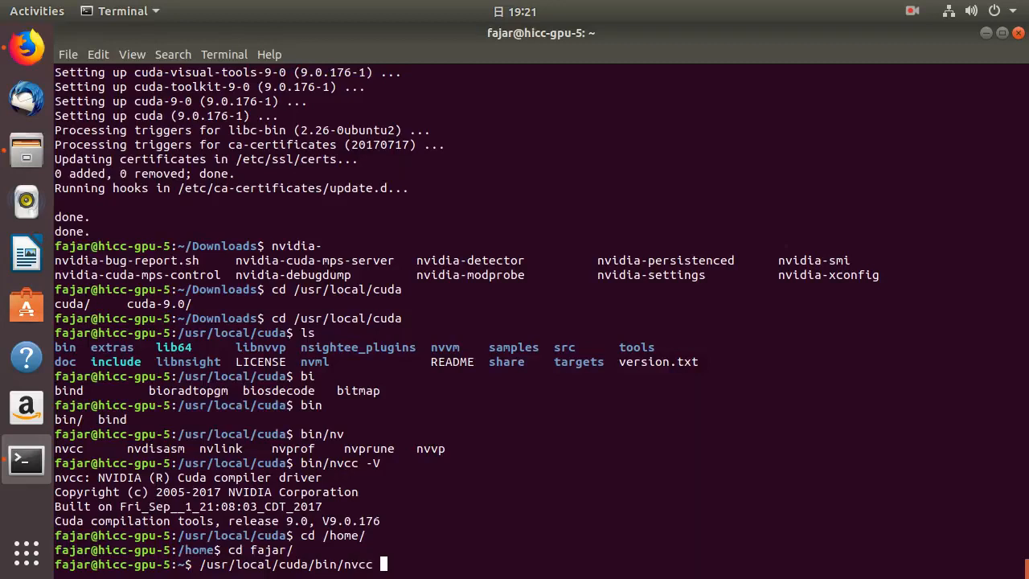
key(Return)
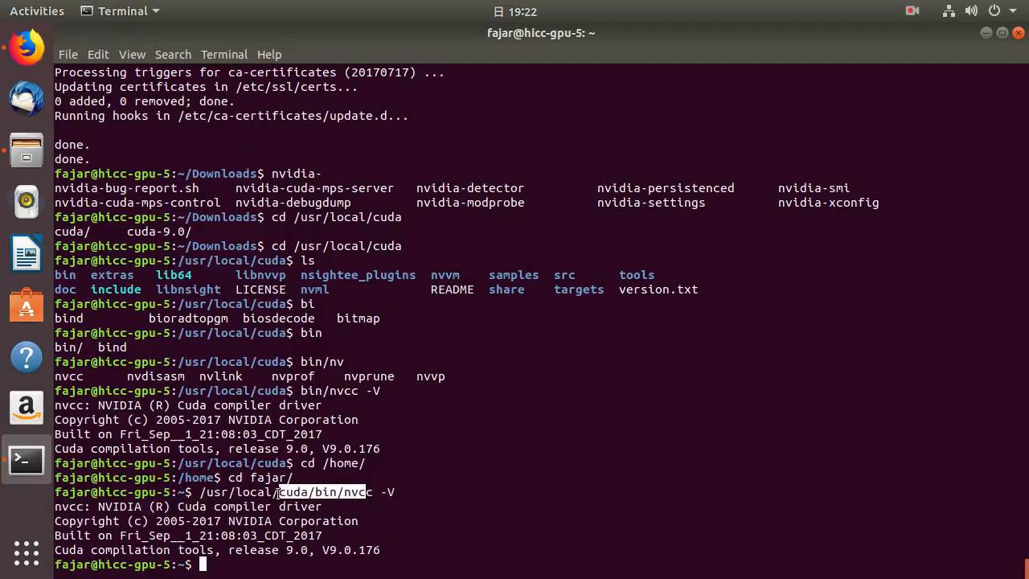
List the current environment variables with env and start the export command
text(e)
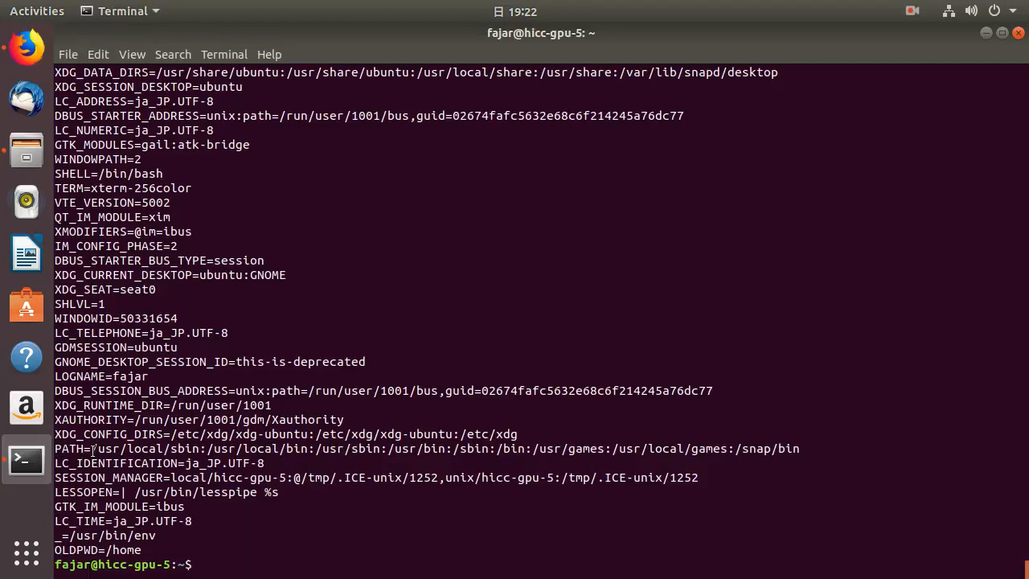
double_click(257, 447)
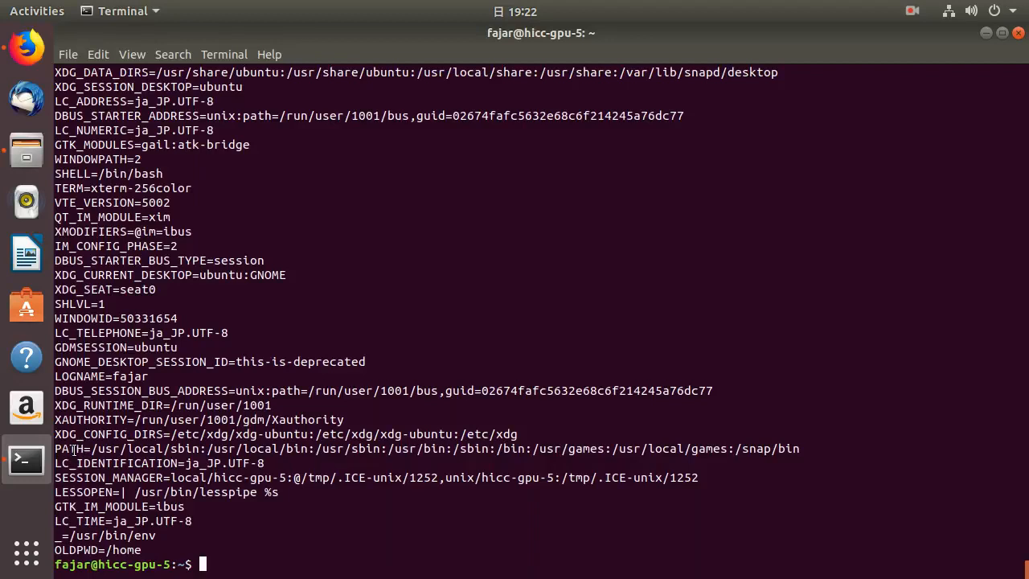
text(expo)
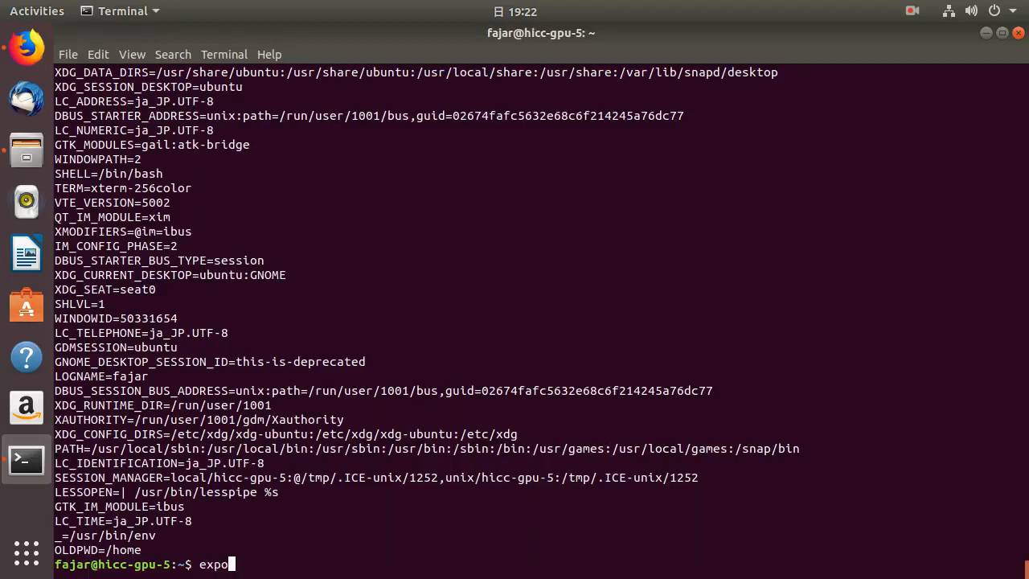
text(rt)
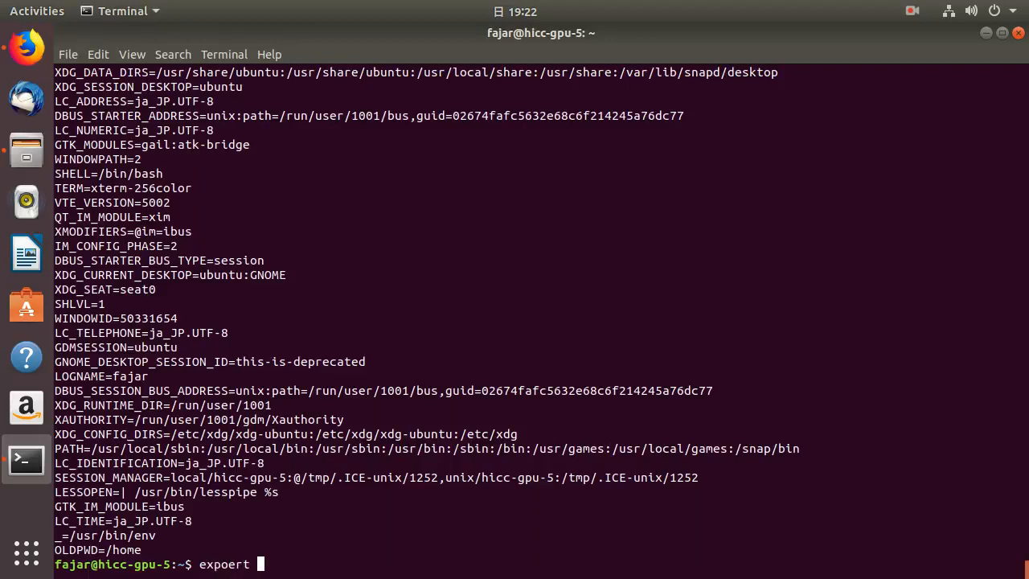
key(BackSpace)
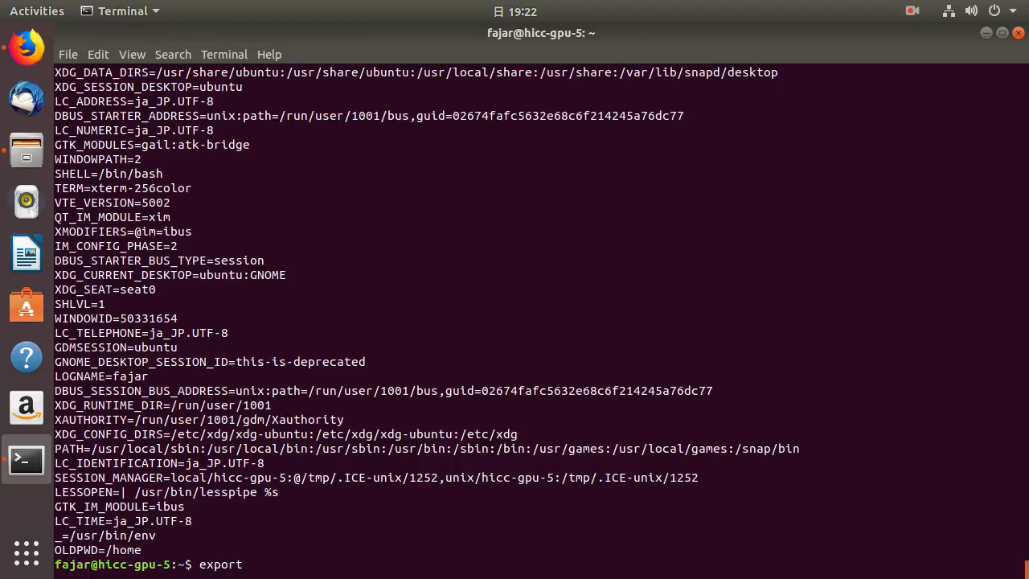
Run export PATH="$PATH:/usr/local/cuda/bin" to append the CUDA bin folder for this session
text(/u)
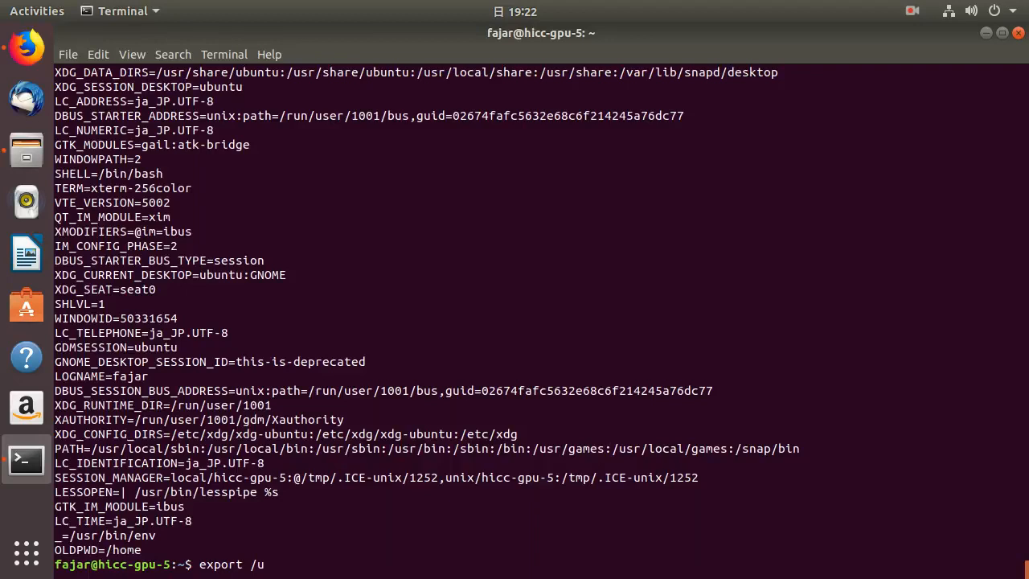
text(s)
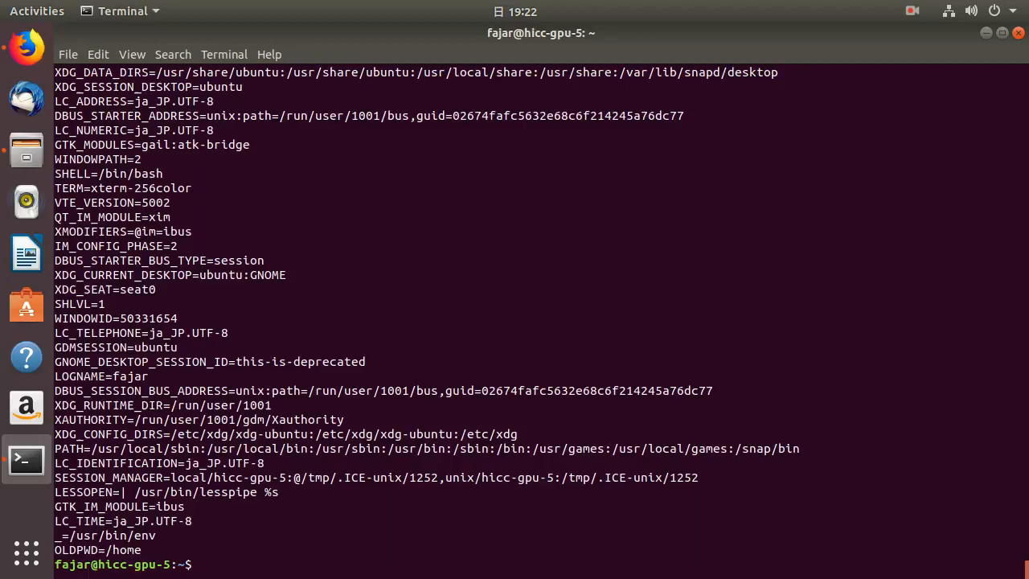
text(/usr/)
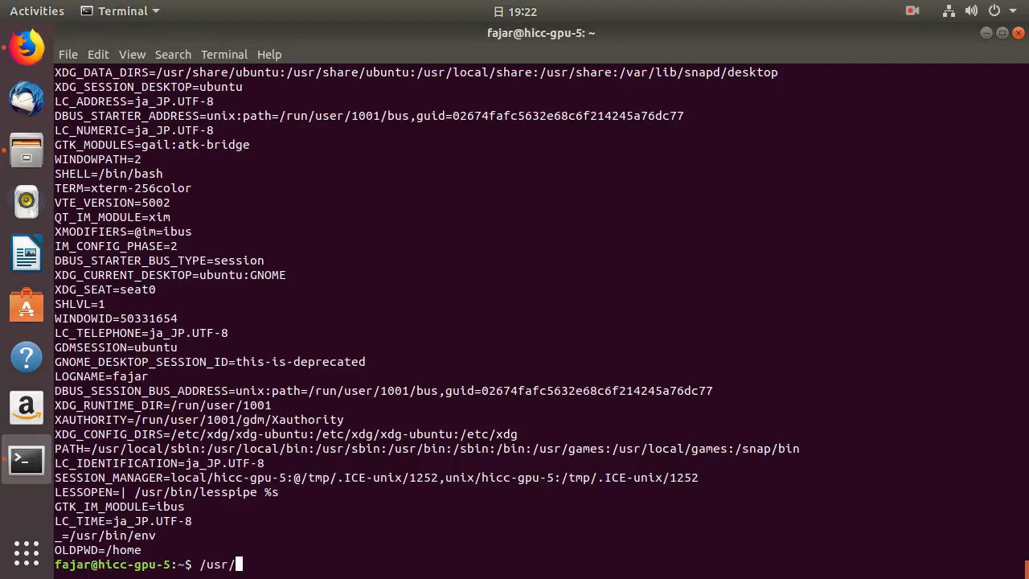
text(local/)
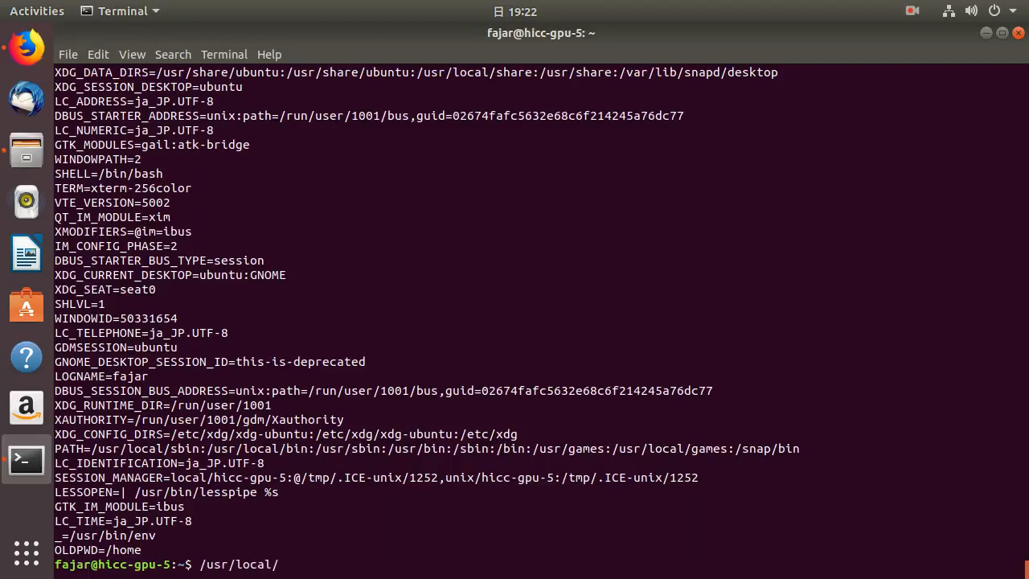
text(cuda)
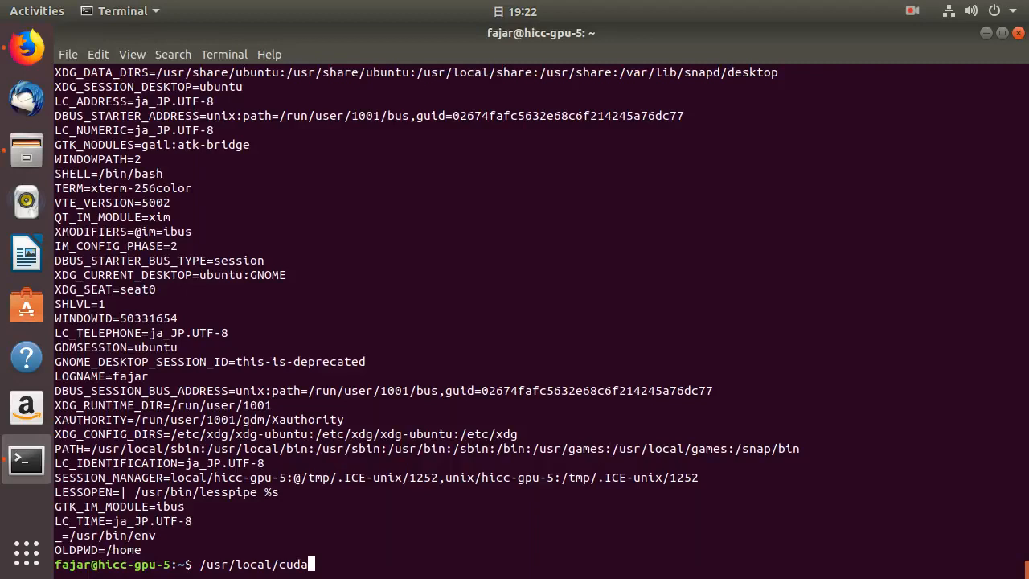
text(/bin)
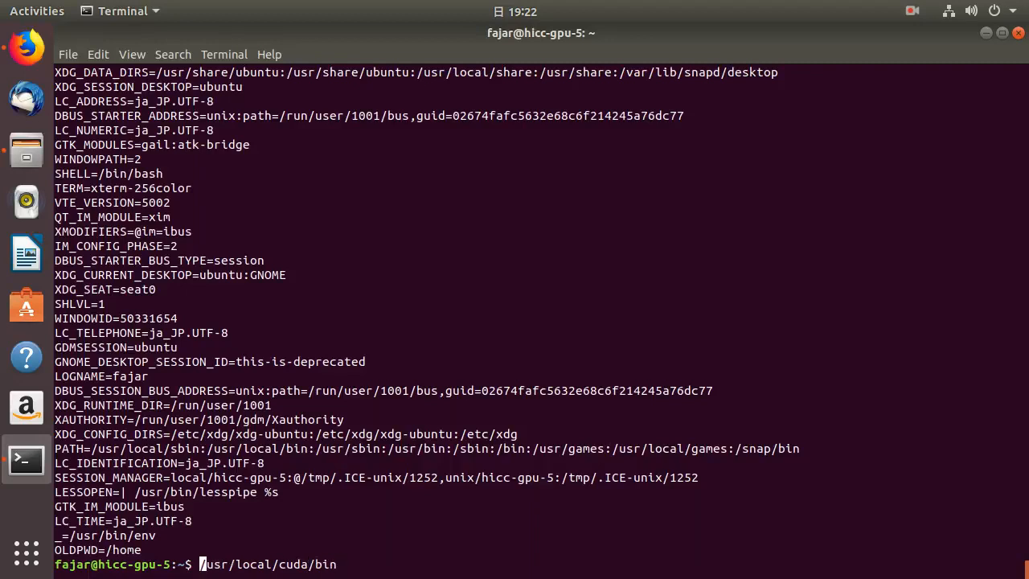
text(export)
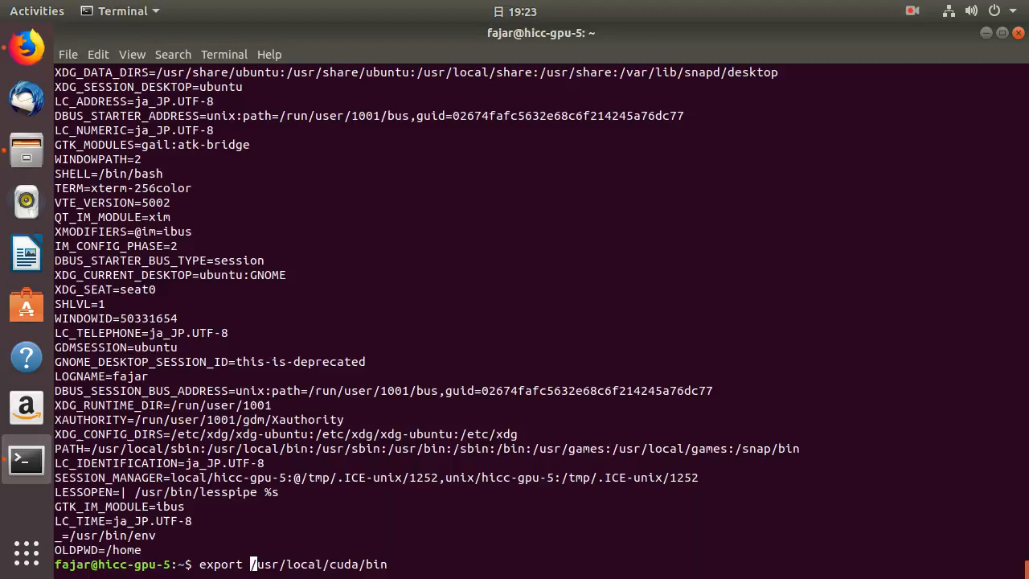
text(PATH="$PATH:)
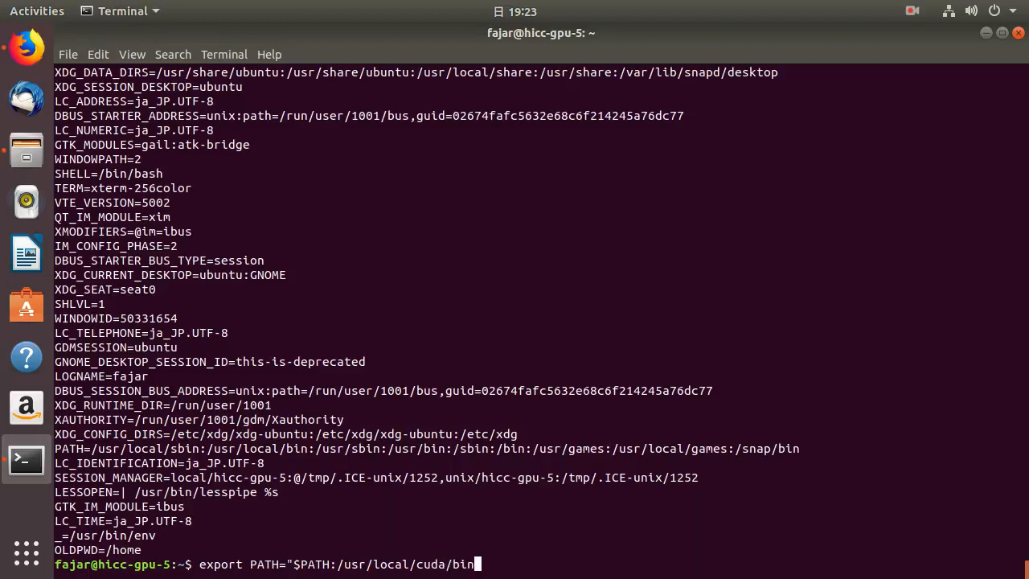
text(")
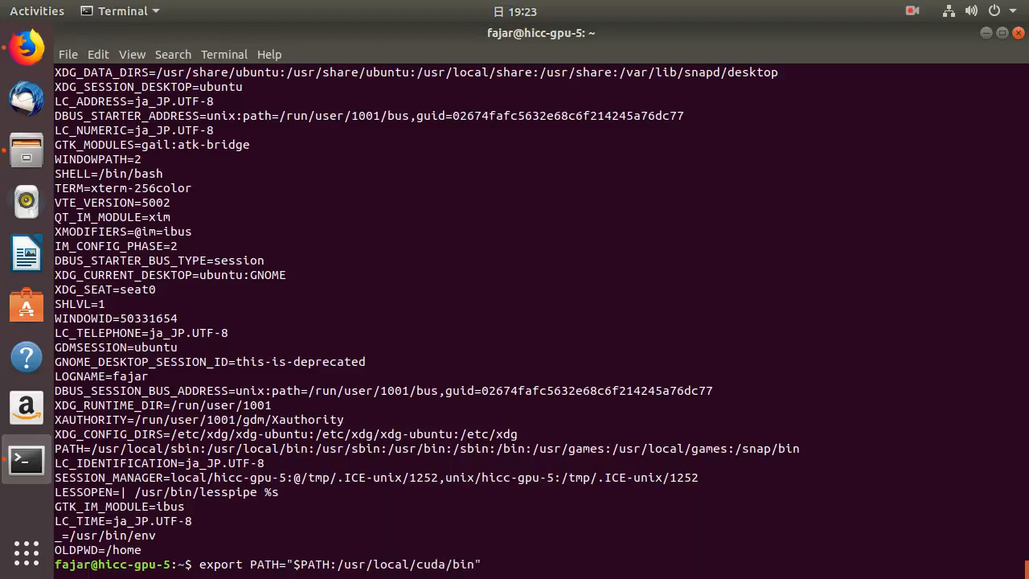
key(Return)
text(nvcc -V)
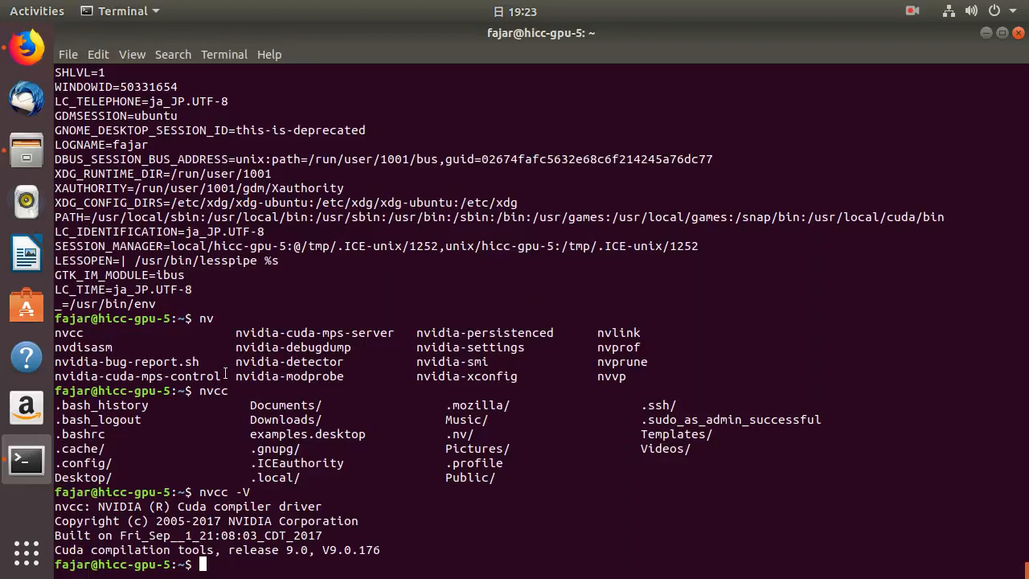
mouse_move(276, 418)
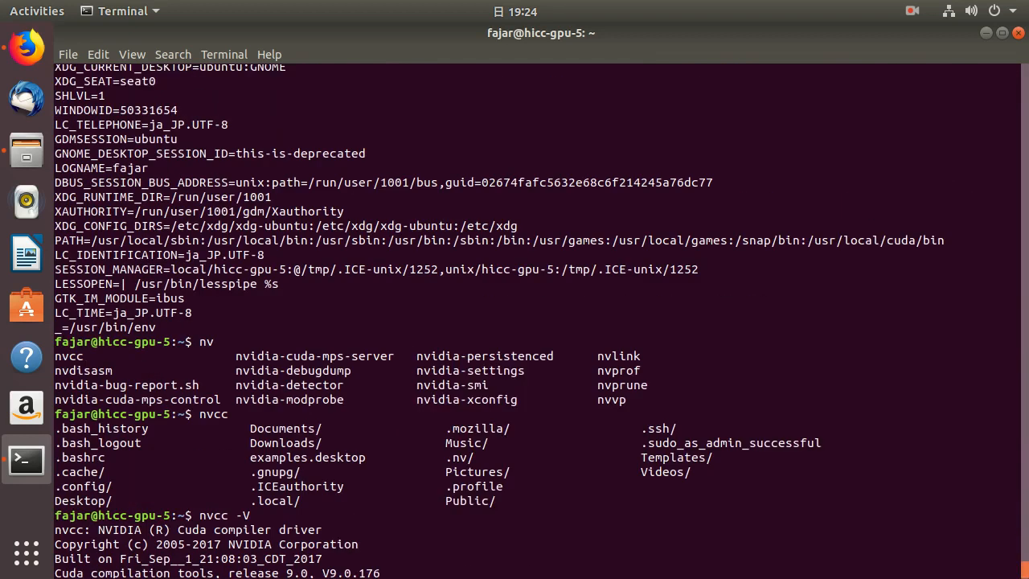
Confirm nvcc -V runs by name, then run sudo nano /etc/environment
key(Return)
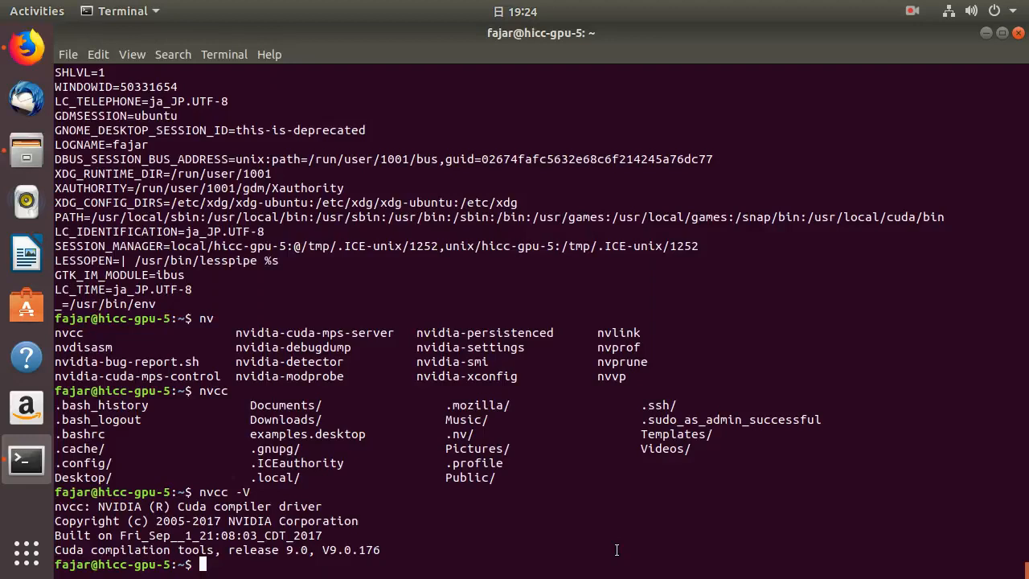
text(n)
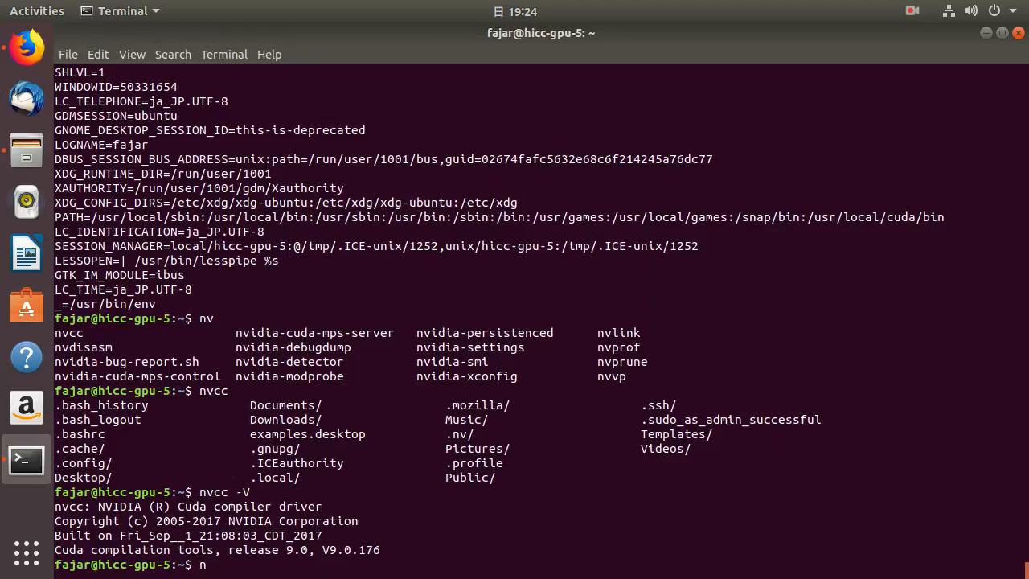
key(BackSpace)
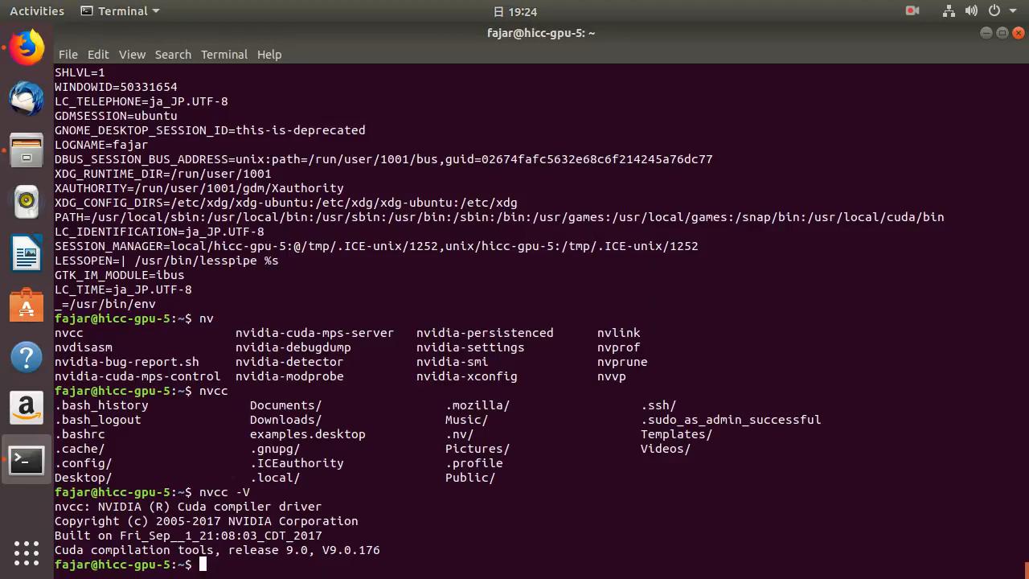
text(sudo)
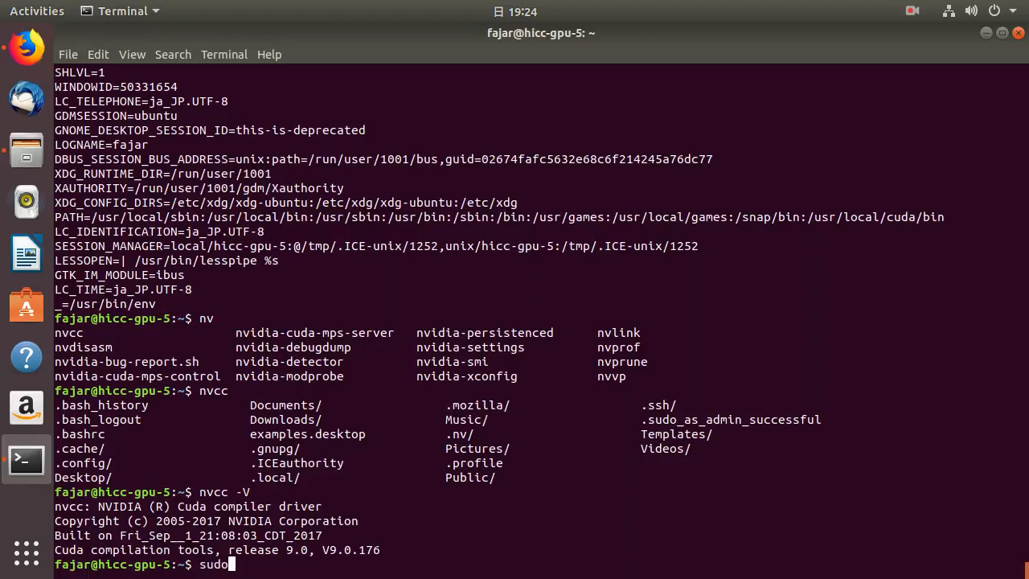
text(nano /e)
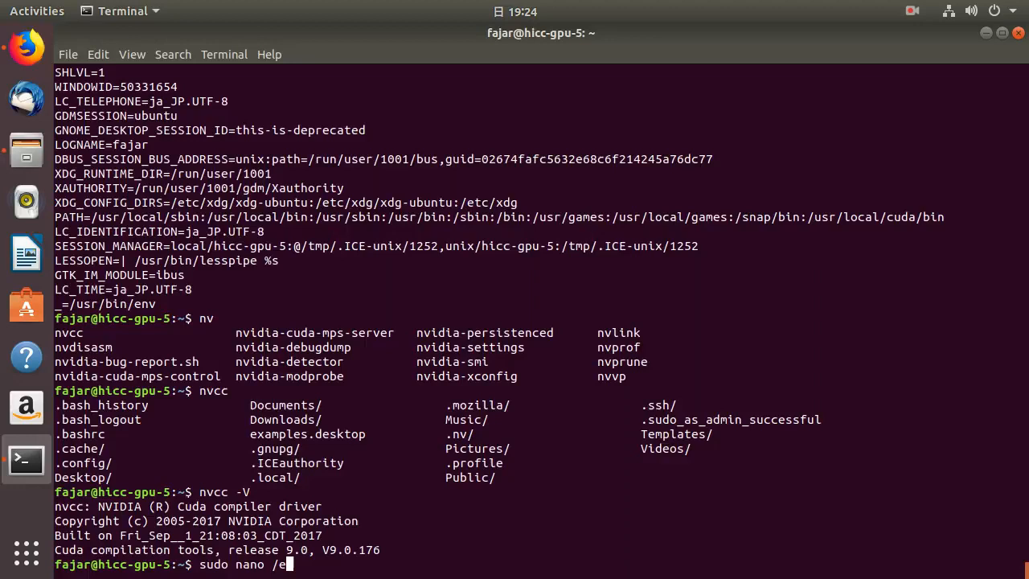
text(tc/)
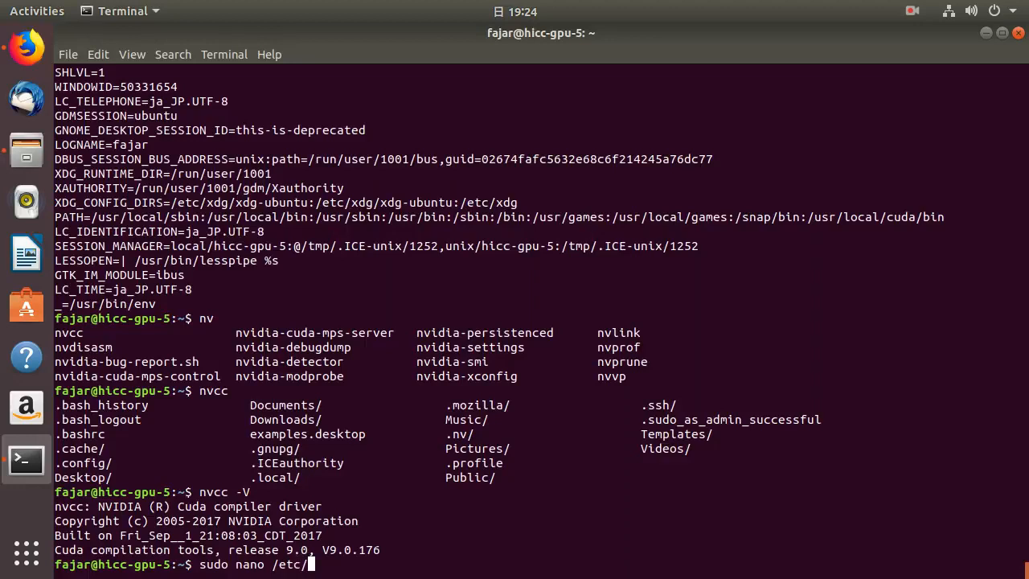
text(en)
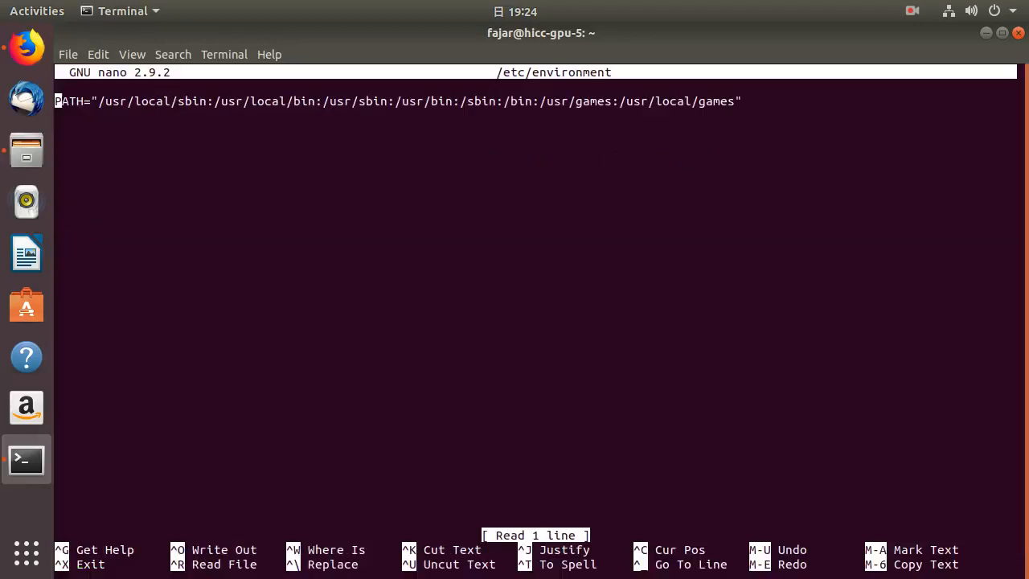
Append :/usr/local/cuda inside the PATH quotes and begin a new line with LD
key(End)
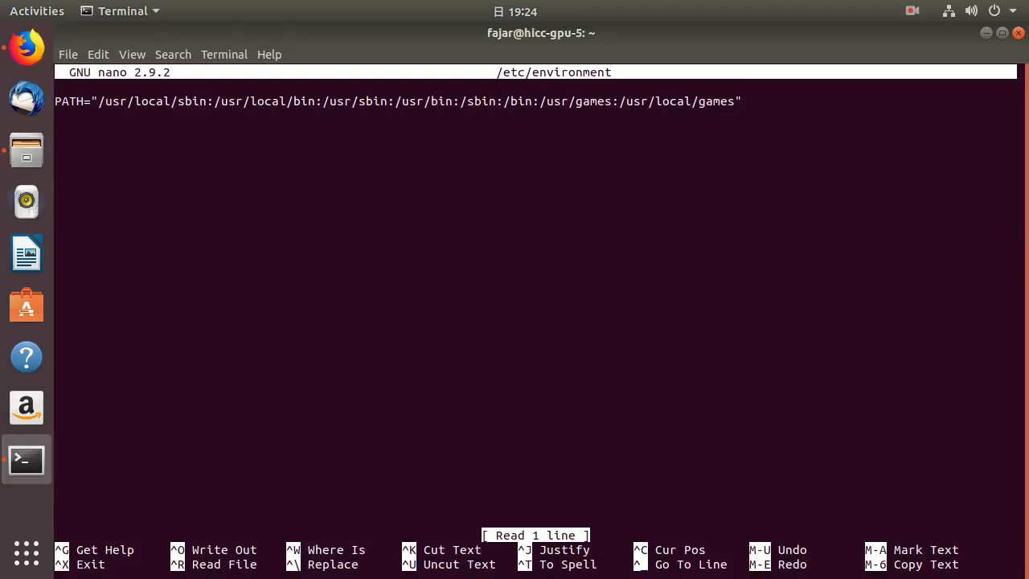
text(:)
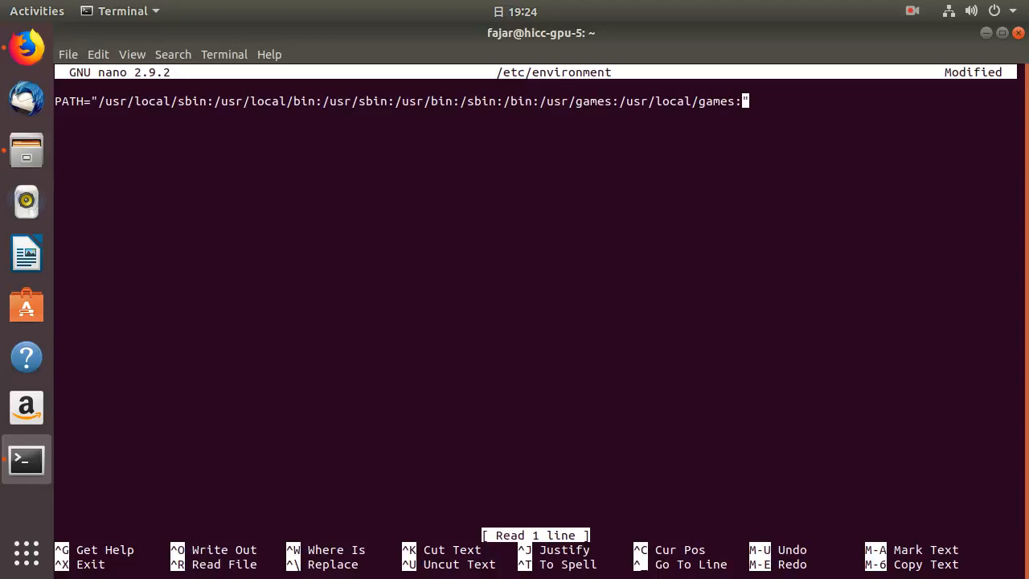
text(usr/loc)
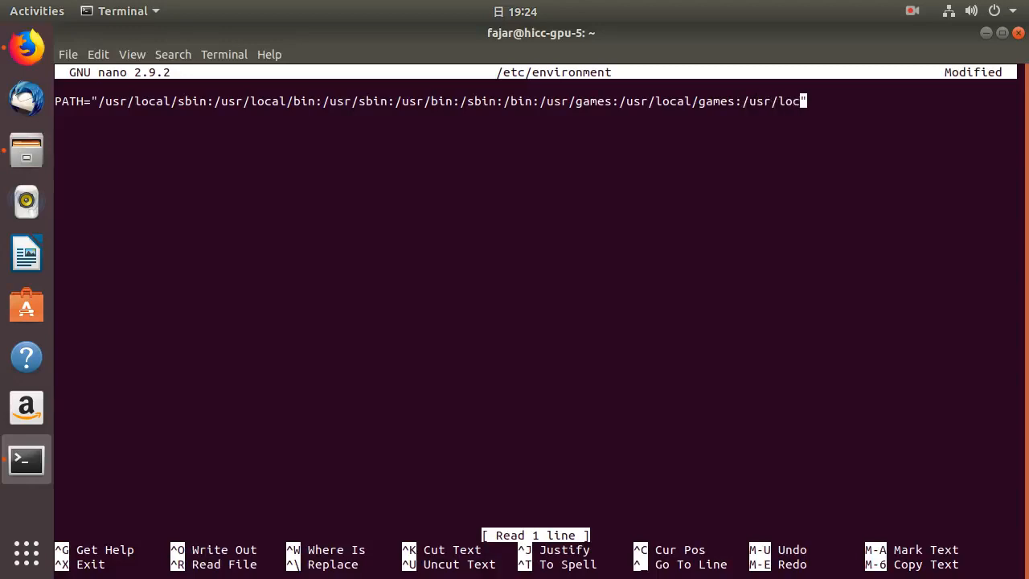
text(al)
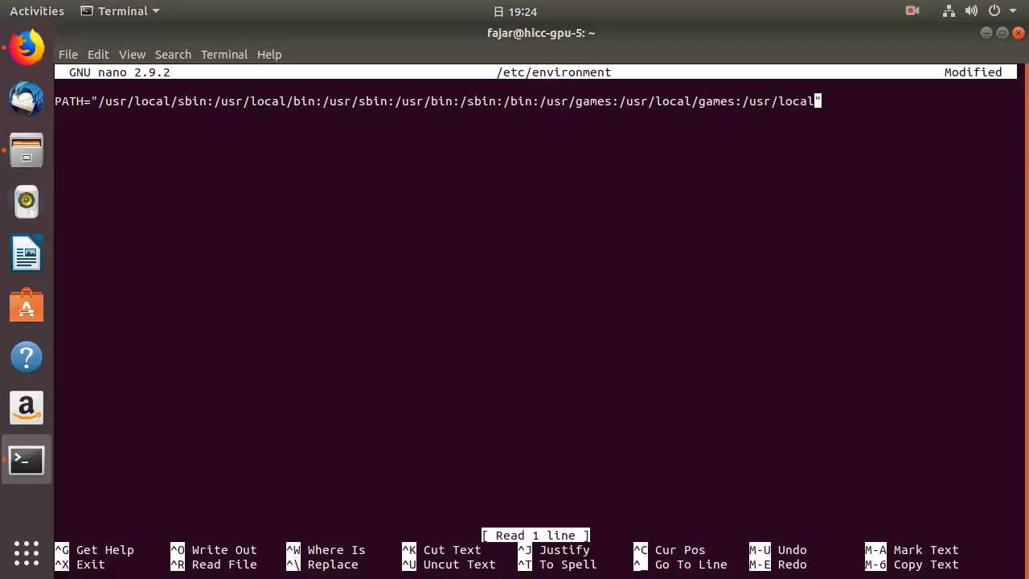
text(/)
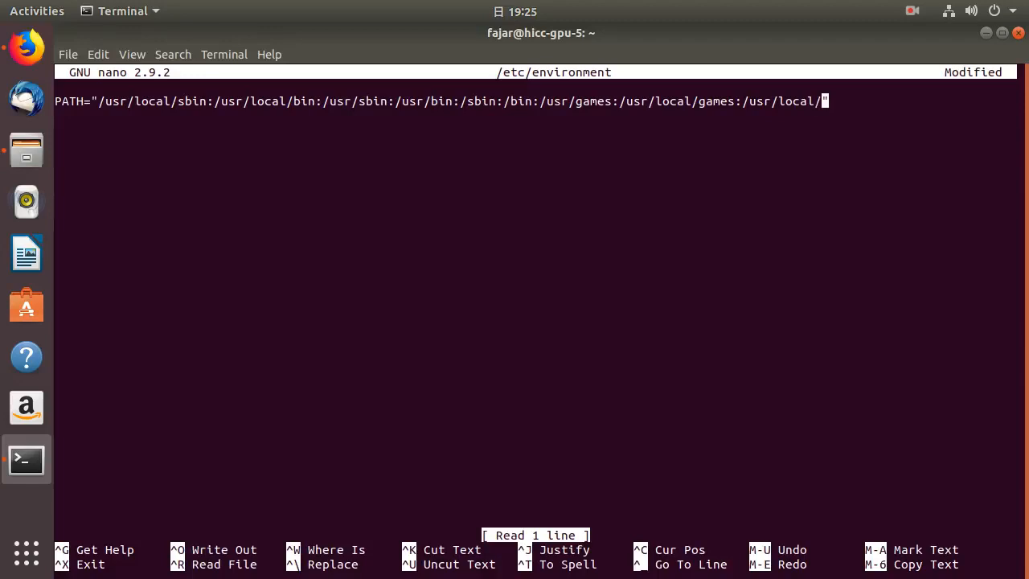
text(ud)
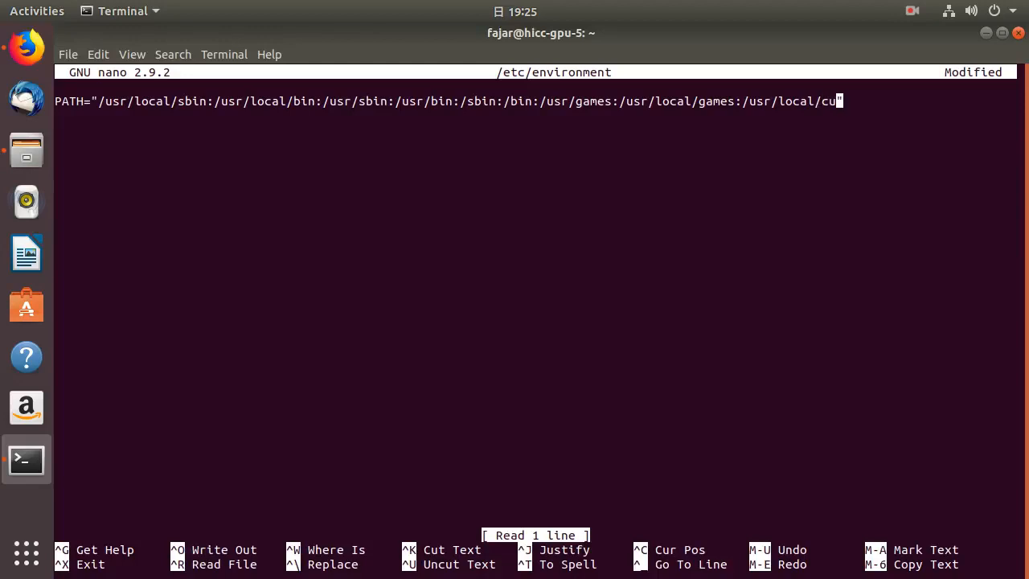
text(da")
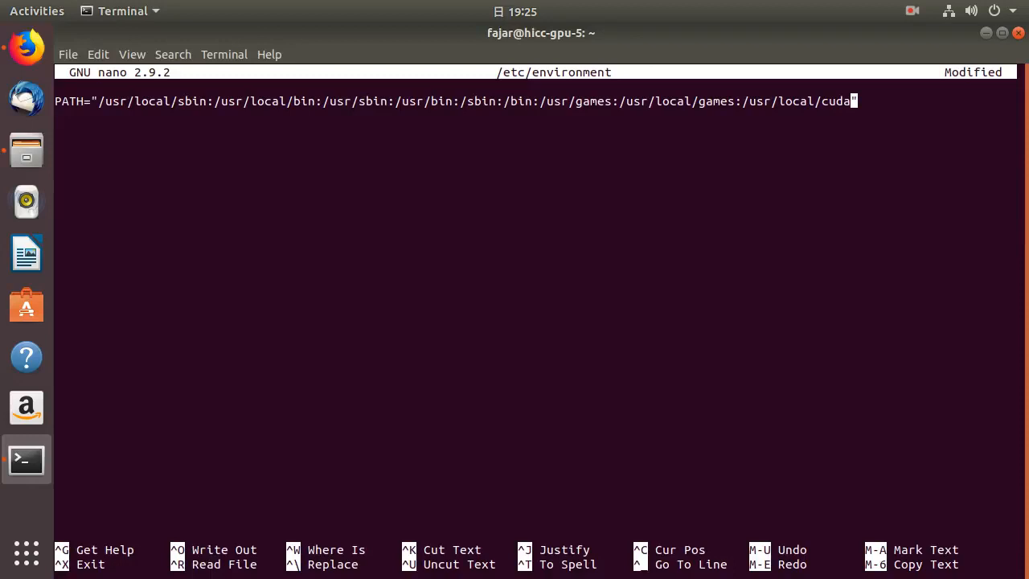
text(")
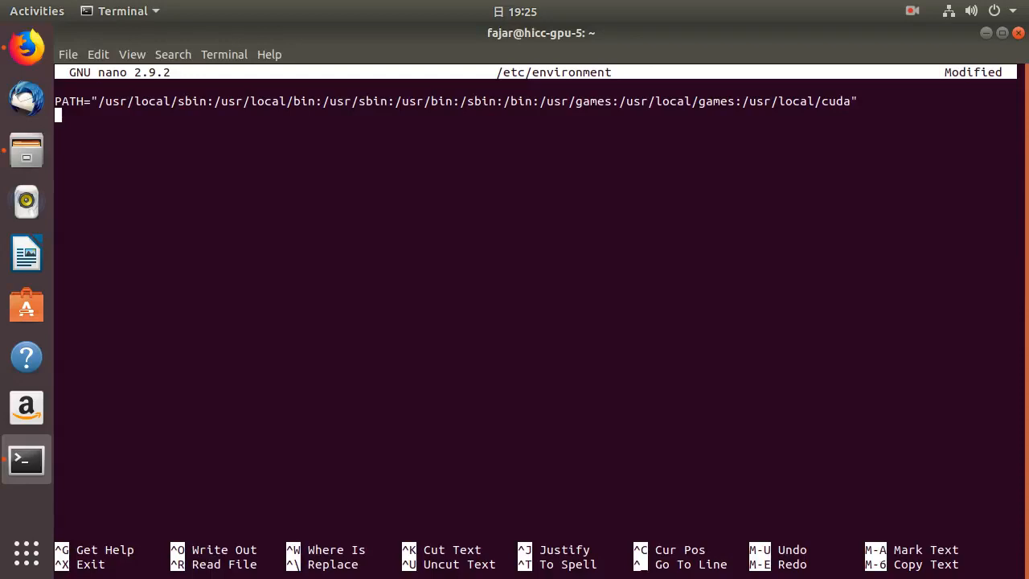
text(LD)
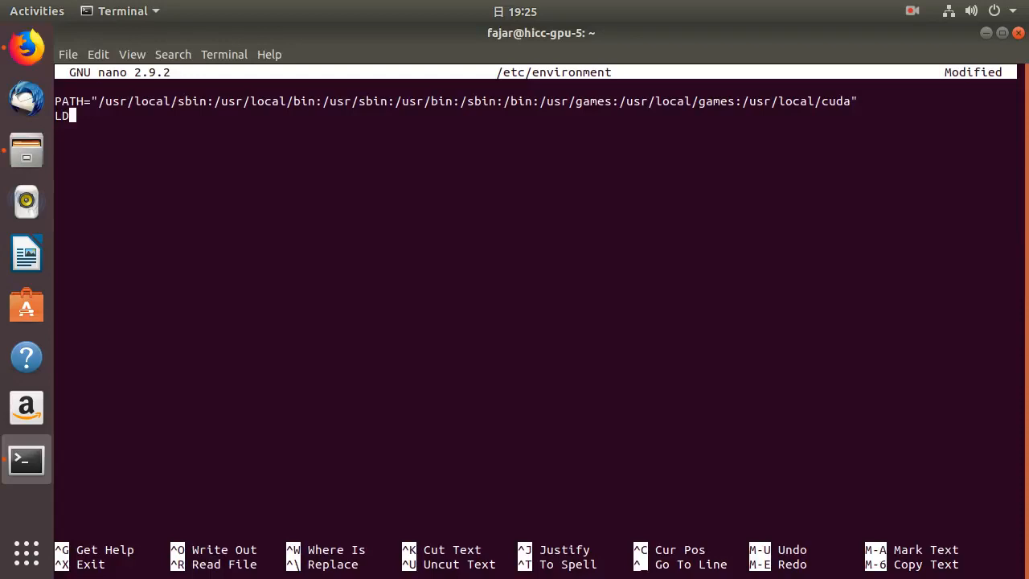
Complete the second line as LD_LIBRARY_PATH, removing the stray = and - characters
text(=|)
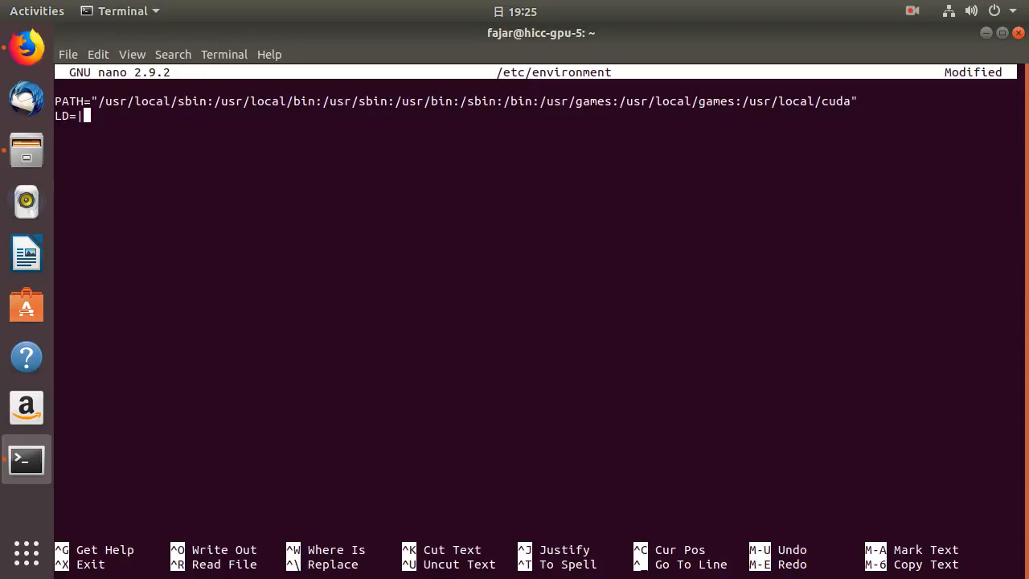
key(BackSpace)
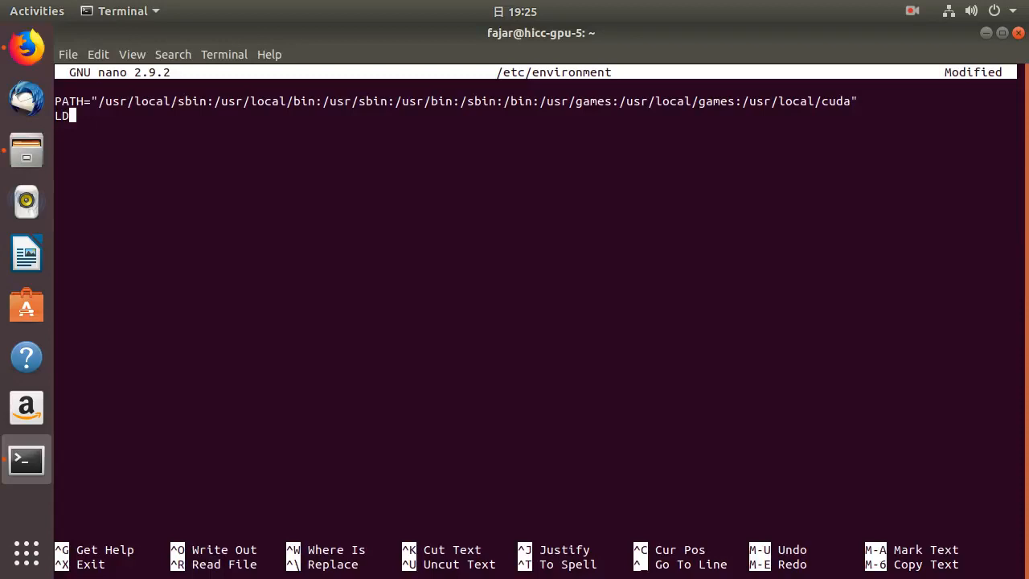
text(-)
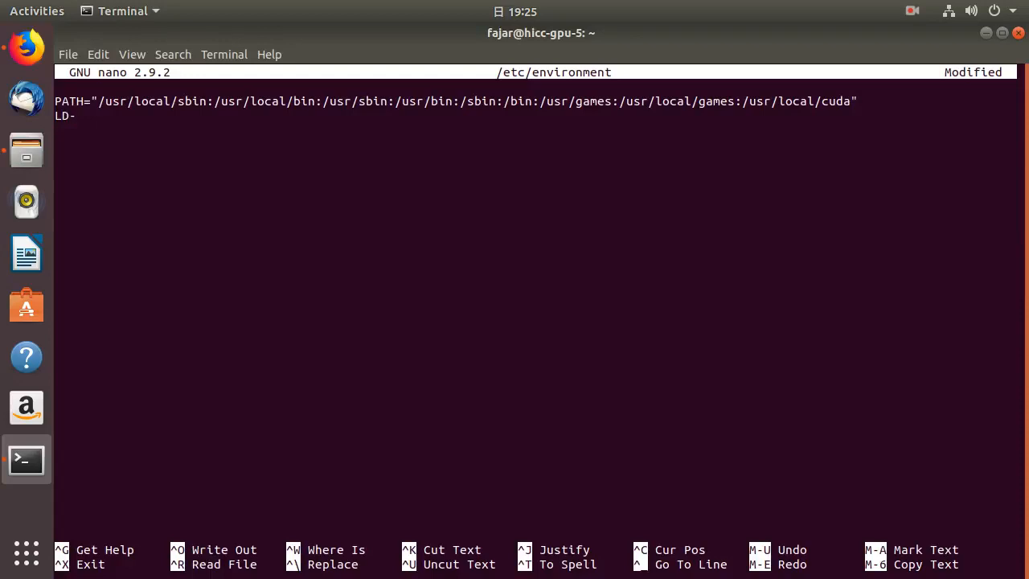
key(BackSpace)
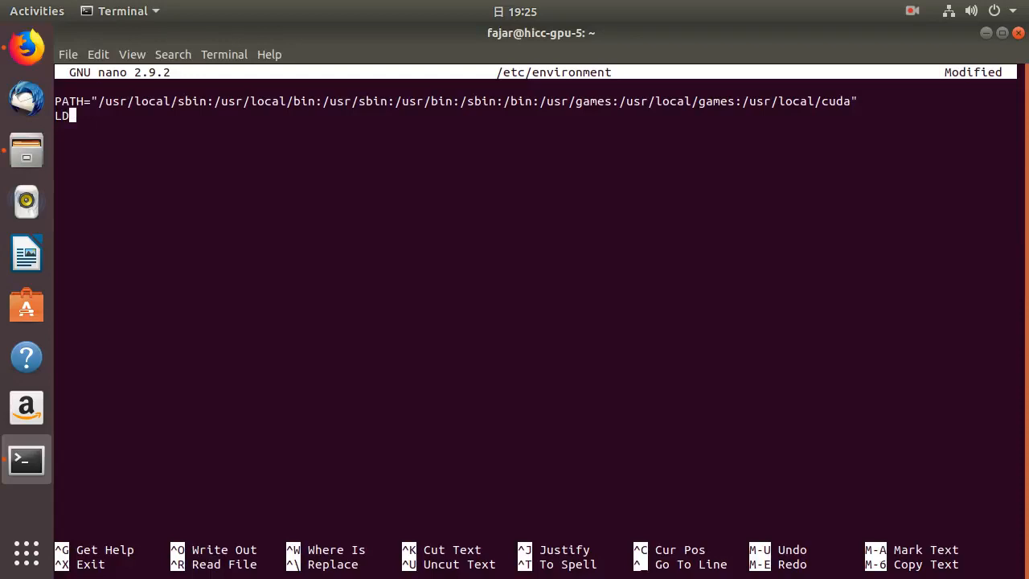
text(+)
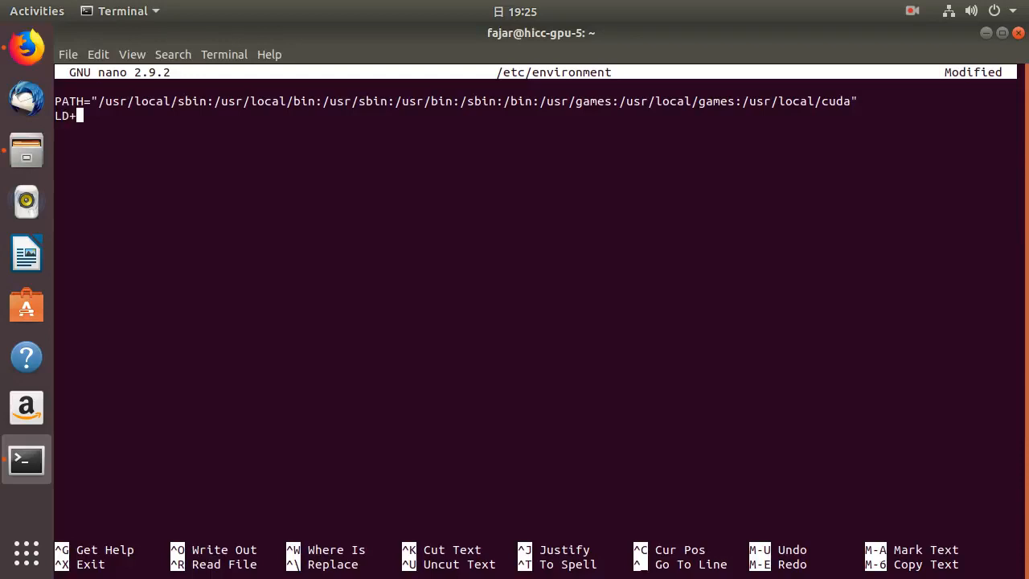
mouse_move(453, 529)
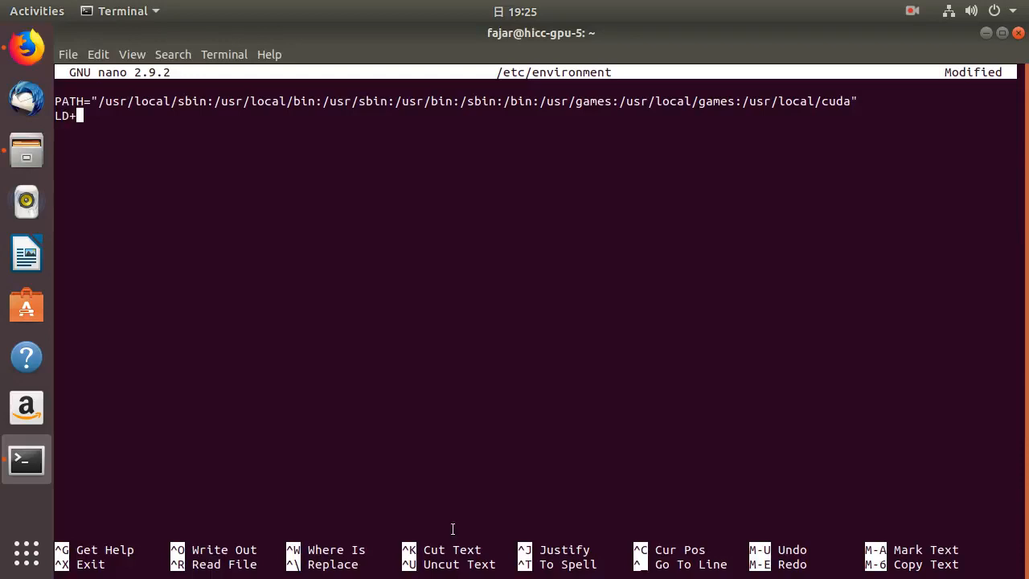
mouse_move(907, 22)
text(_)
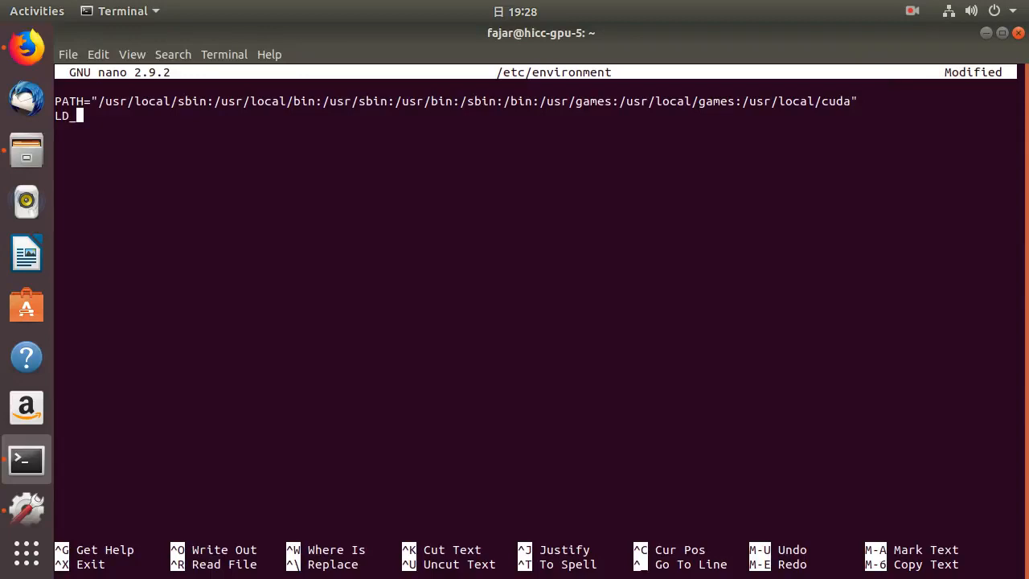
text(L)
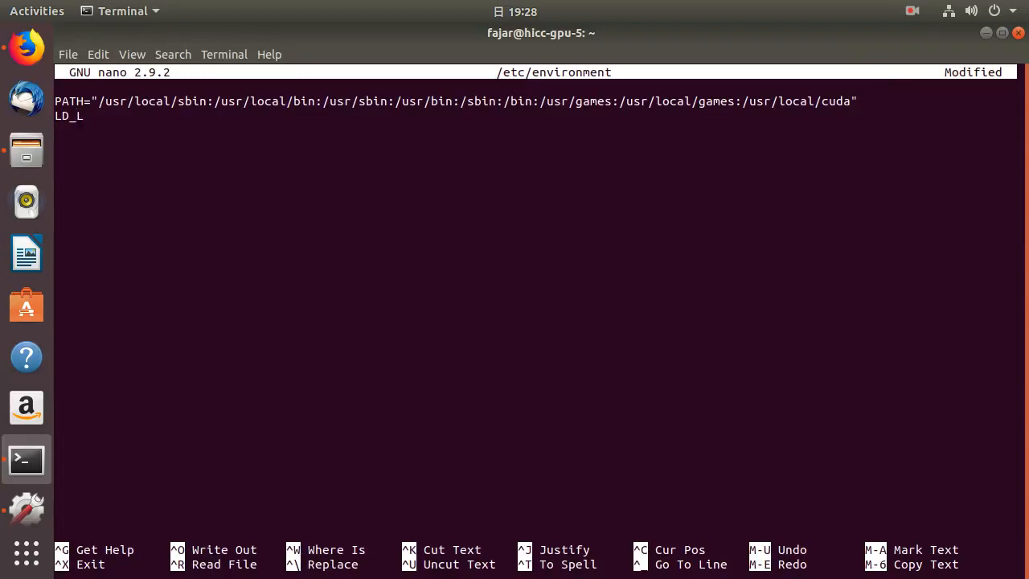
text(IBRA)
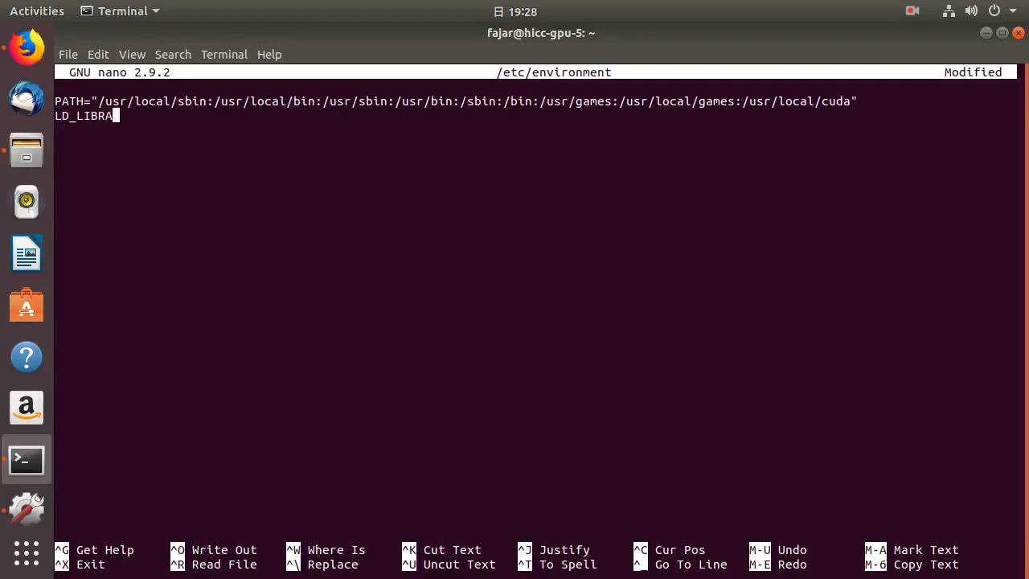
text(RY)
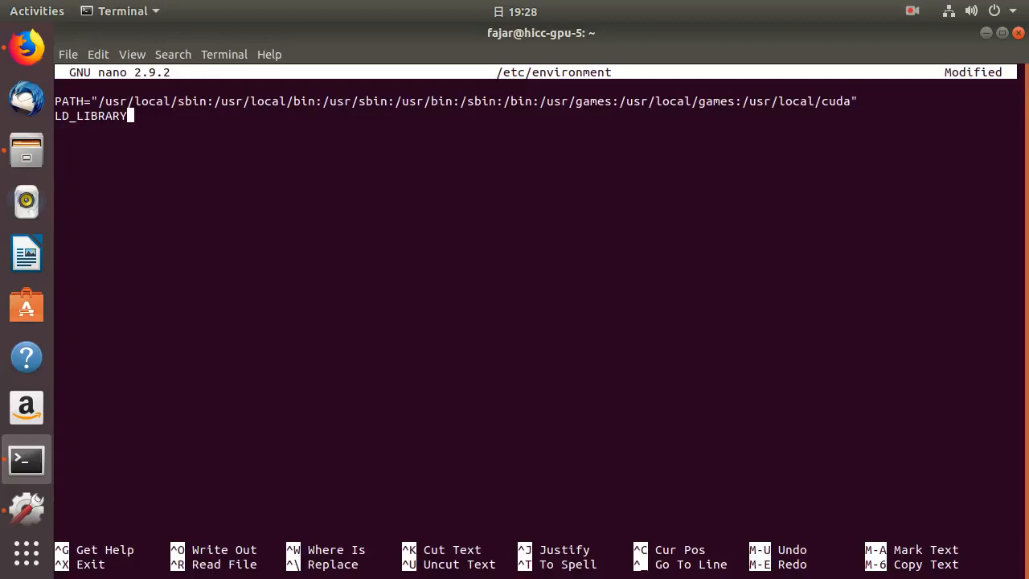
text(_P)
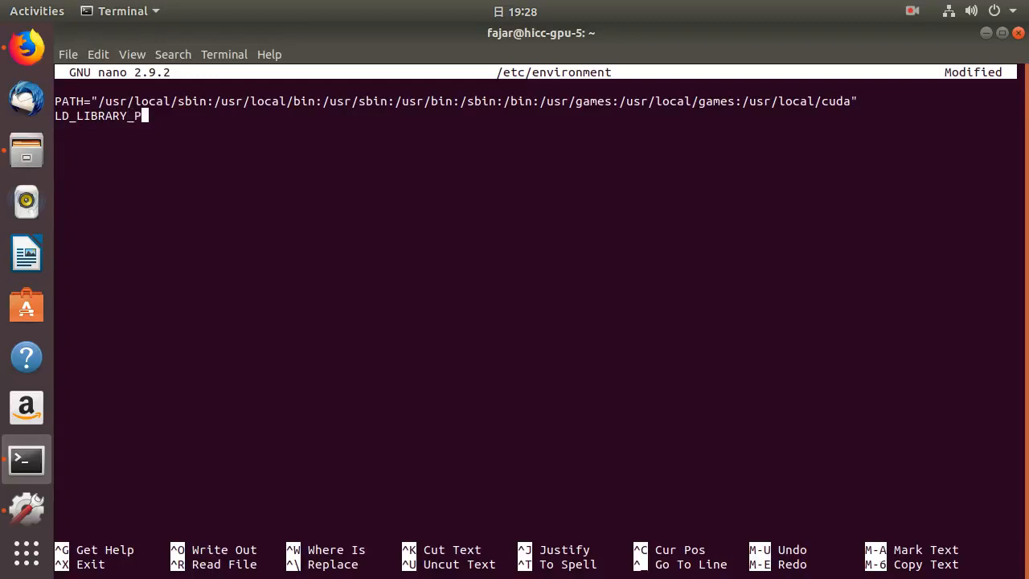
text(ATH)
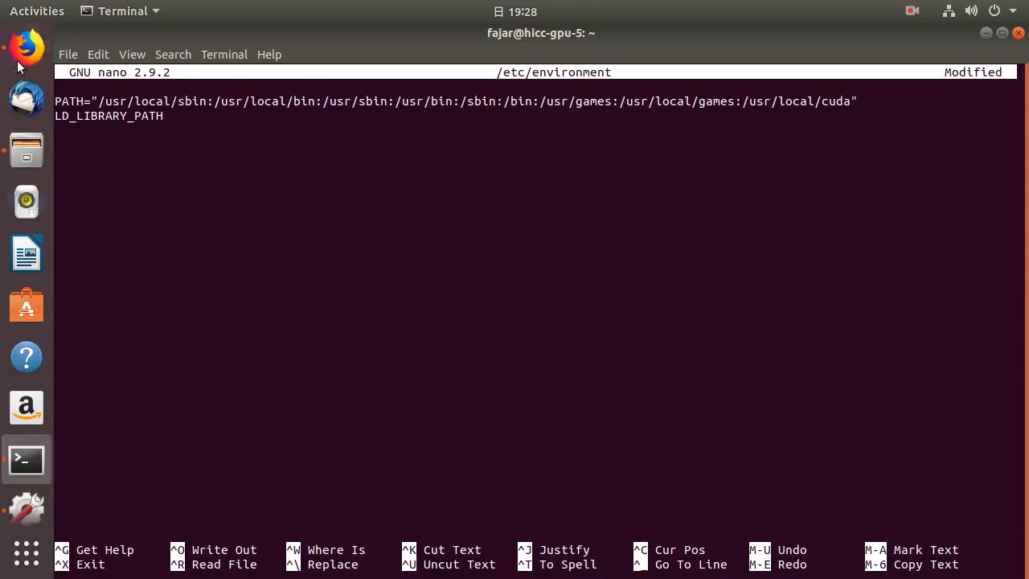
click(26, 45)
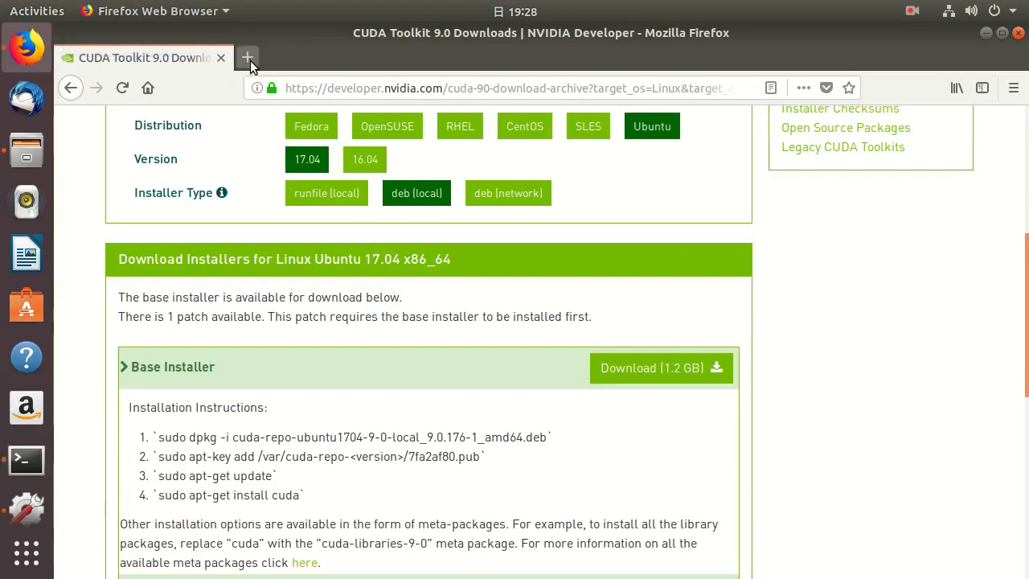
Search Google for 'ld library path' in a new Firefox tab, then return to the nano session
click(247, 58)
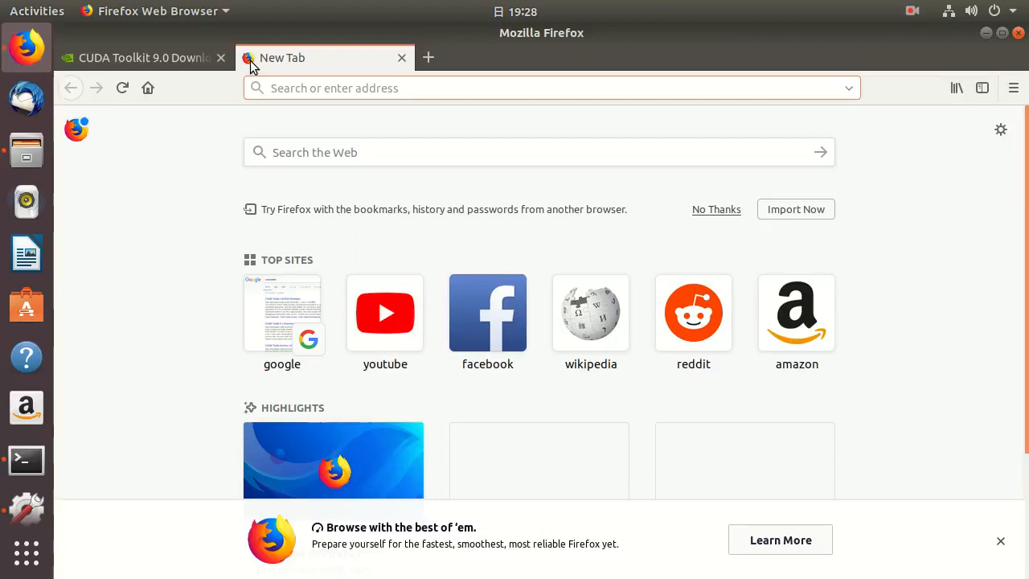
text(LD LIBRARY)
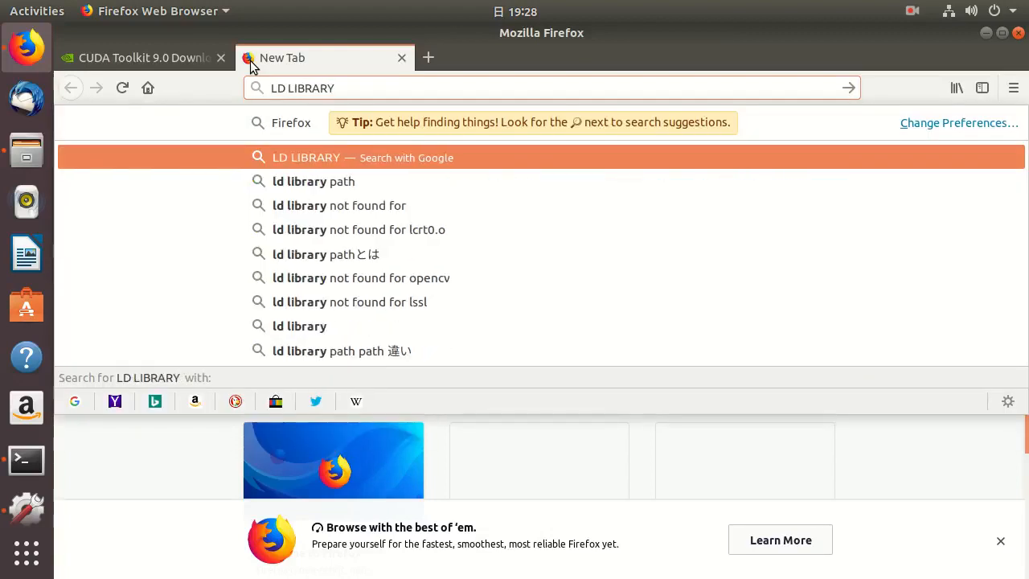
click(314, 180)
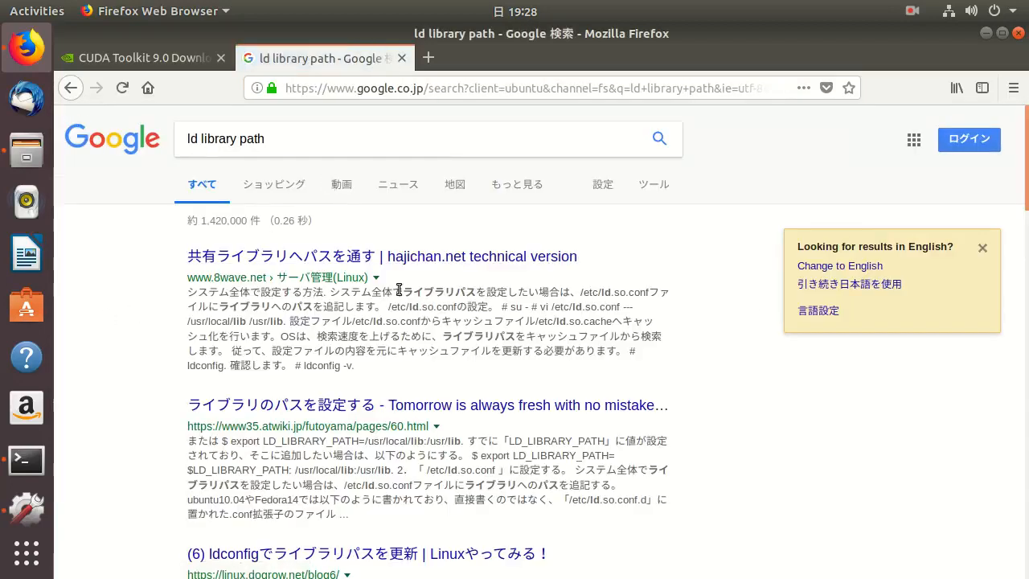
click(26, 460)
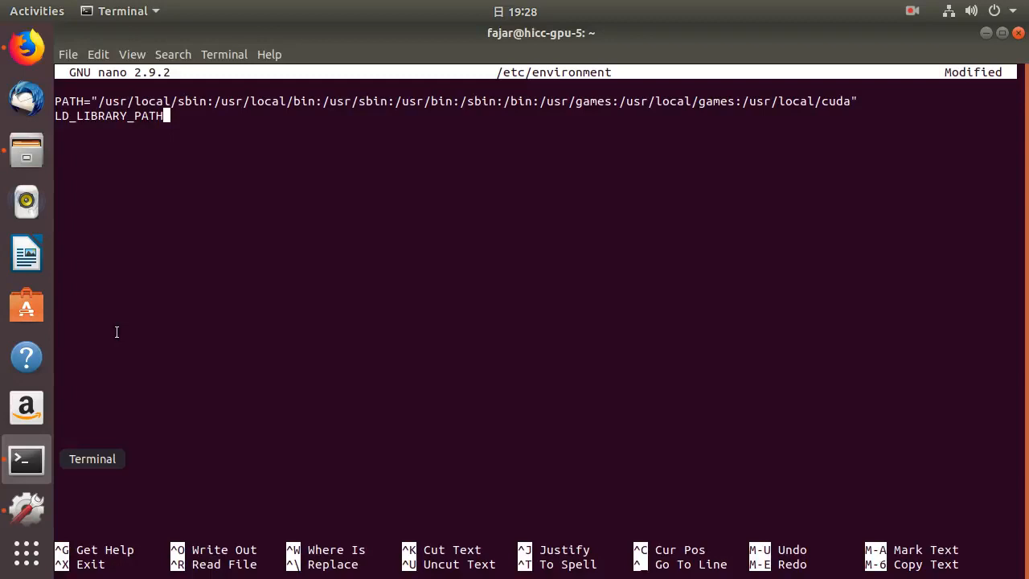
mouse_move(141, 278)
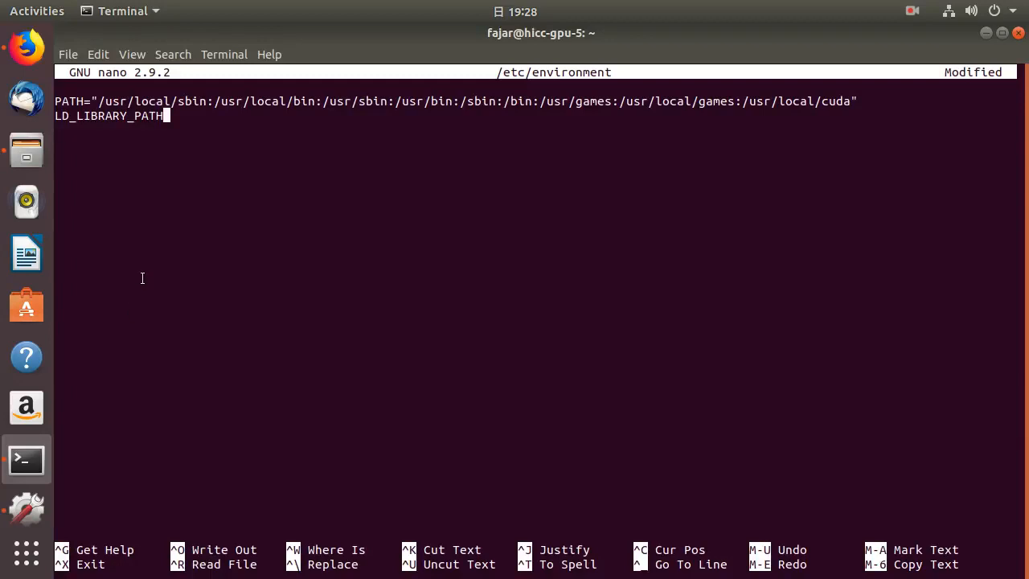
Add =" after LD_LIBRARY_PATH to start its quoted value
text(=)
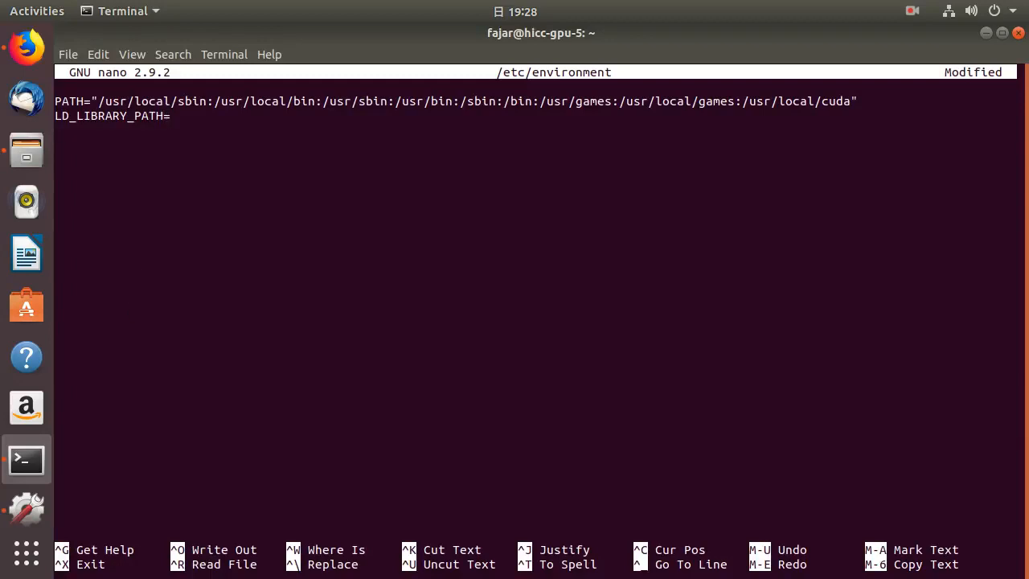
text(")
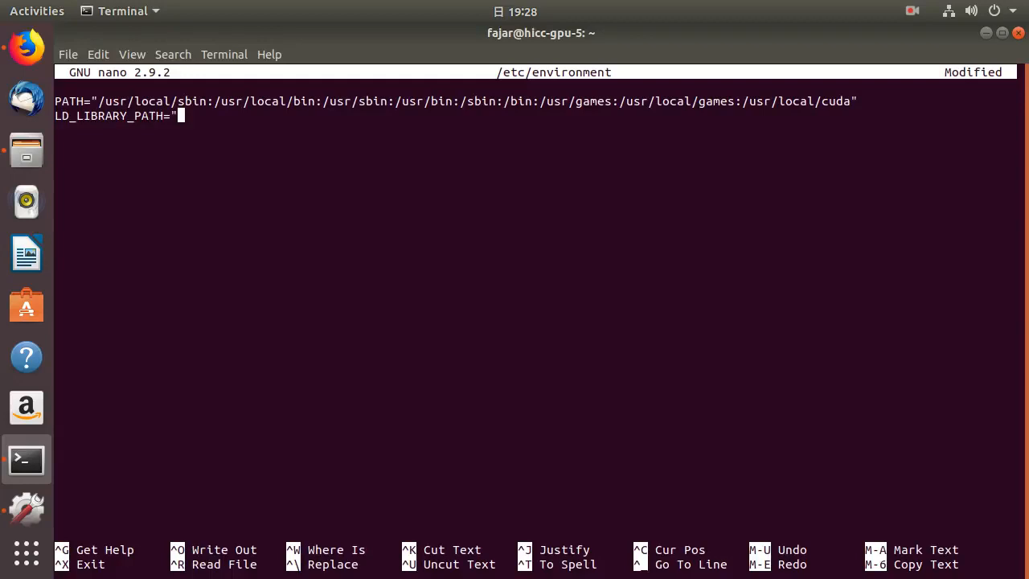
mouse_move(81, 427)
text(cd)
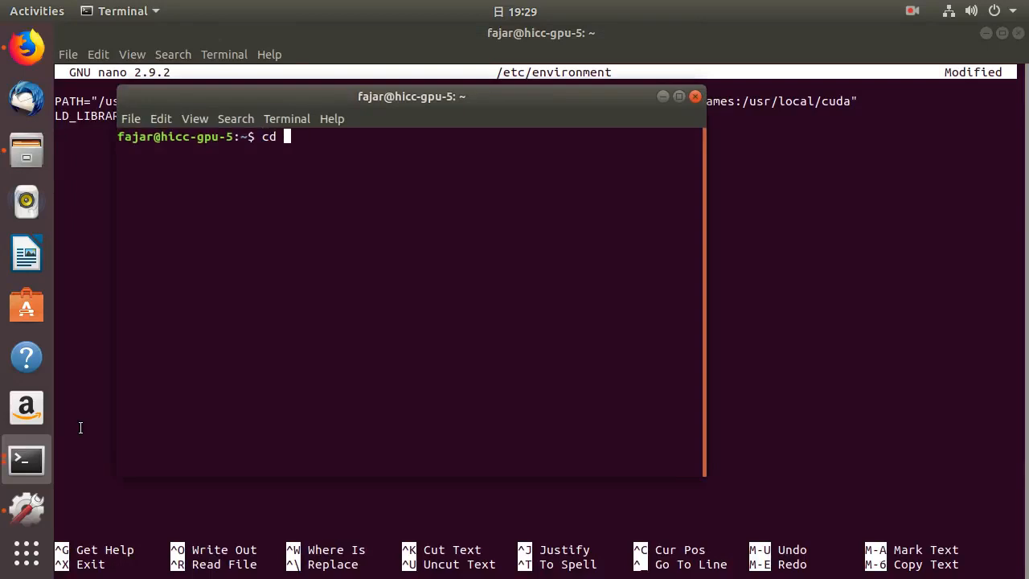
In a second terminal, cd /usr/local/cuda, resolve realpath lib64 to targets/x86_64-linux/lib, and cd lib64
text(/usr/local/)
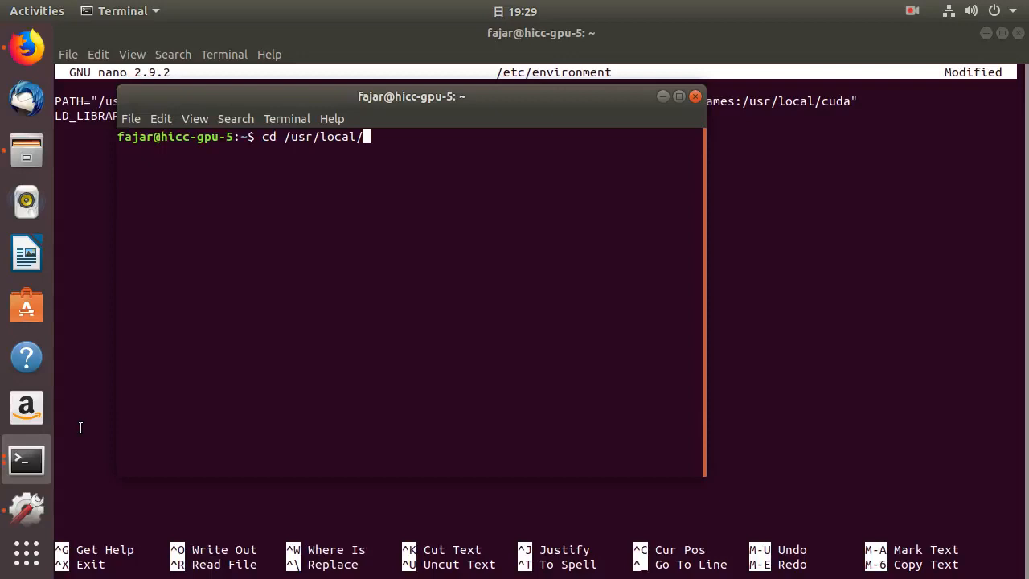
text(cuda)
text(realpath)
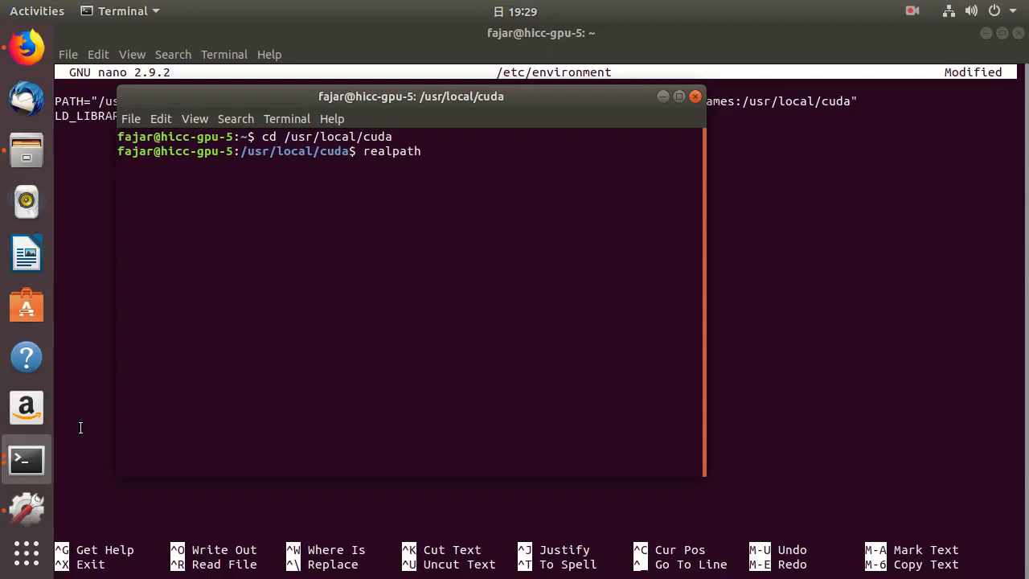
text(lib6)
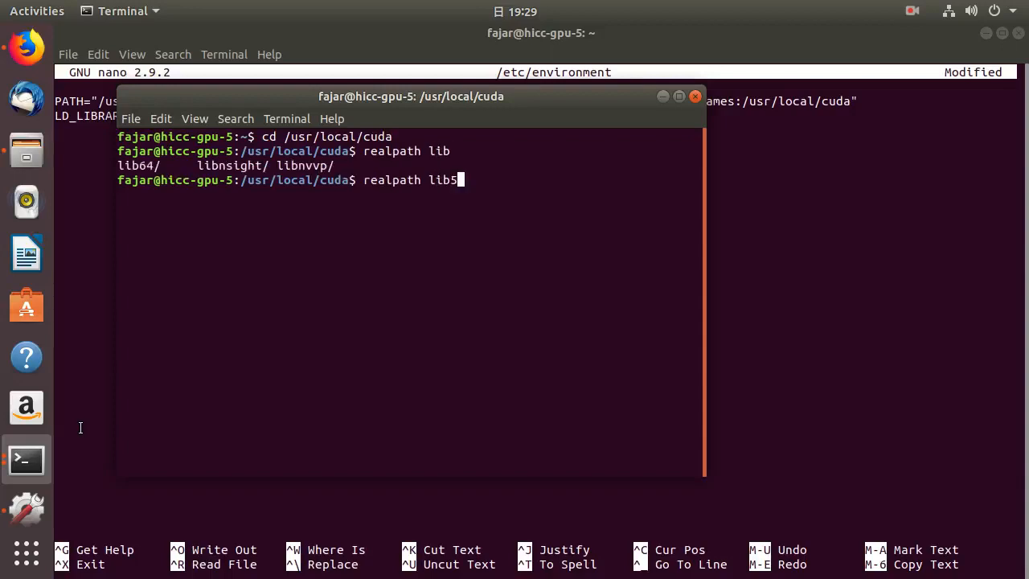
key(BackSpace)
text(64)
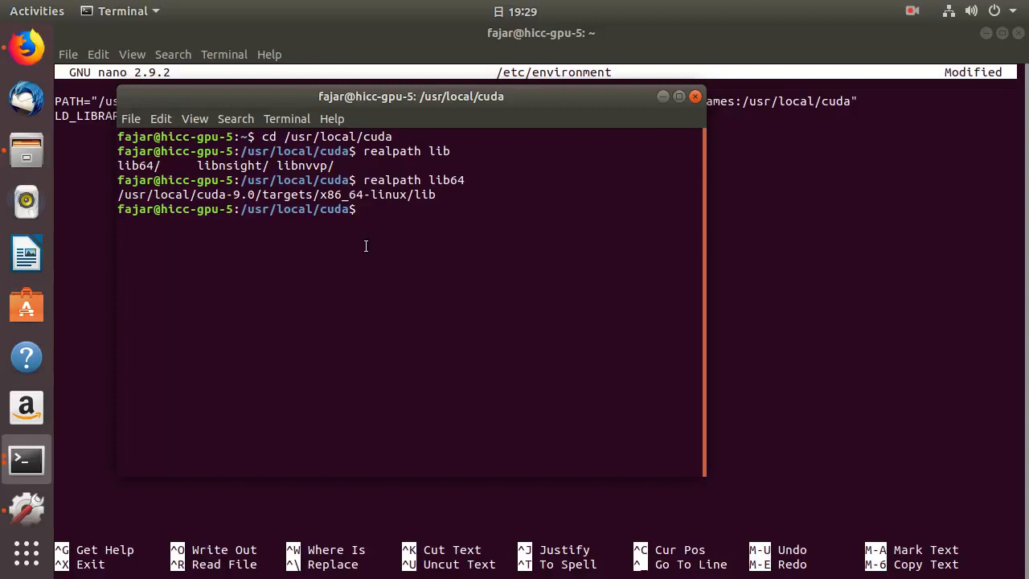
mouse_move(394, 217)
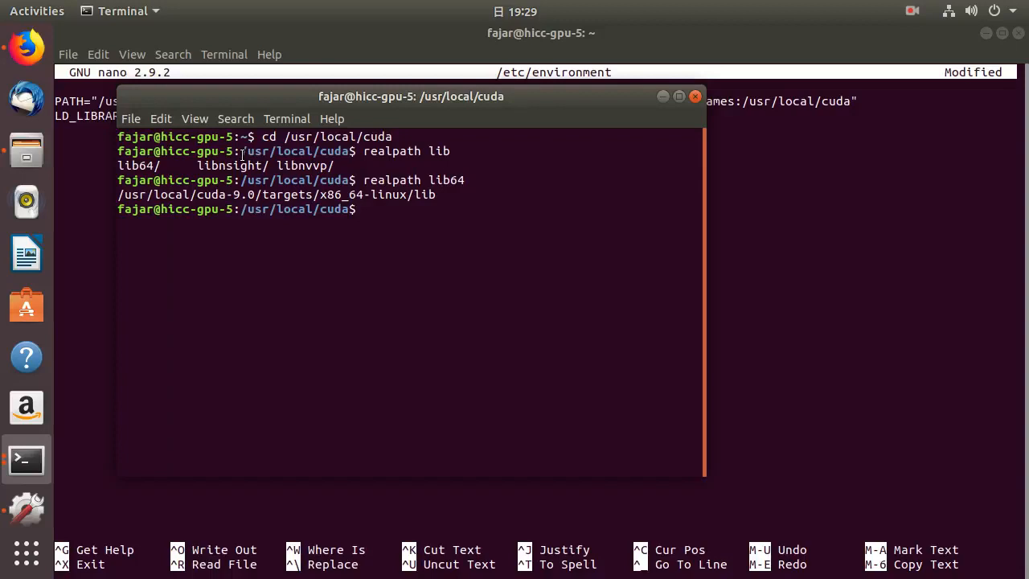
text(cd lib64)
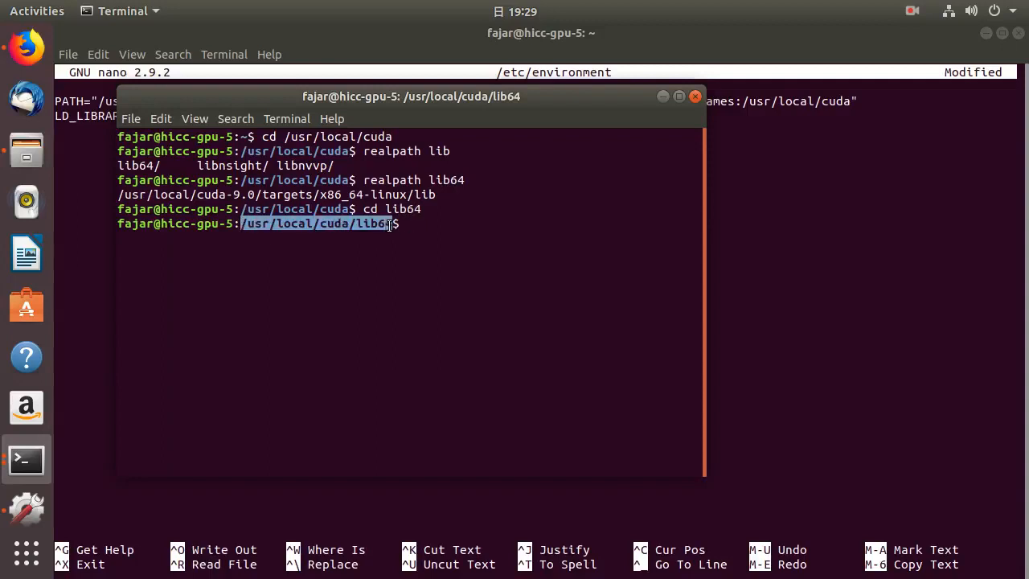
click(695, 96)
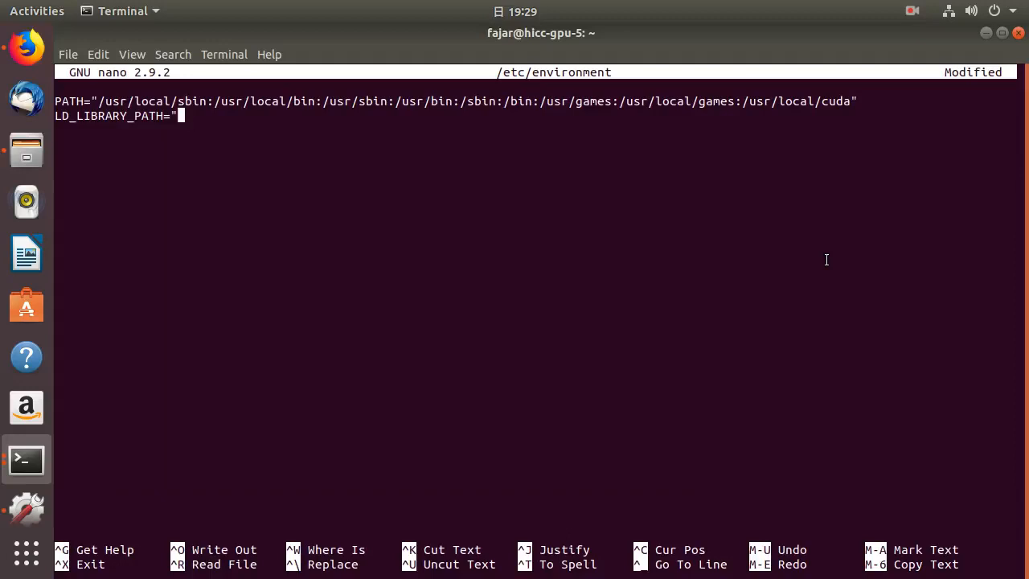
Paste /usr/local/cuda/lib64: as the first LD_LIBRARY_PATH entry, then bring back the lib64 shell
text(/usr/local/cuda/lib64)
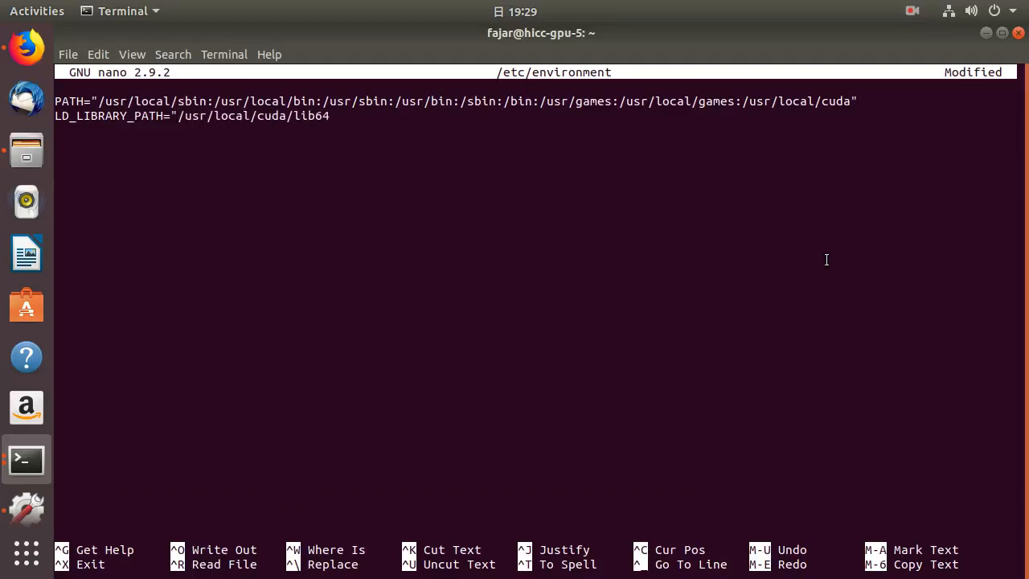
text(:)
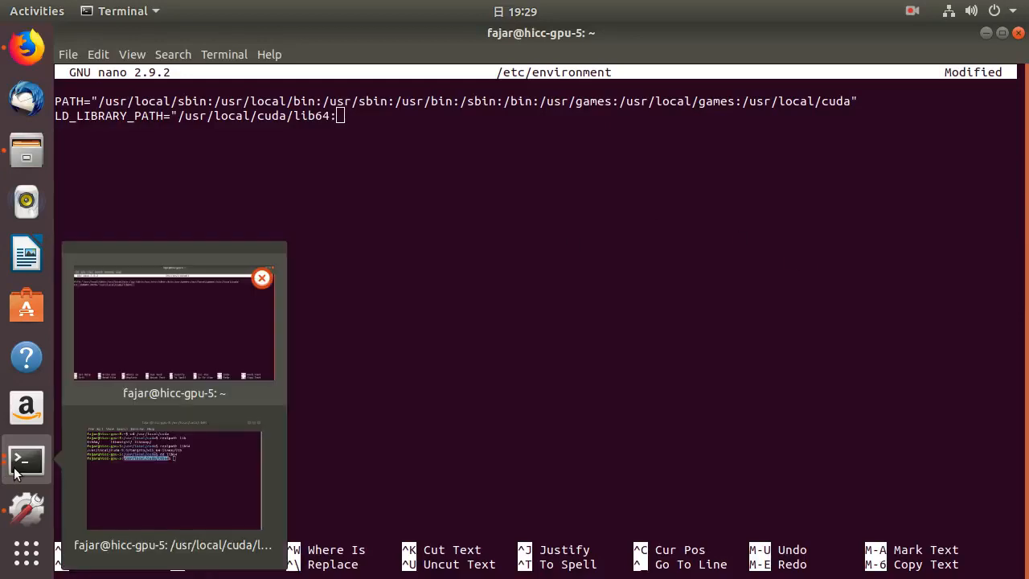
click(174, 479)
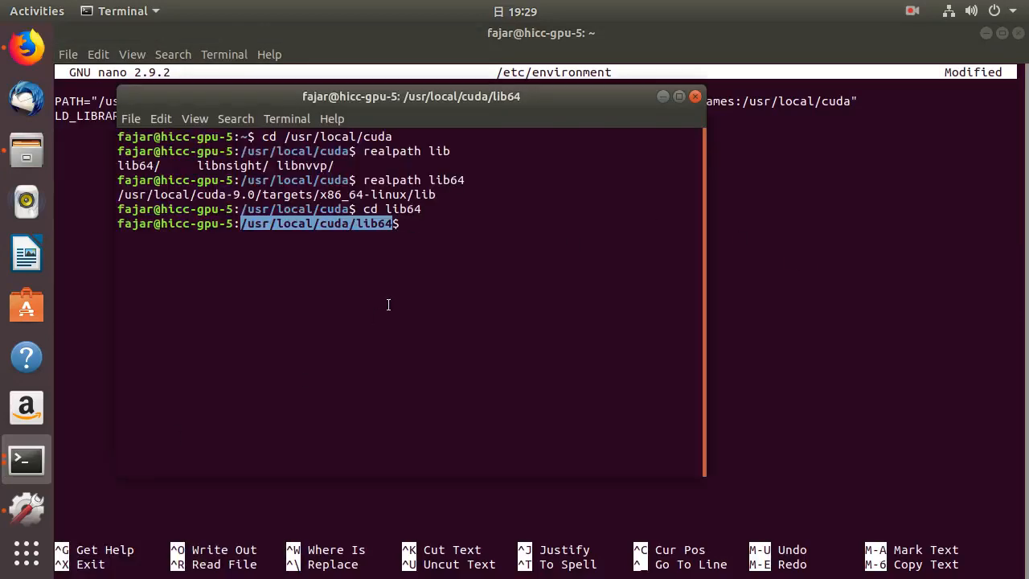
mouse_move(396, 286)
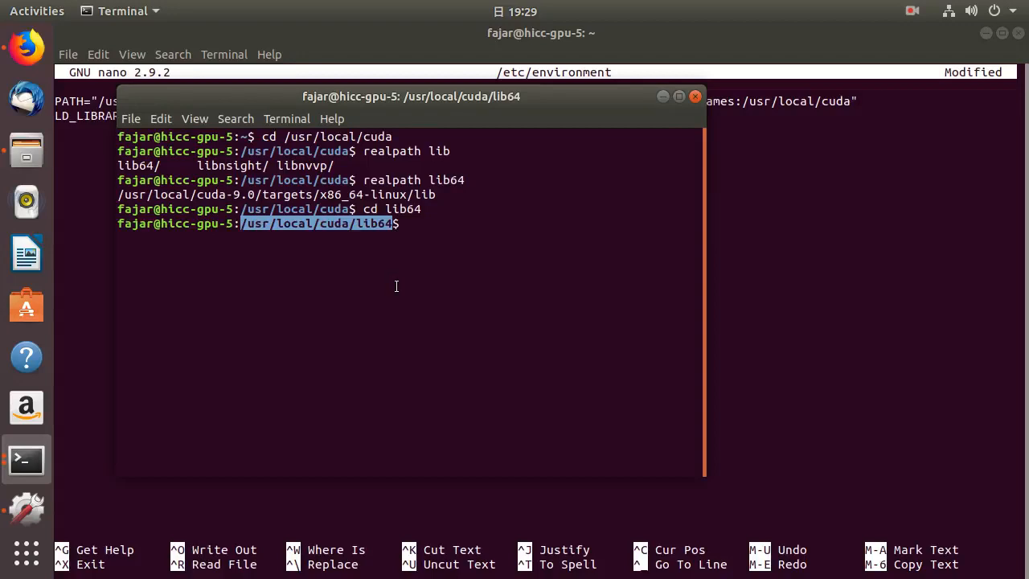
Go up to /usr/local/cuda, list it, and run find . -name "lib*"
text(l)
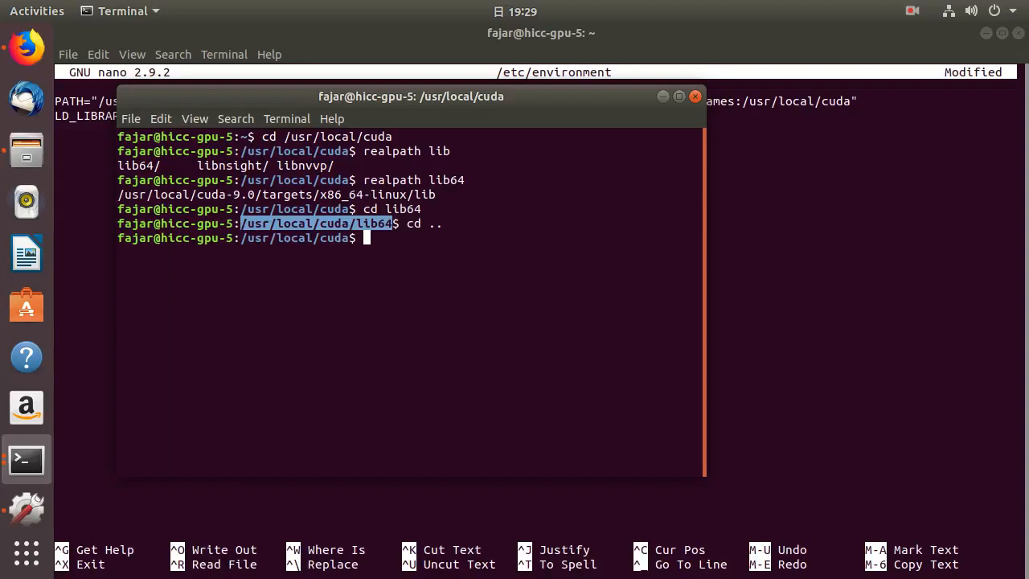
text(ls)
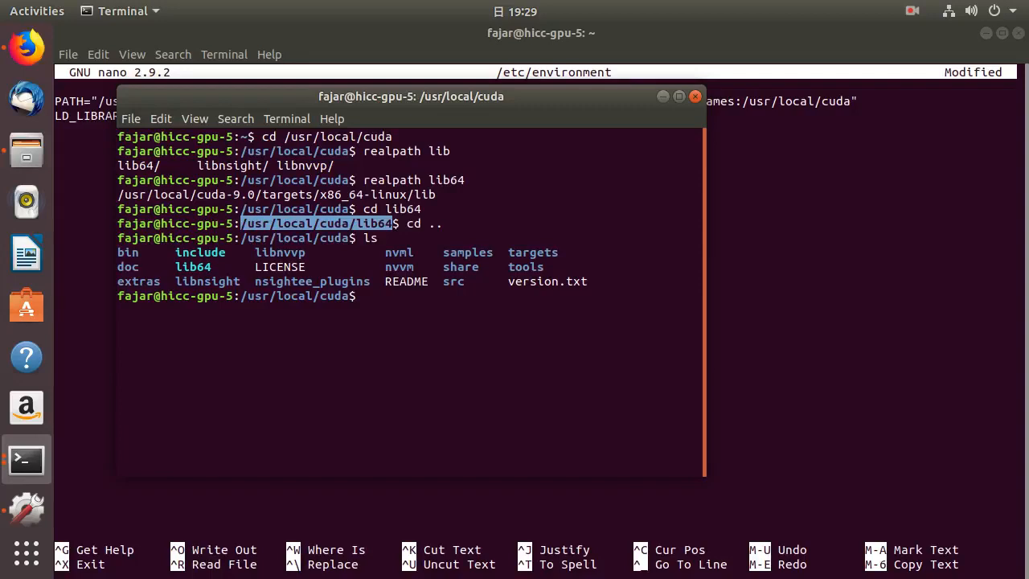
text(find)
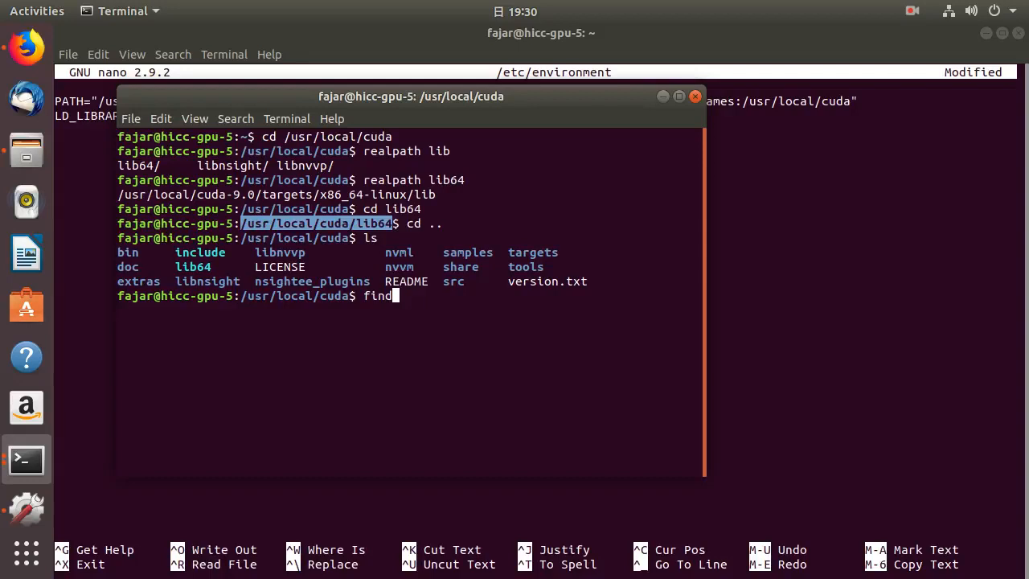
text(. -)
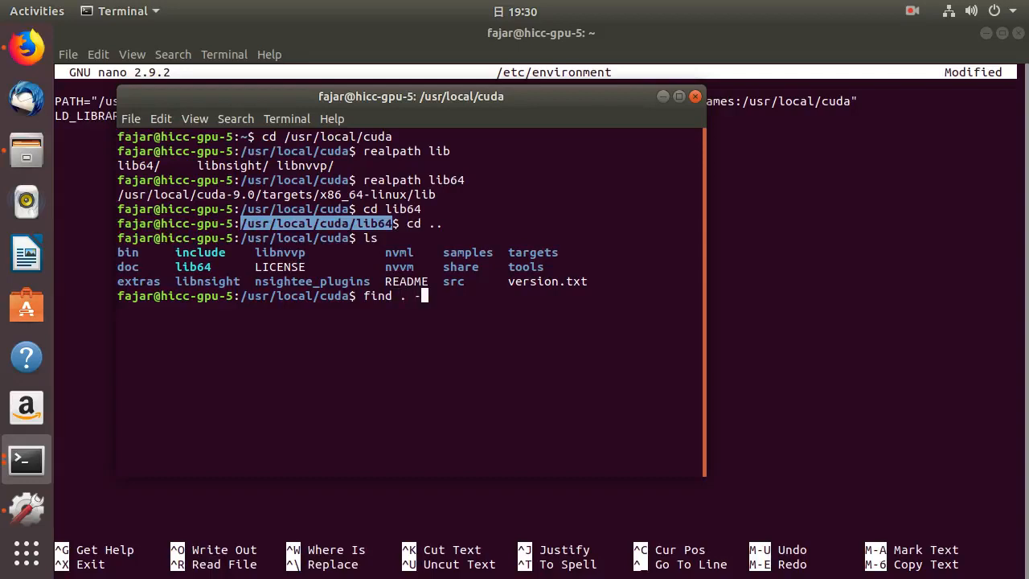
text(name)
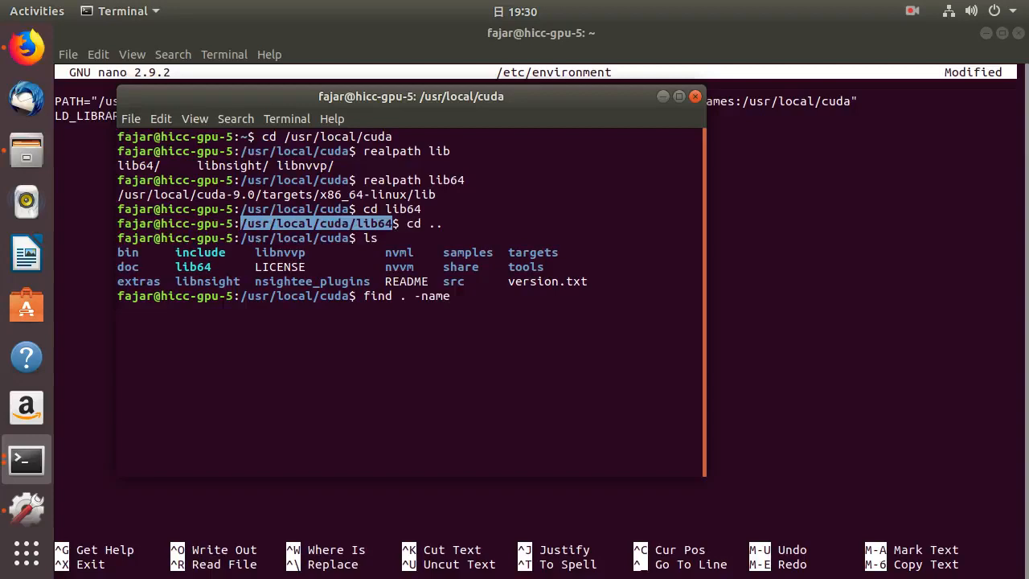
text(")
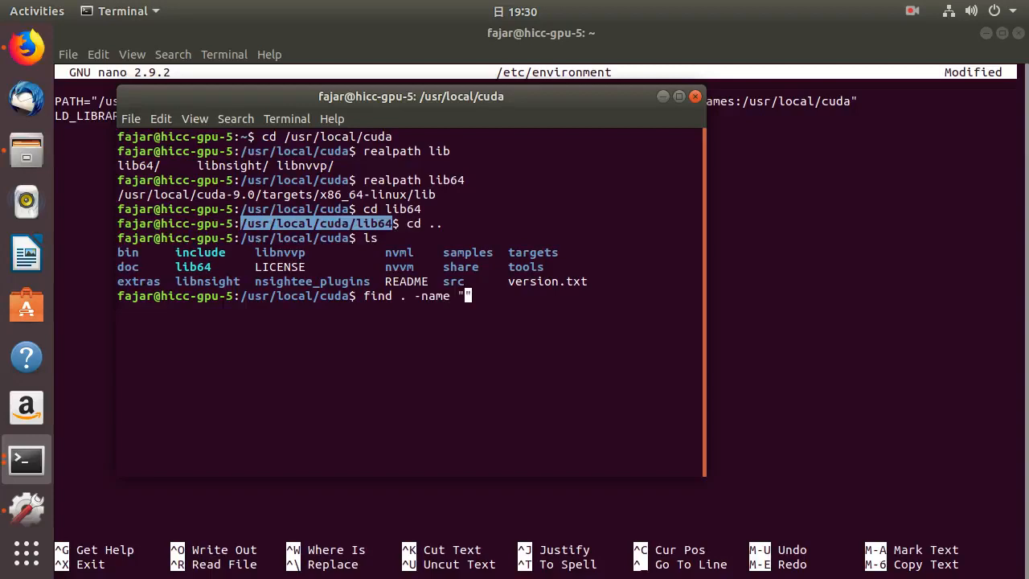
text(lib")
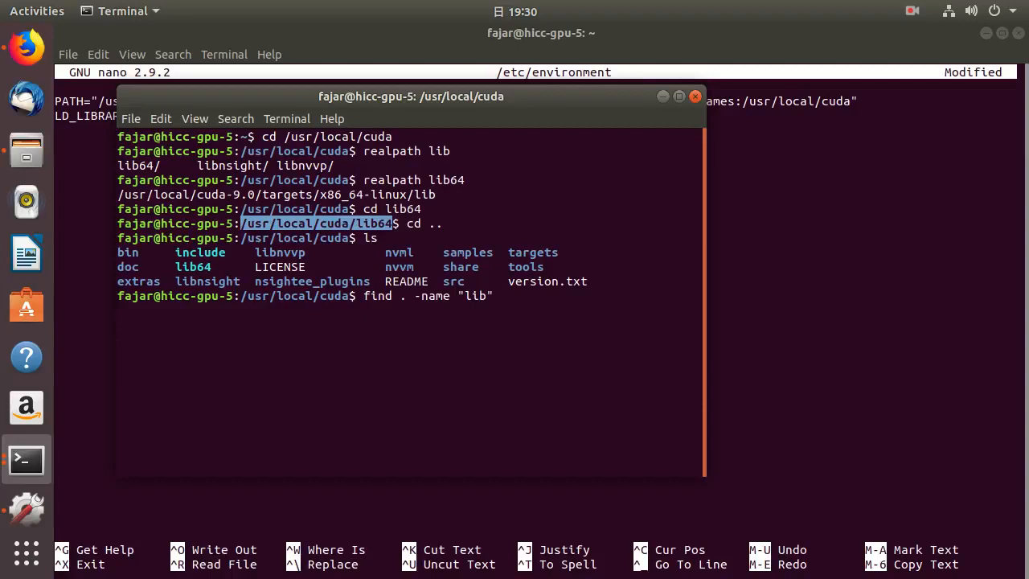
key(Return)
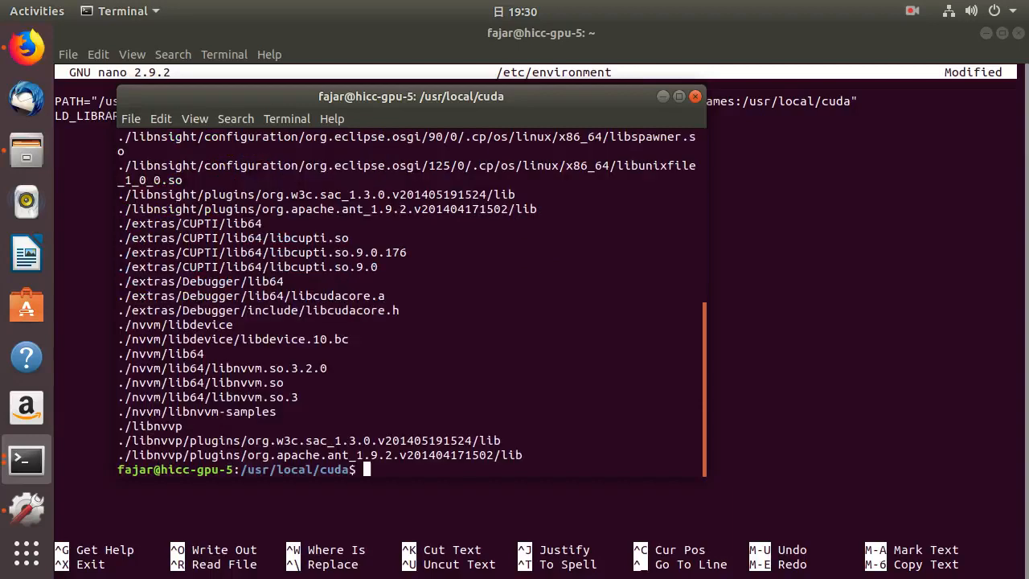
mouse_move(687, 392)
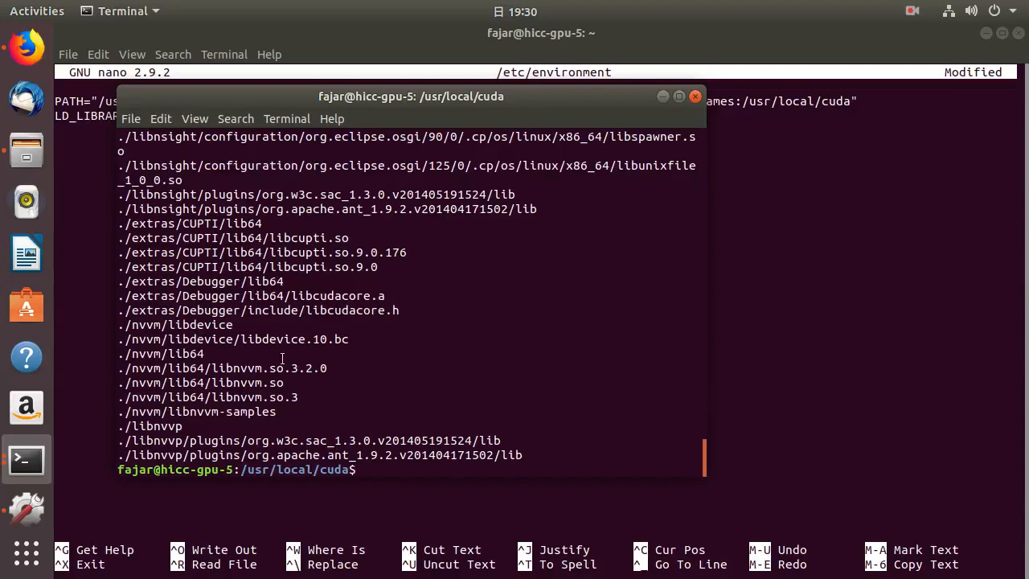
mouse_move(366, 404)
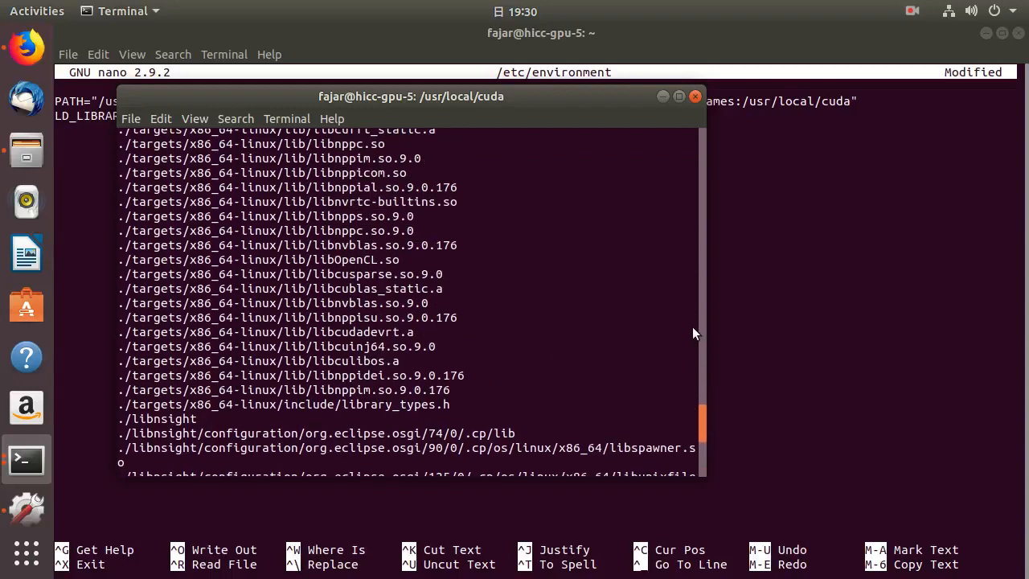
Scroll through the lib* results listing CUDA libraries and rerun ls
scroll(down, 3)
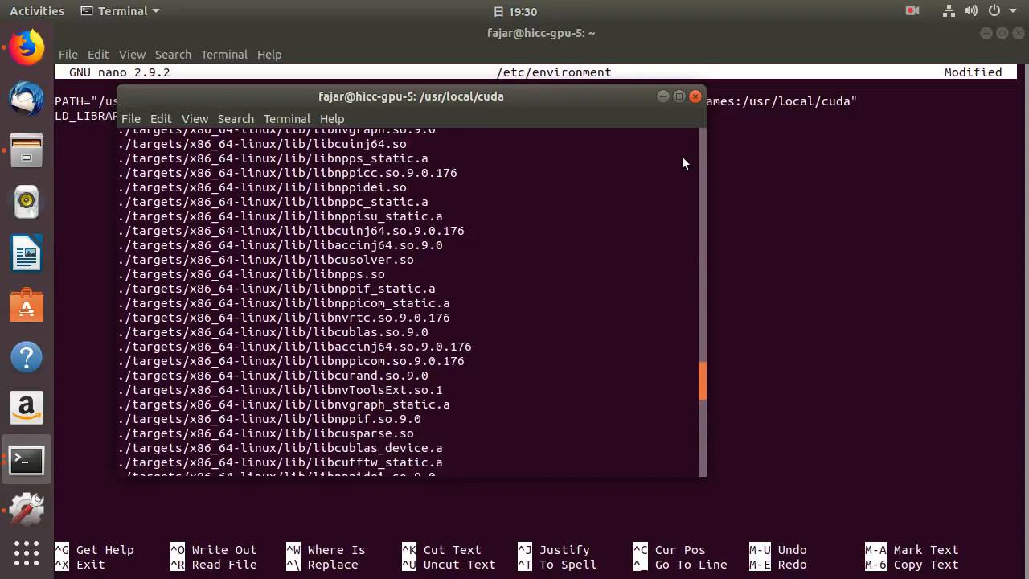
scroll(down, 3)
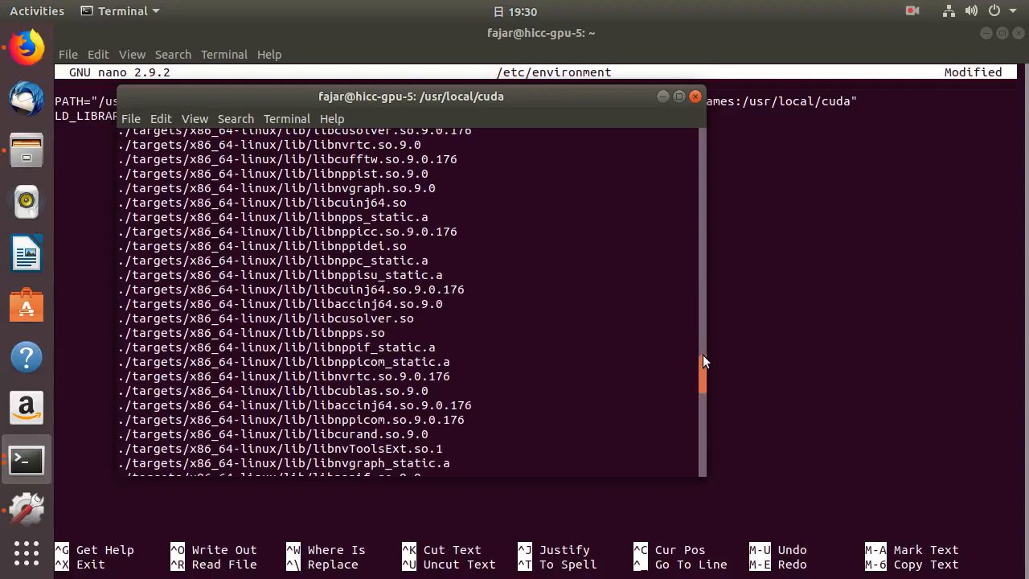
scroll(down, 3)
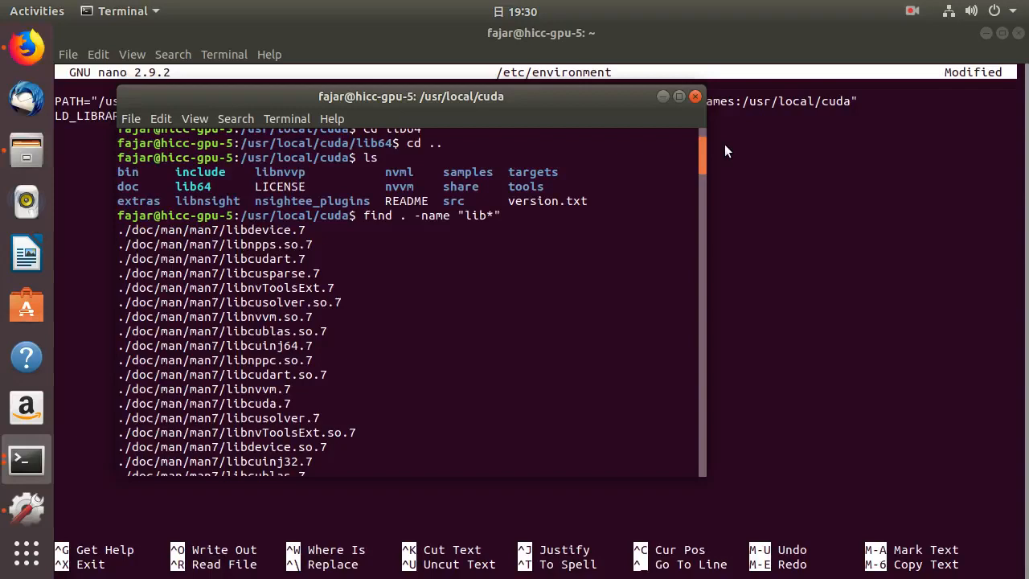
scroll(down, 3)
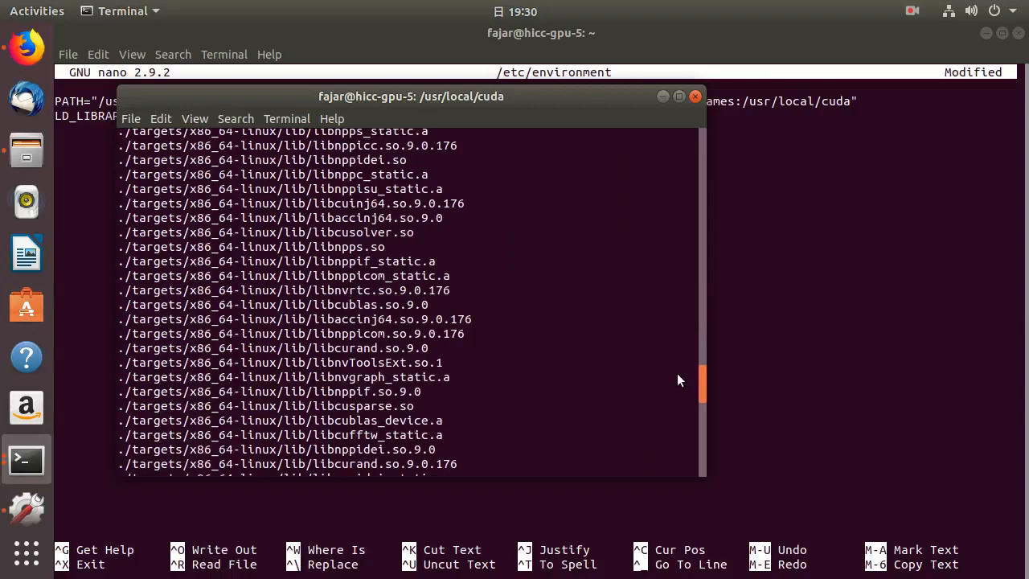
scroll(down, 3)
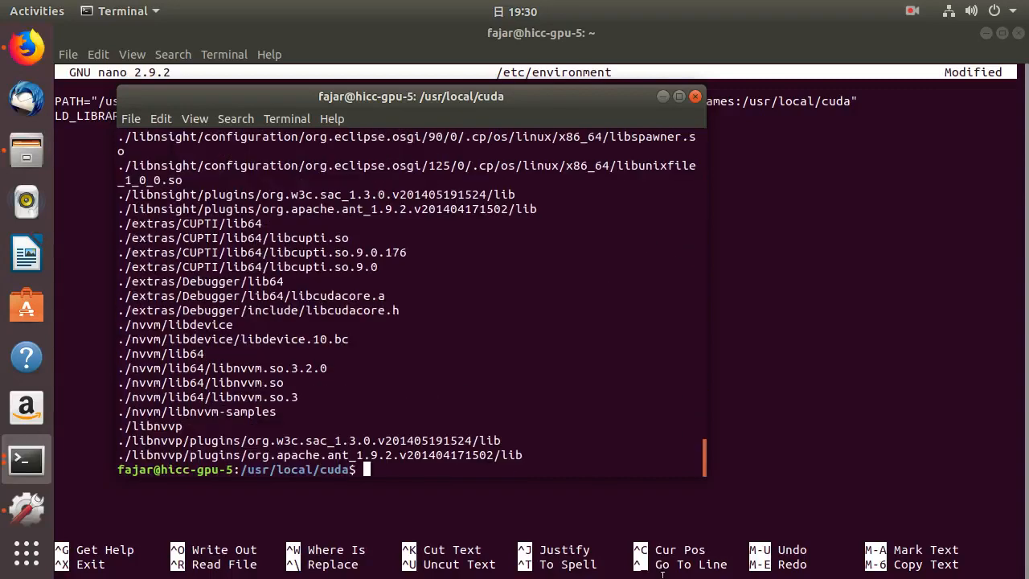
text(ls)
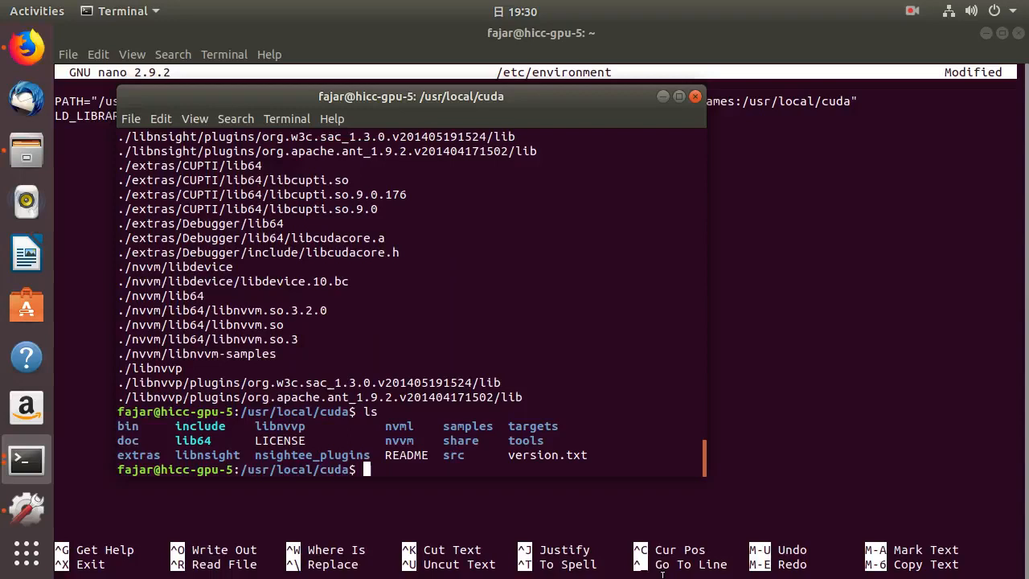
Change the second shell into /usr/local/cuda/targets/x86_64-linux/lib so its path shows at the prompt
text(cd)
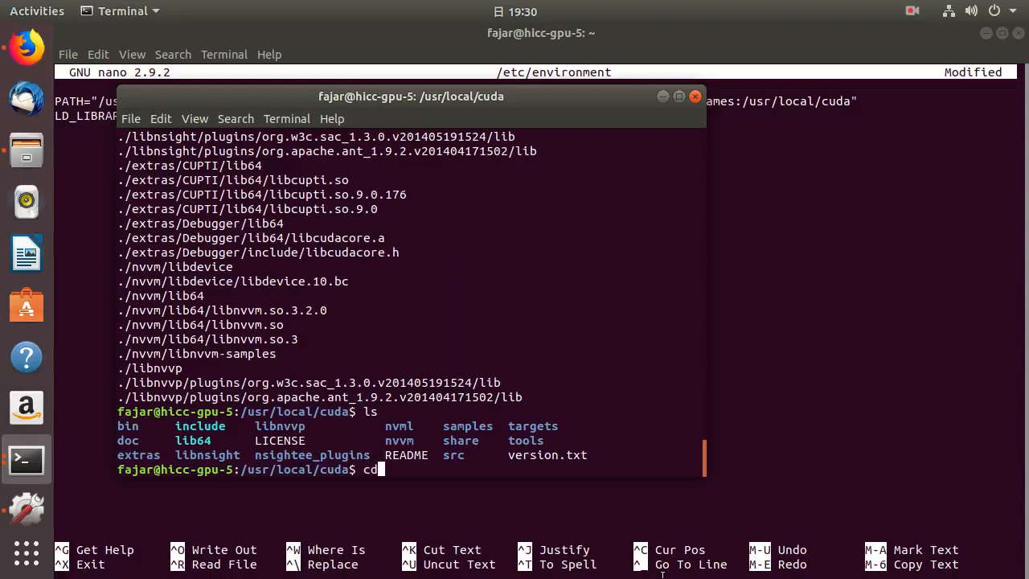
text(targets/x86_64-linux/lib/)
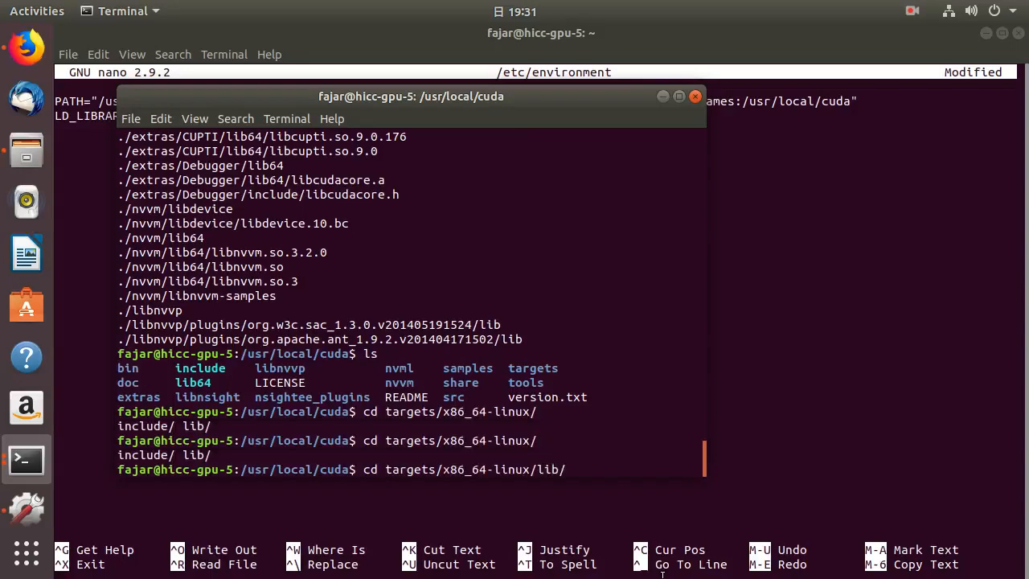
key(Return)
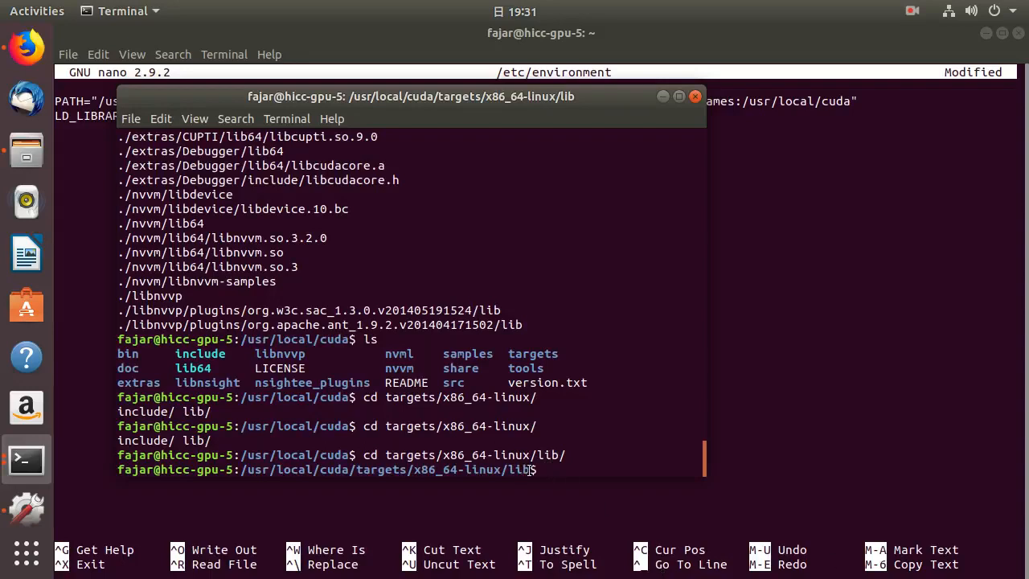
text(cd ..)
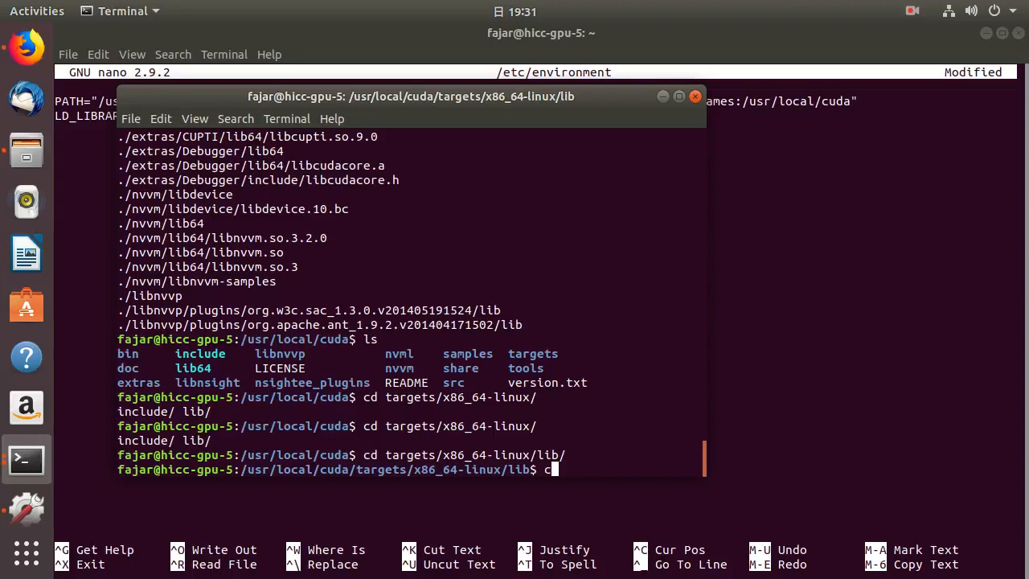
key(BackSpace)
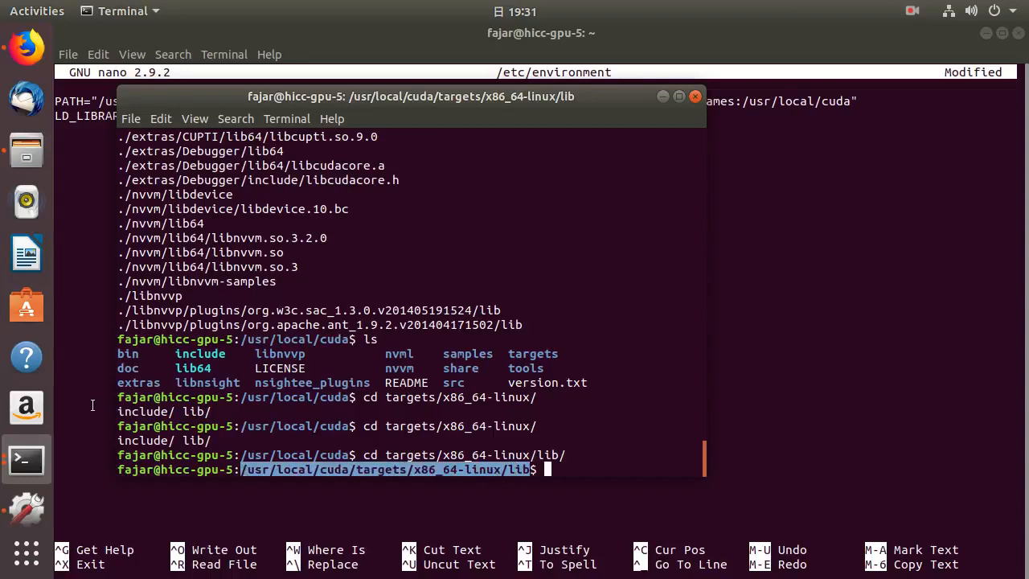
In the second terminal go back up to /usr/local/cuda and into nvvm/lib64
click(695, 96)
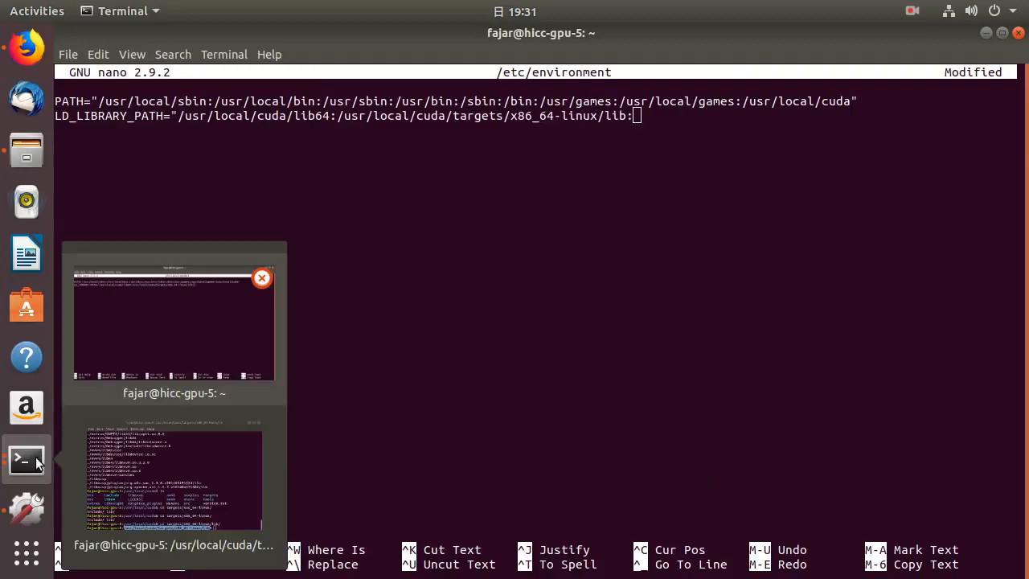
click(173, 479)
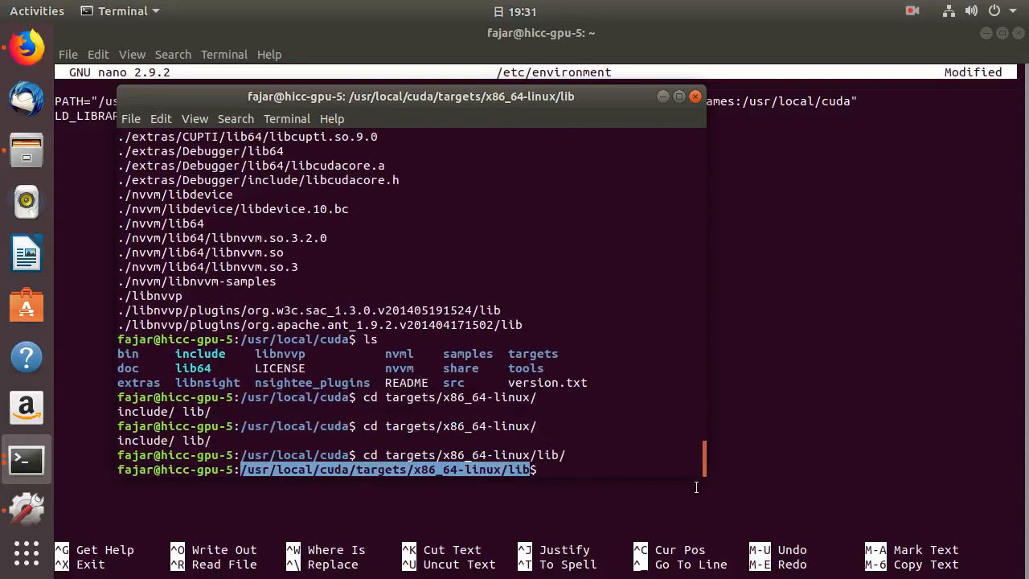
text(cd ..)
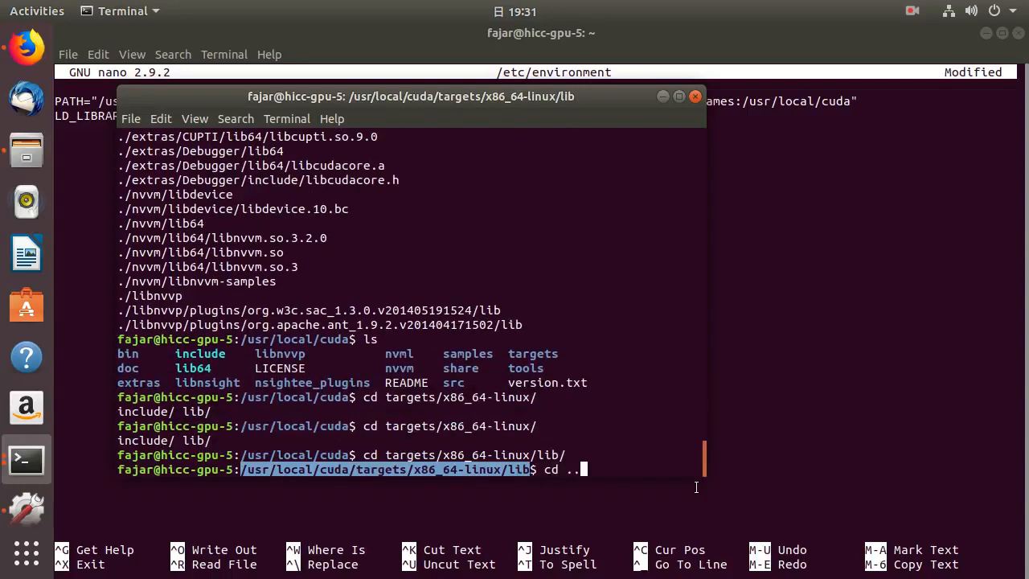
key(Return)
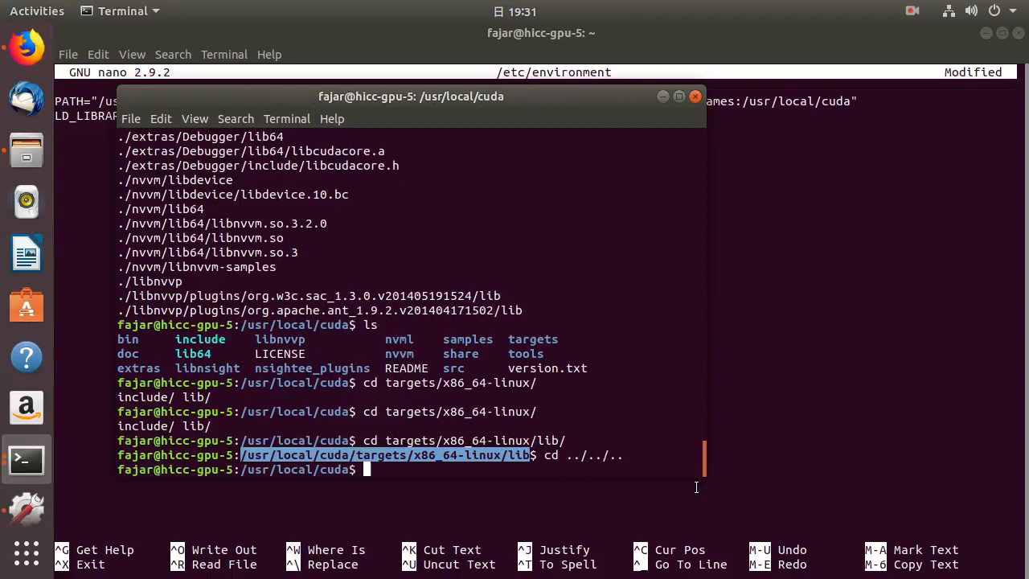
text(cd nvvm/lib)
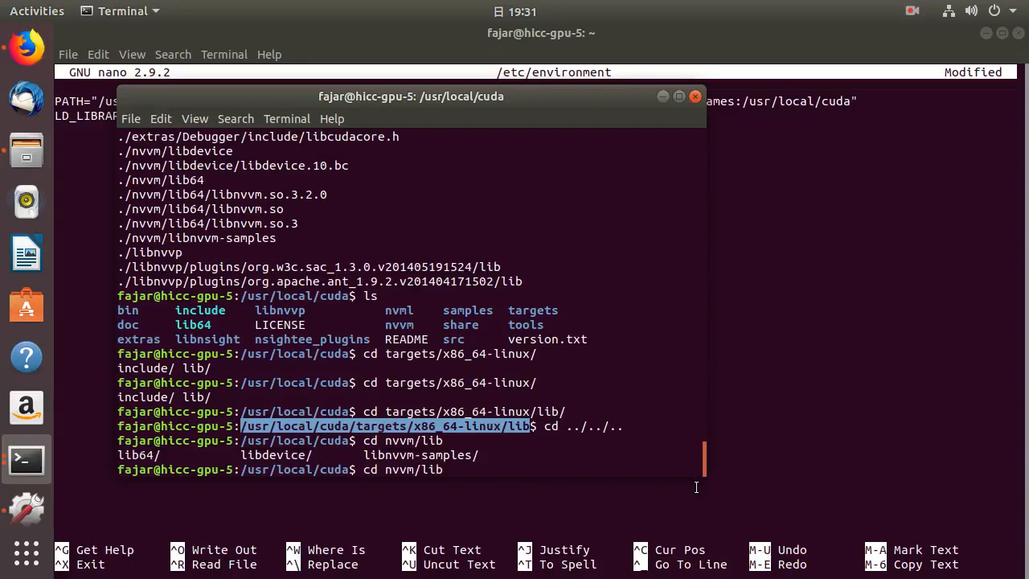
key(Return)
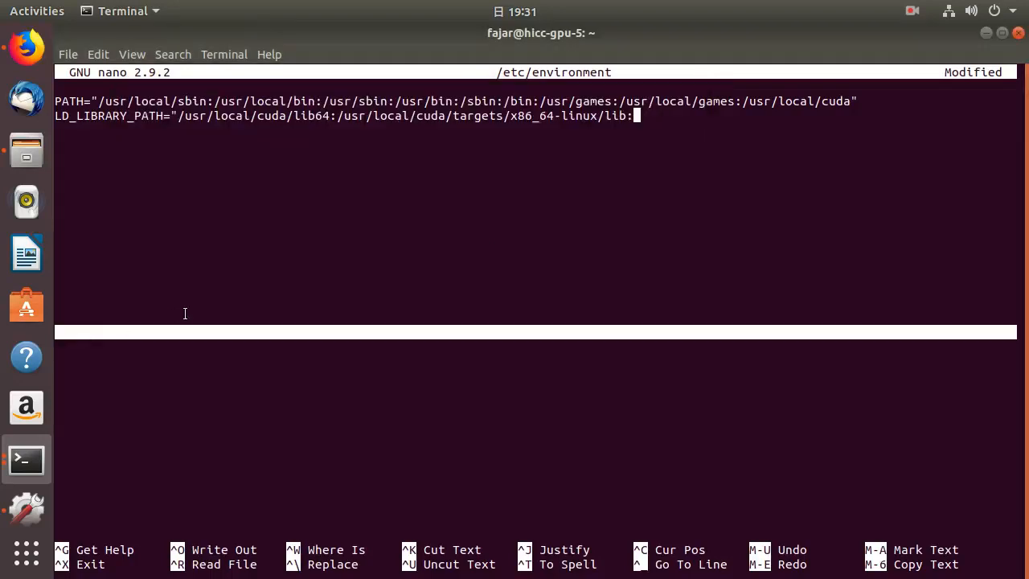
Append /usr/local/cuda/nvvm/lib64: to the LD_LIBRARY_PATH line in nano
text(/usr/local/cuda/nvvm/lib64:)
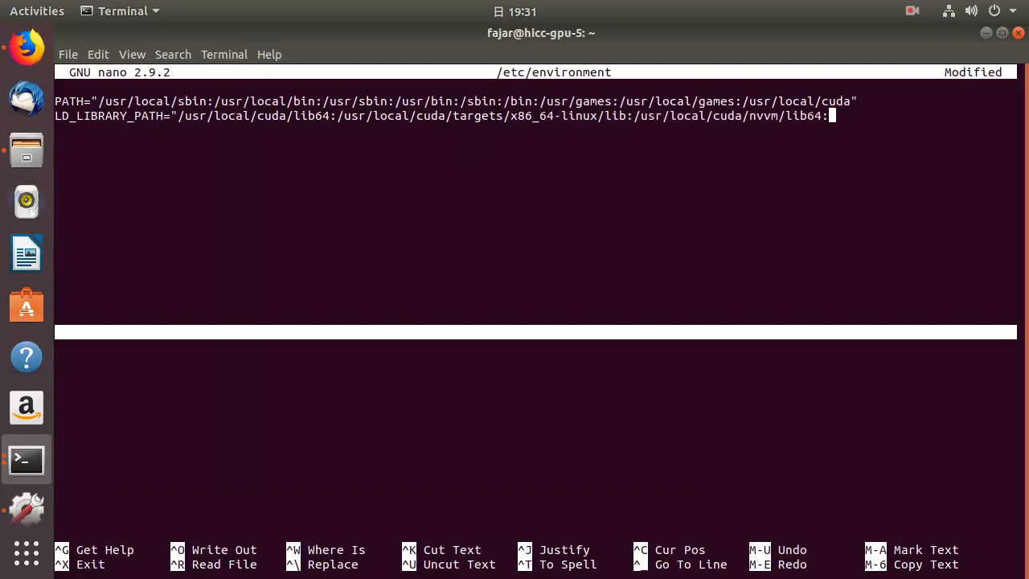
click(26, 460)
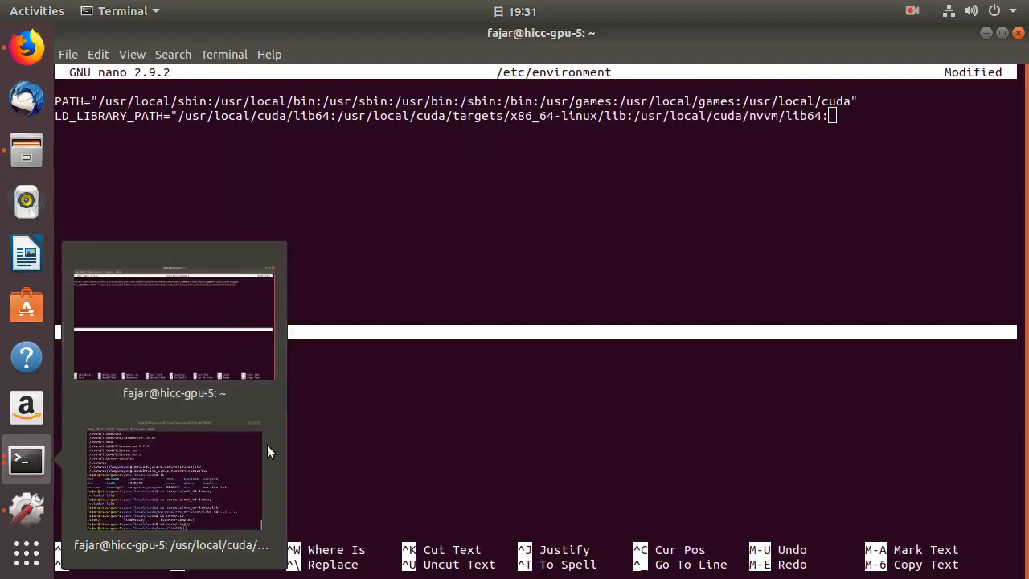
Move the second shell to /usr/local/cuda/libnvvp and copy that path
click(173, 479)
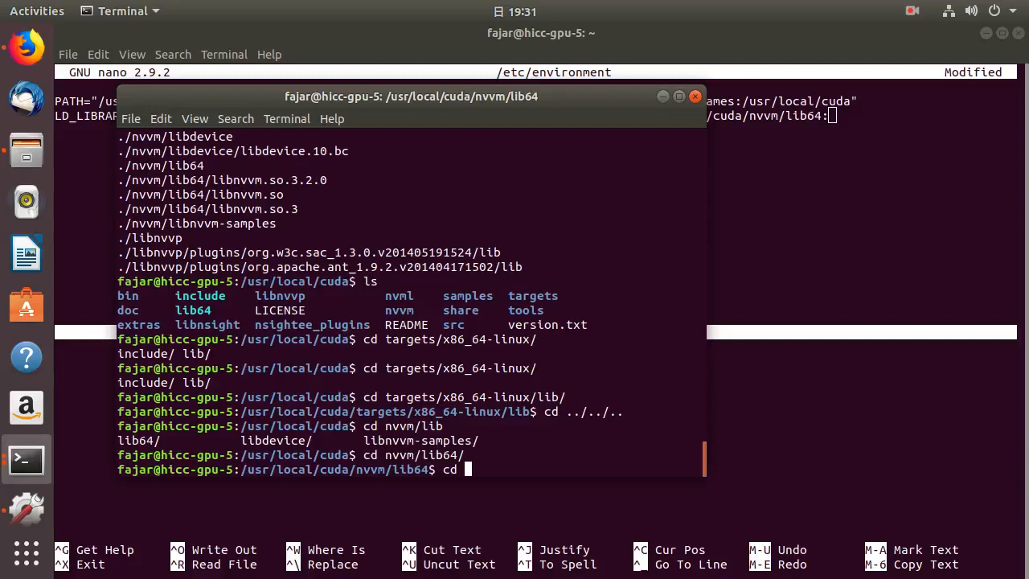
text(../../lib)
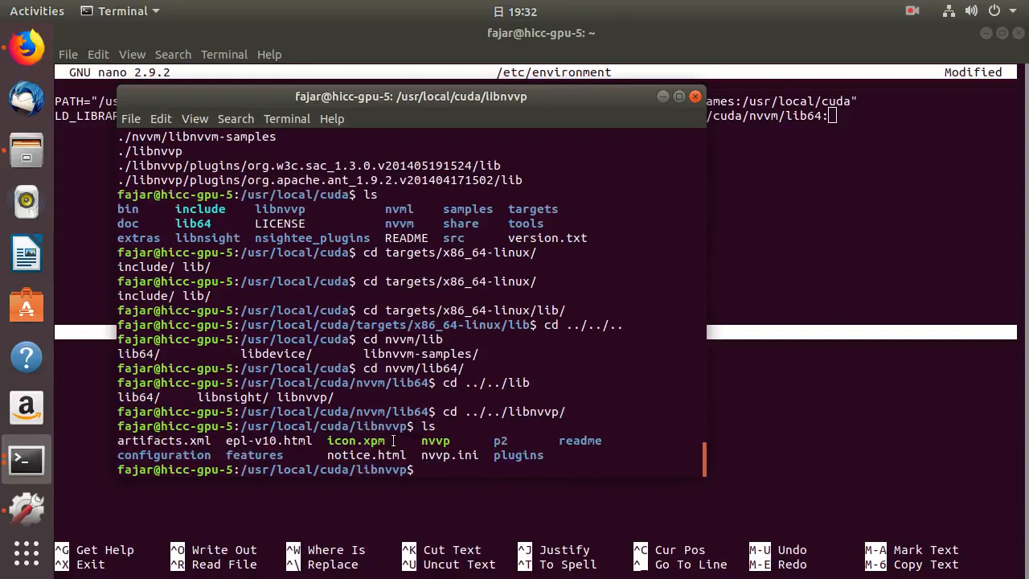
mouse_move(408, 426)
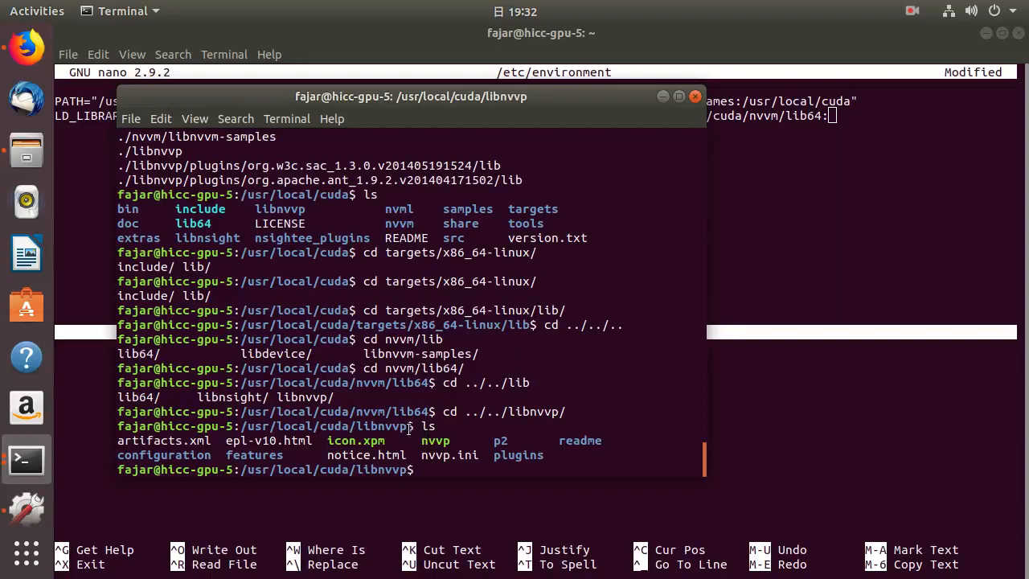
double_click(324, 425)
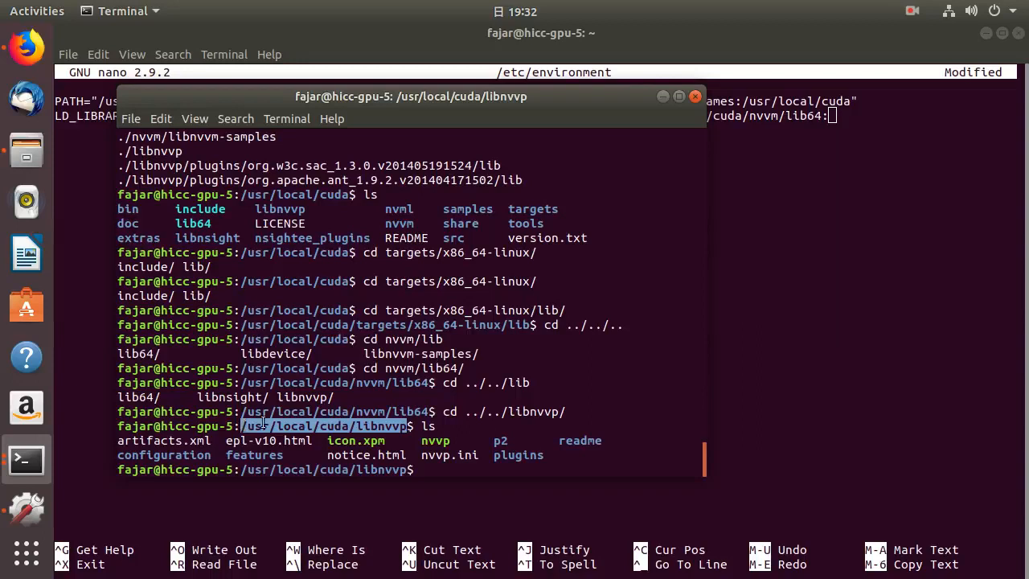
End LD_LIBRARY_PATH with /usr/local/cuda/libnvvp and a closing quote, then begin exiting nano
click(695, 96)
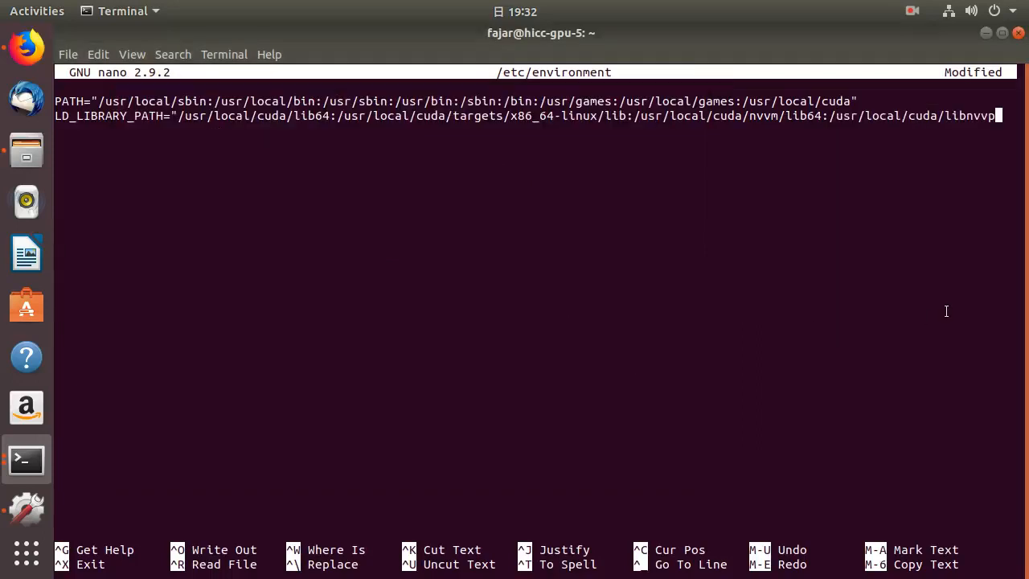
text(")
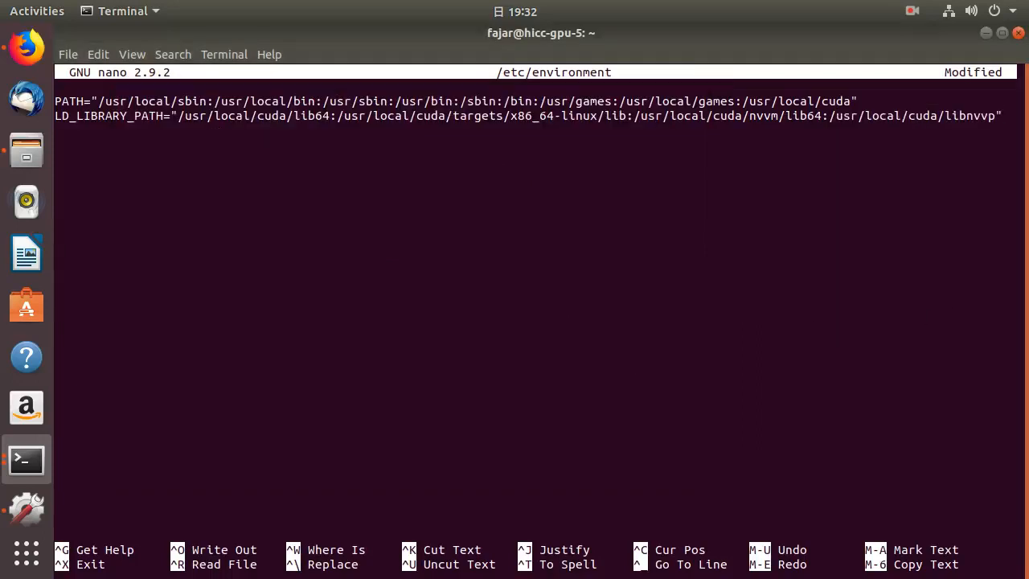
key(ctrl+x)
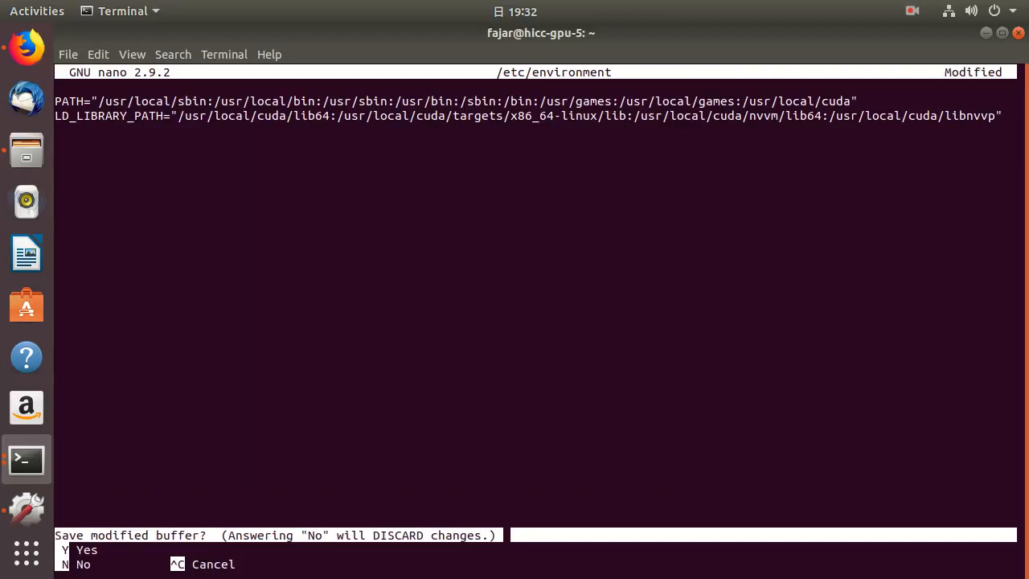
Confirm saving /etc/environment and return to the shell prompt
key(n)
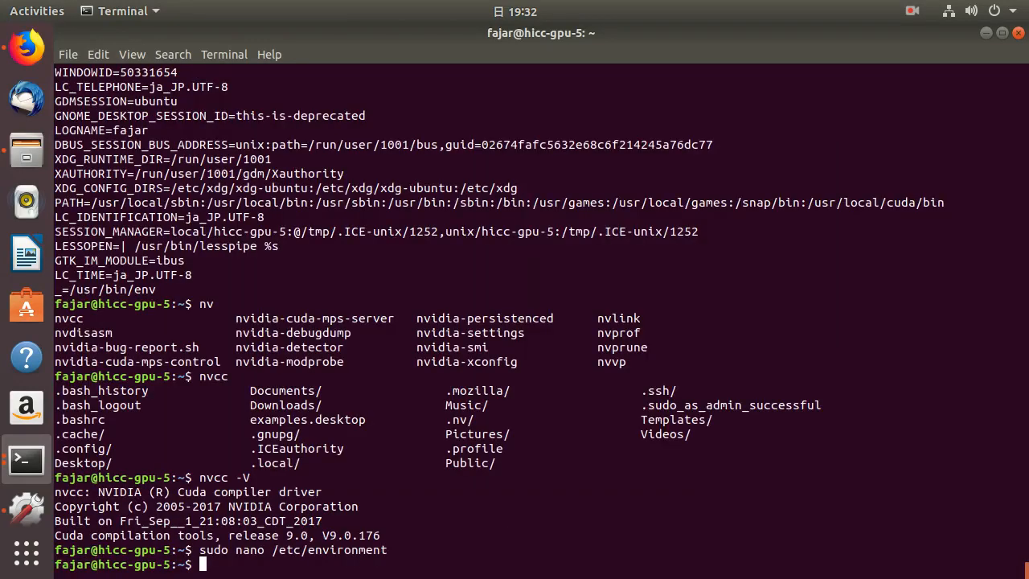
mouse_move(560, 238)
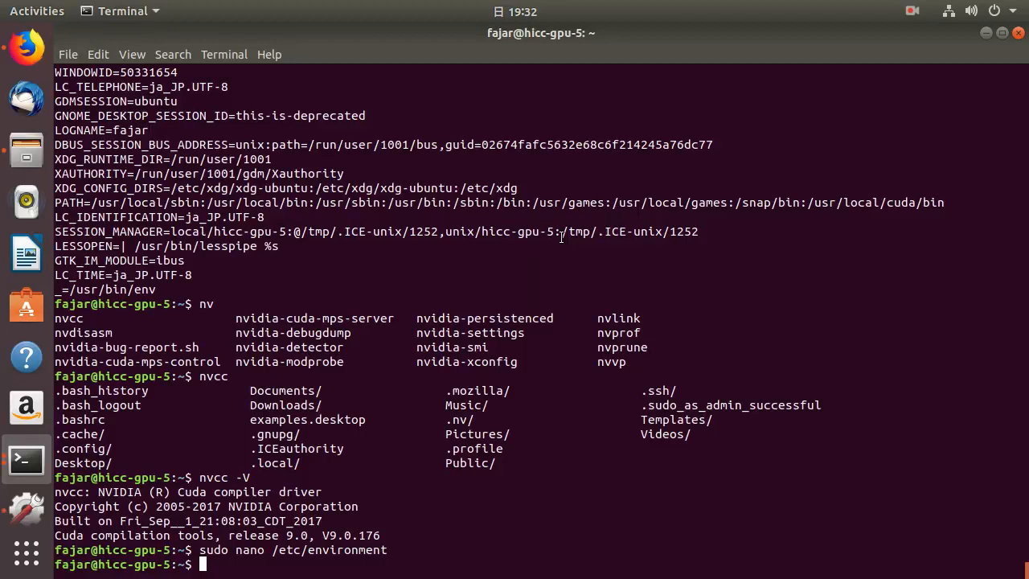
mouse_move(889, 65)
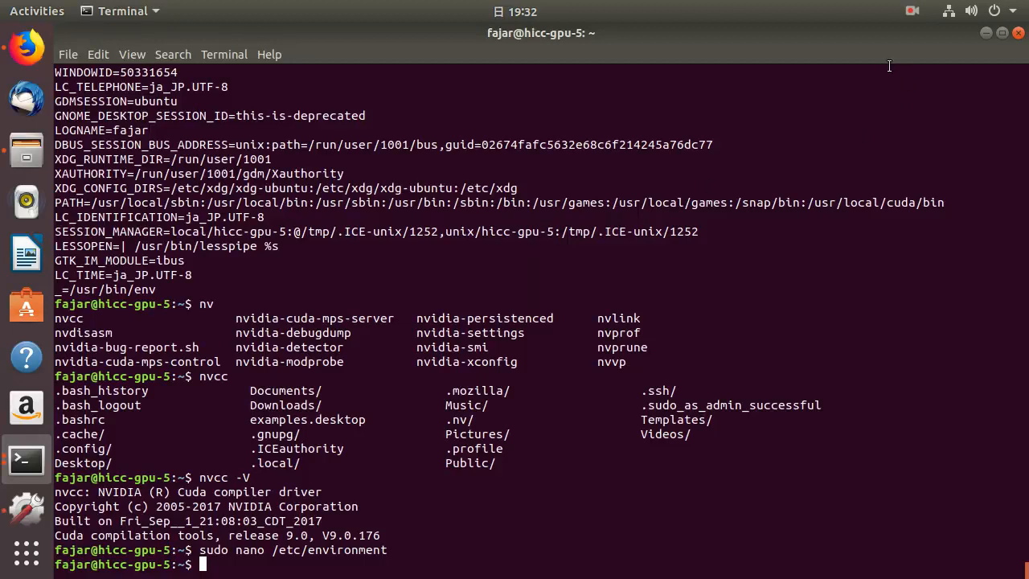
click(958, 10)
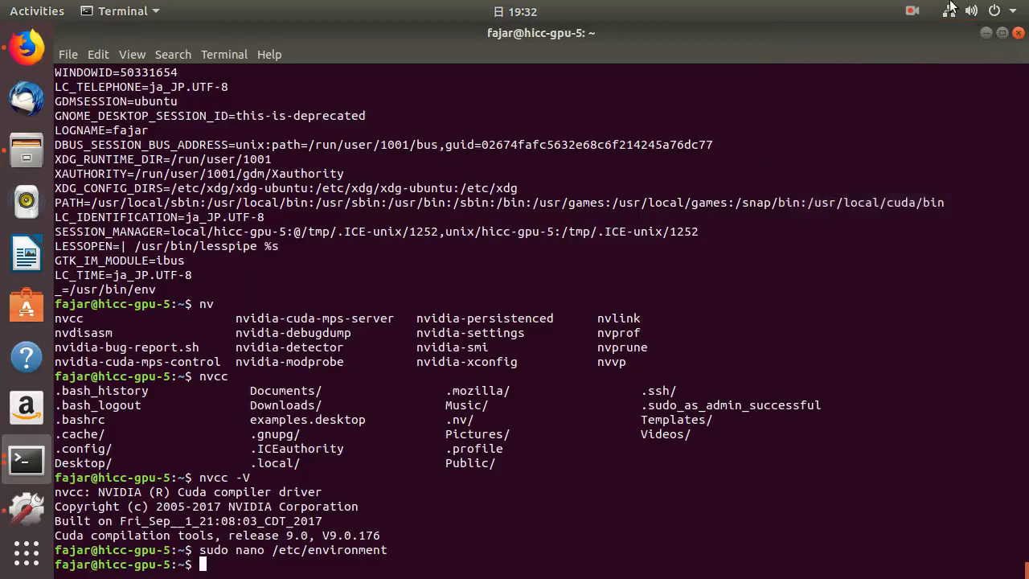
click(913, 10)
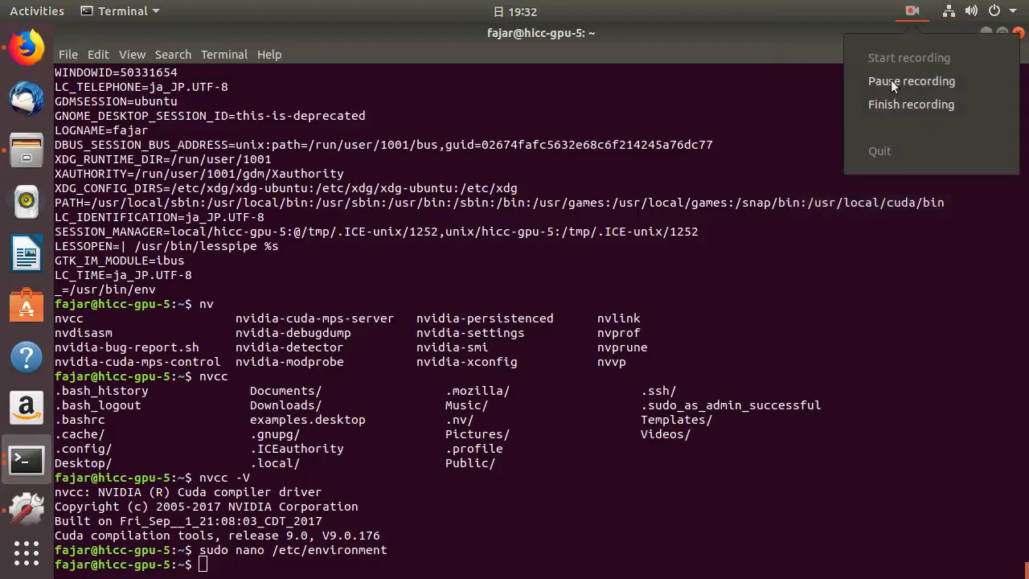